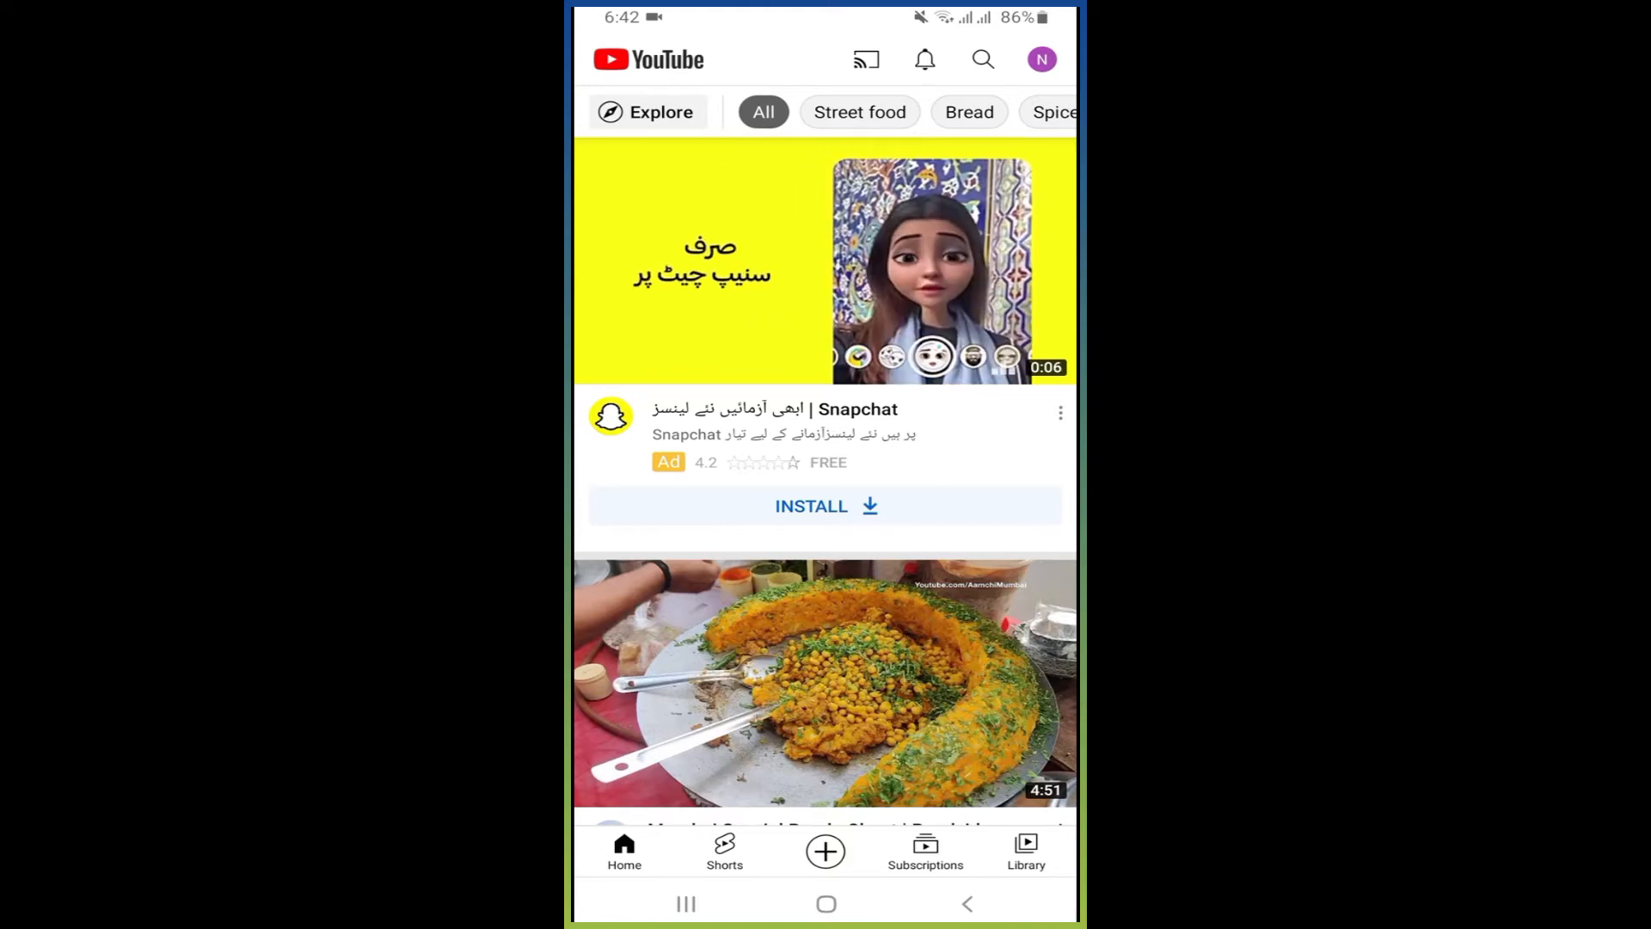
Reach the Google sign-in page via Add account from the YouTube account menu
left_click(1042, 59)
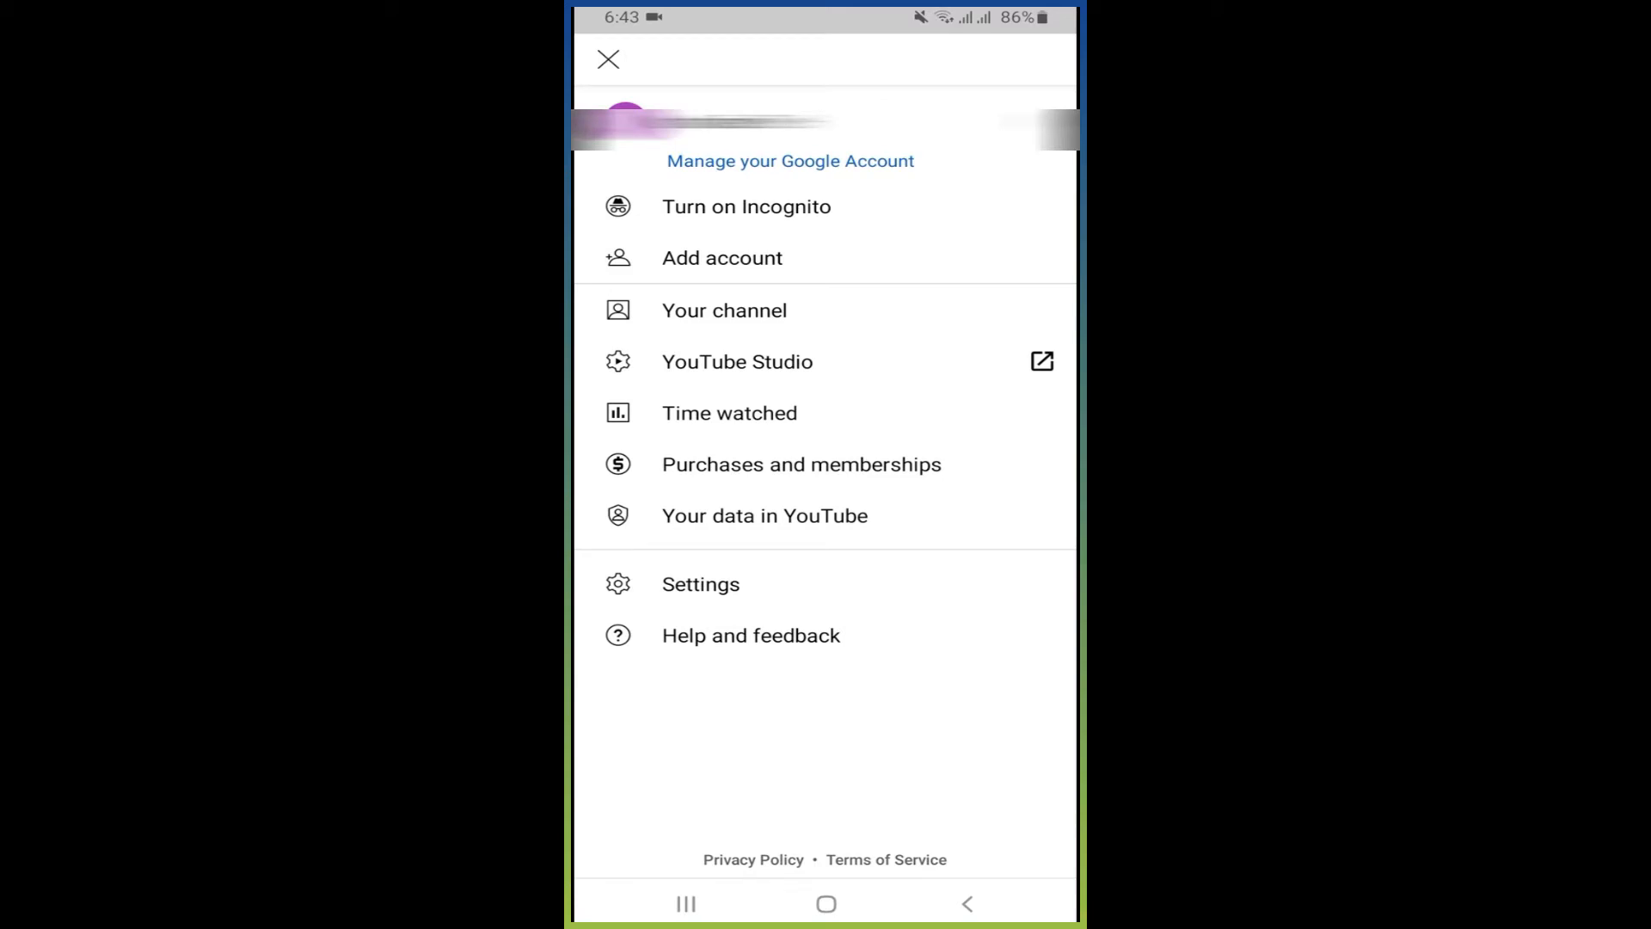
left_click(608, 59)
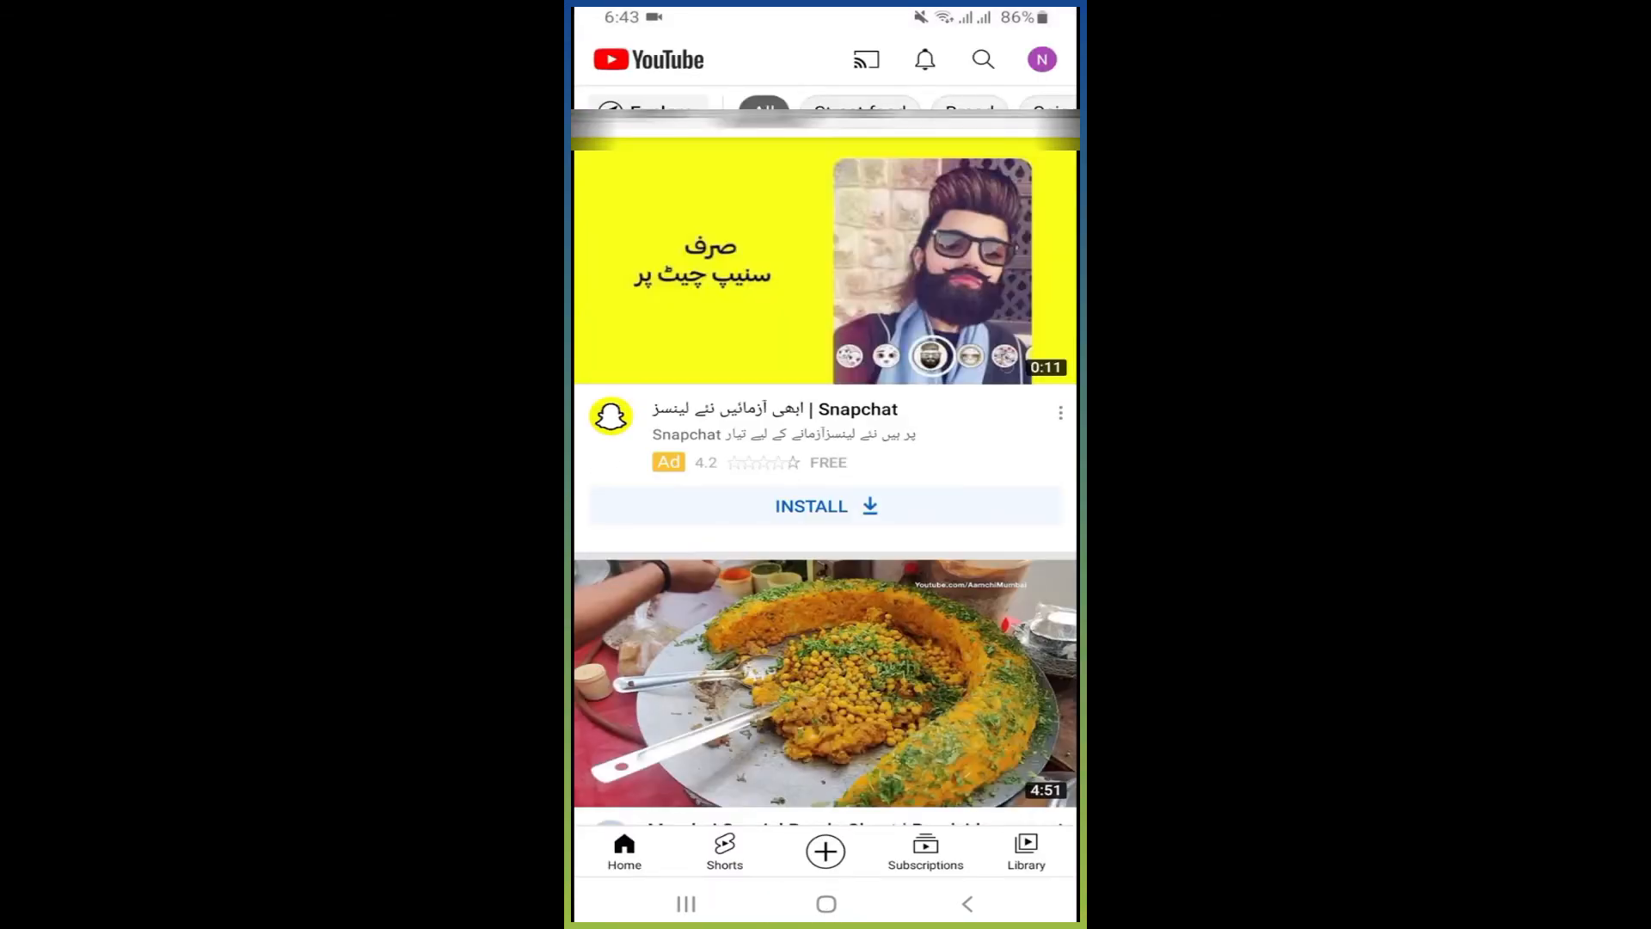
left_click(824, 506)
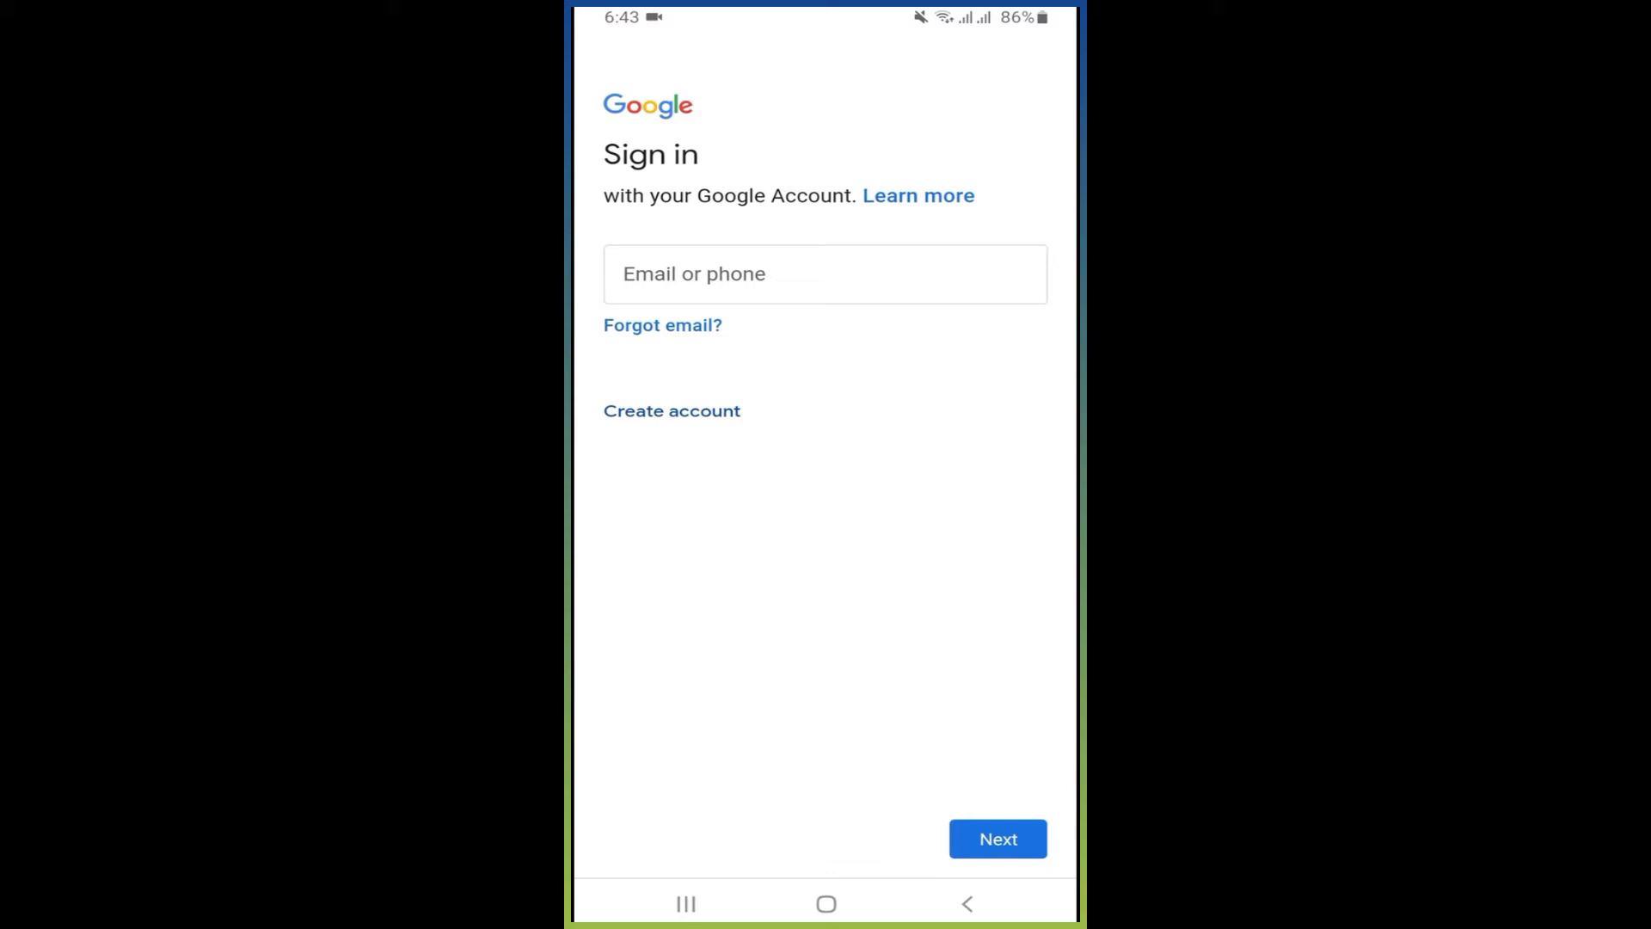
Begin a personal Google account with first name 'Alex' and the last name filled in
left_click(671, 411)
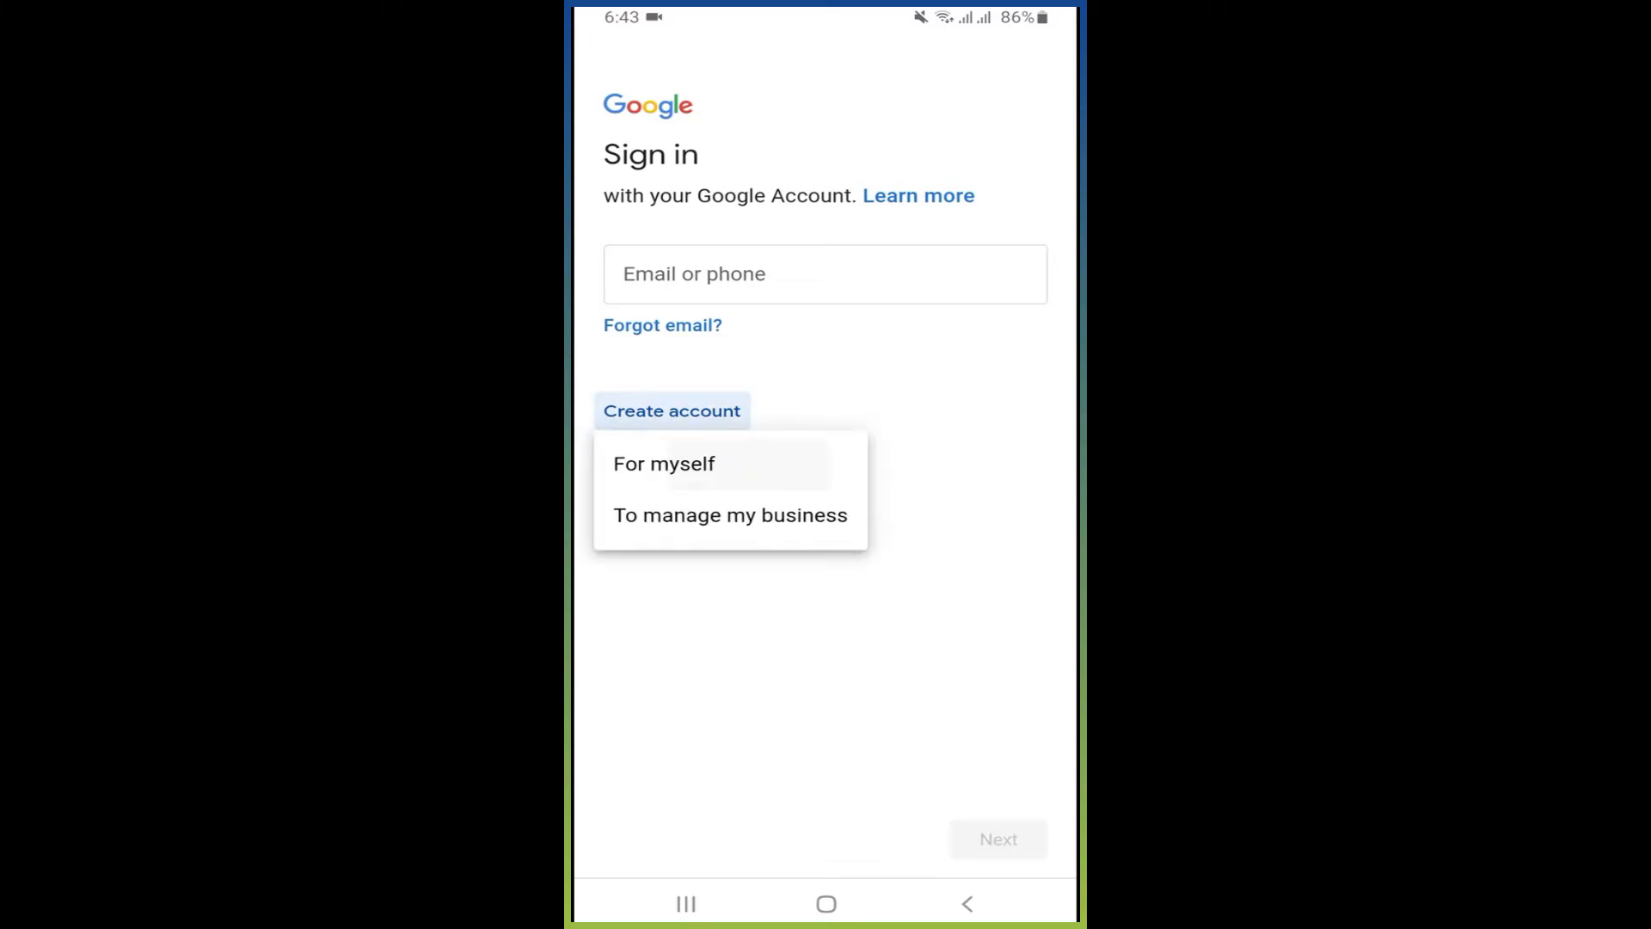
left_click(664, 463)
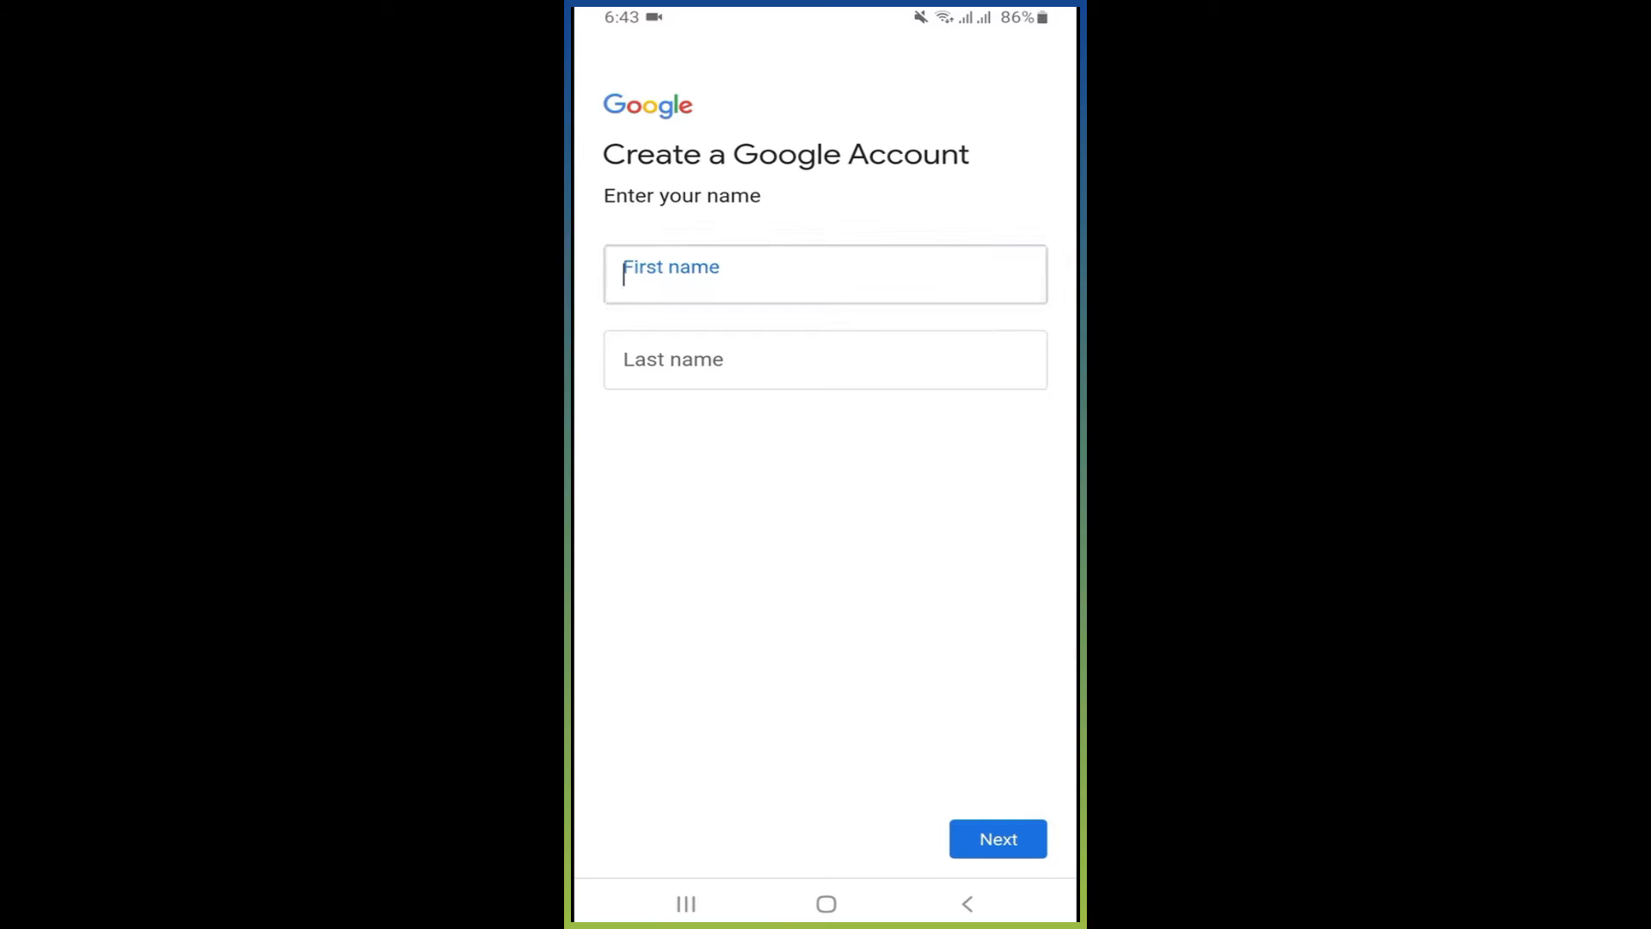
left_click(824, 273)
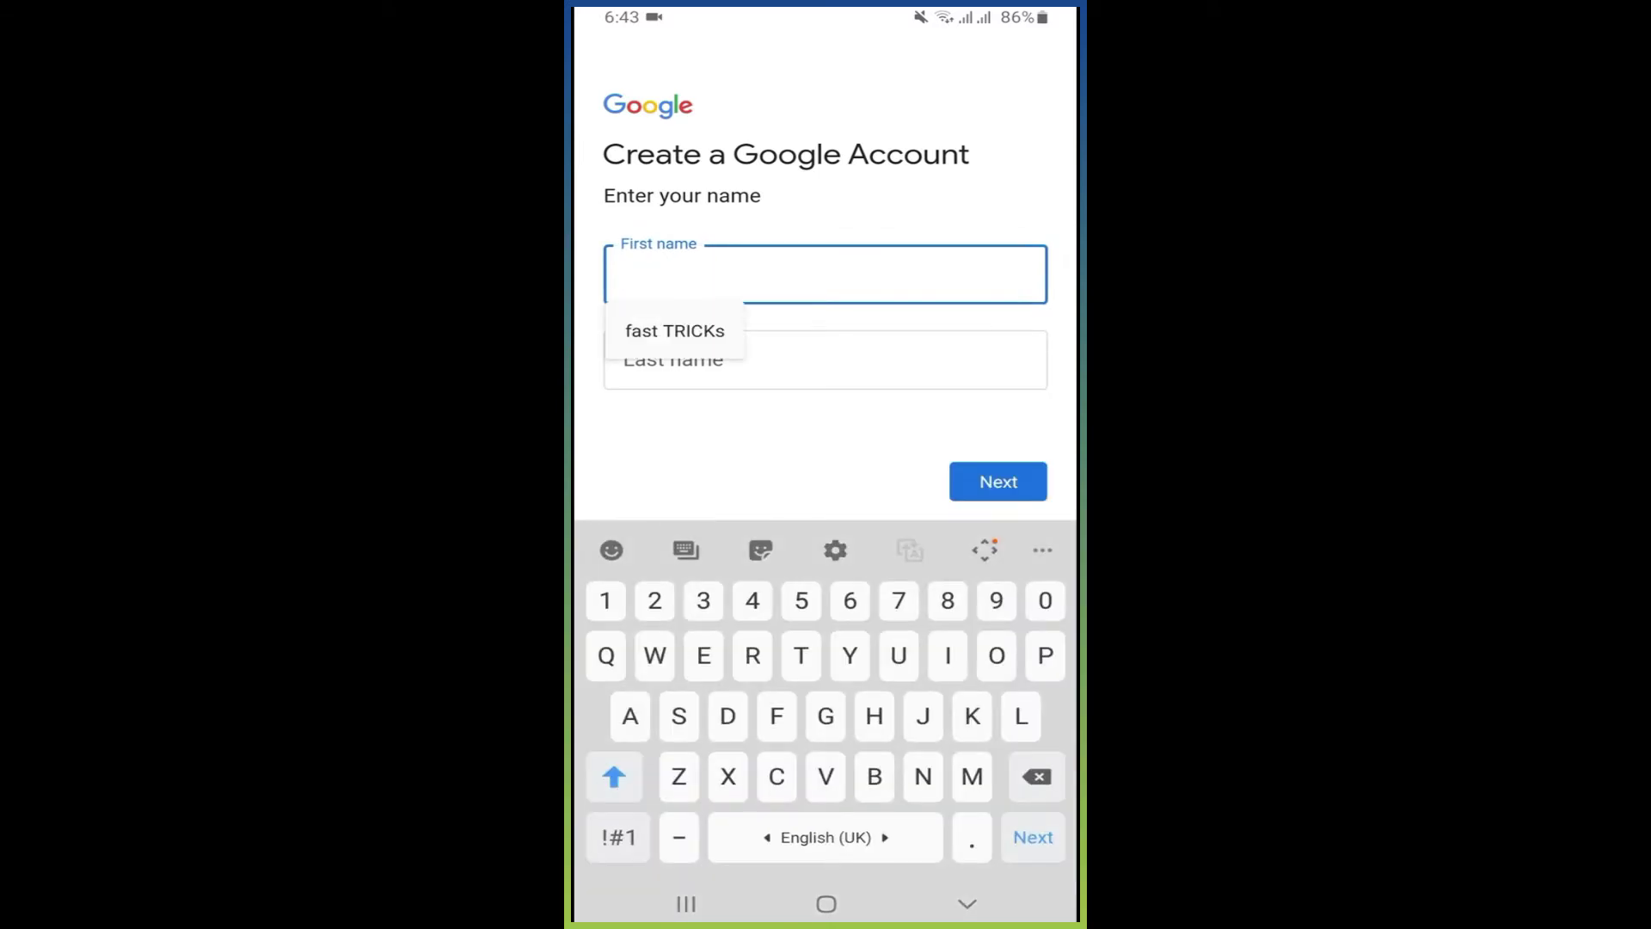
type("Alex")
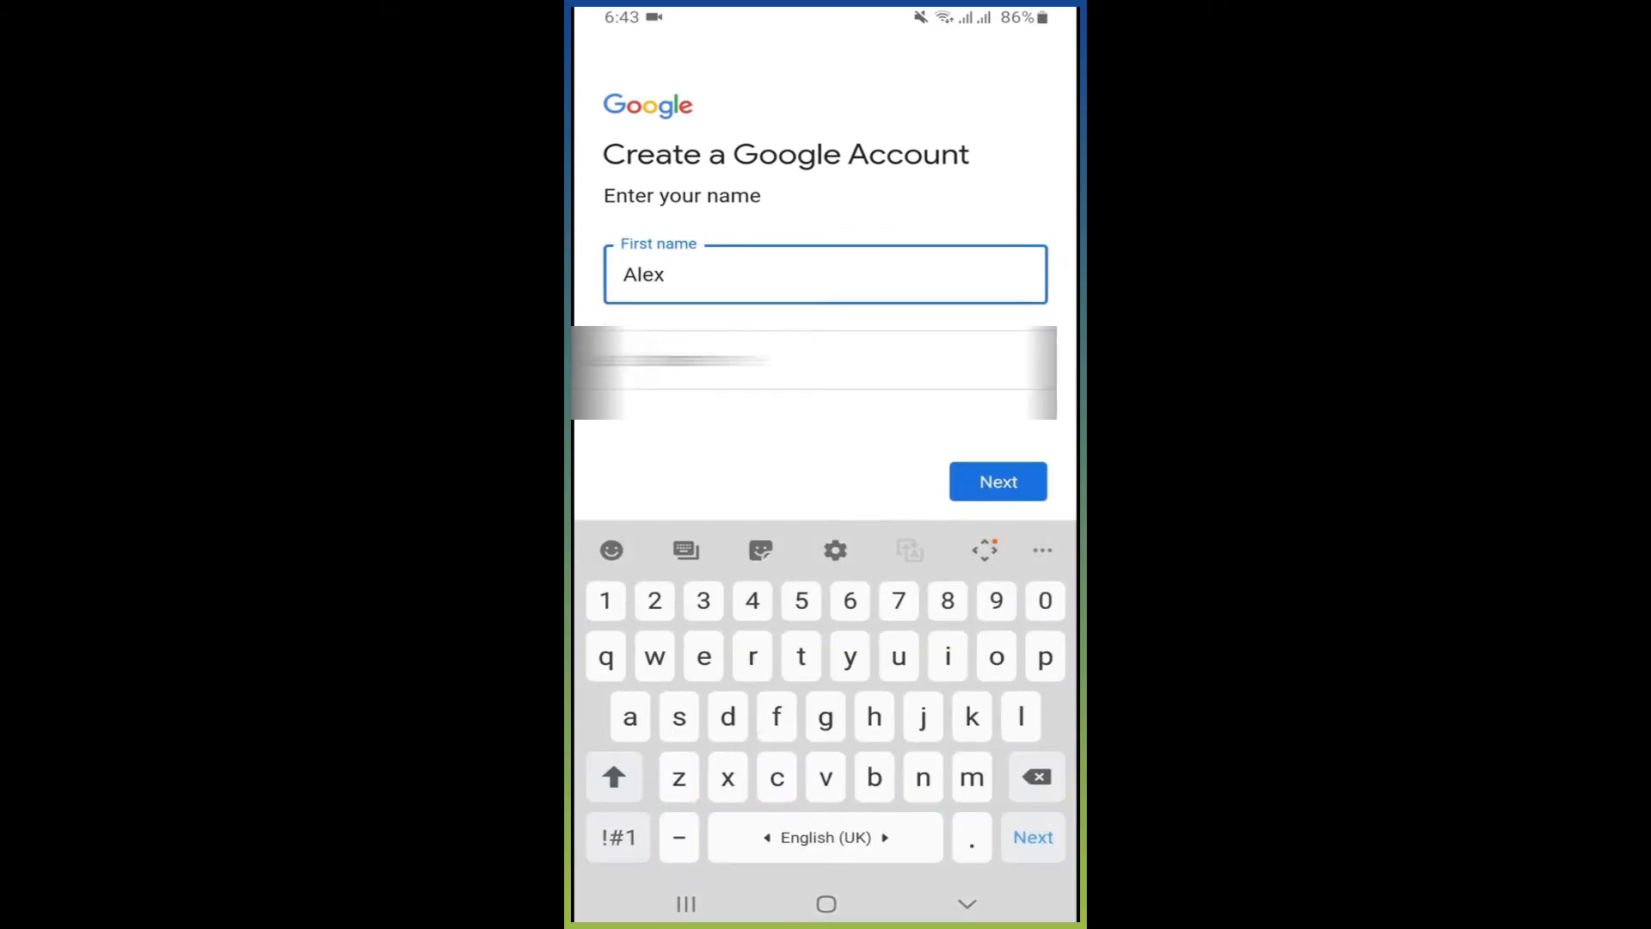
left_click(800, 655)
type("Smith")
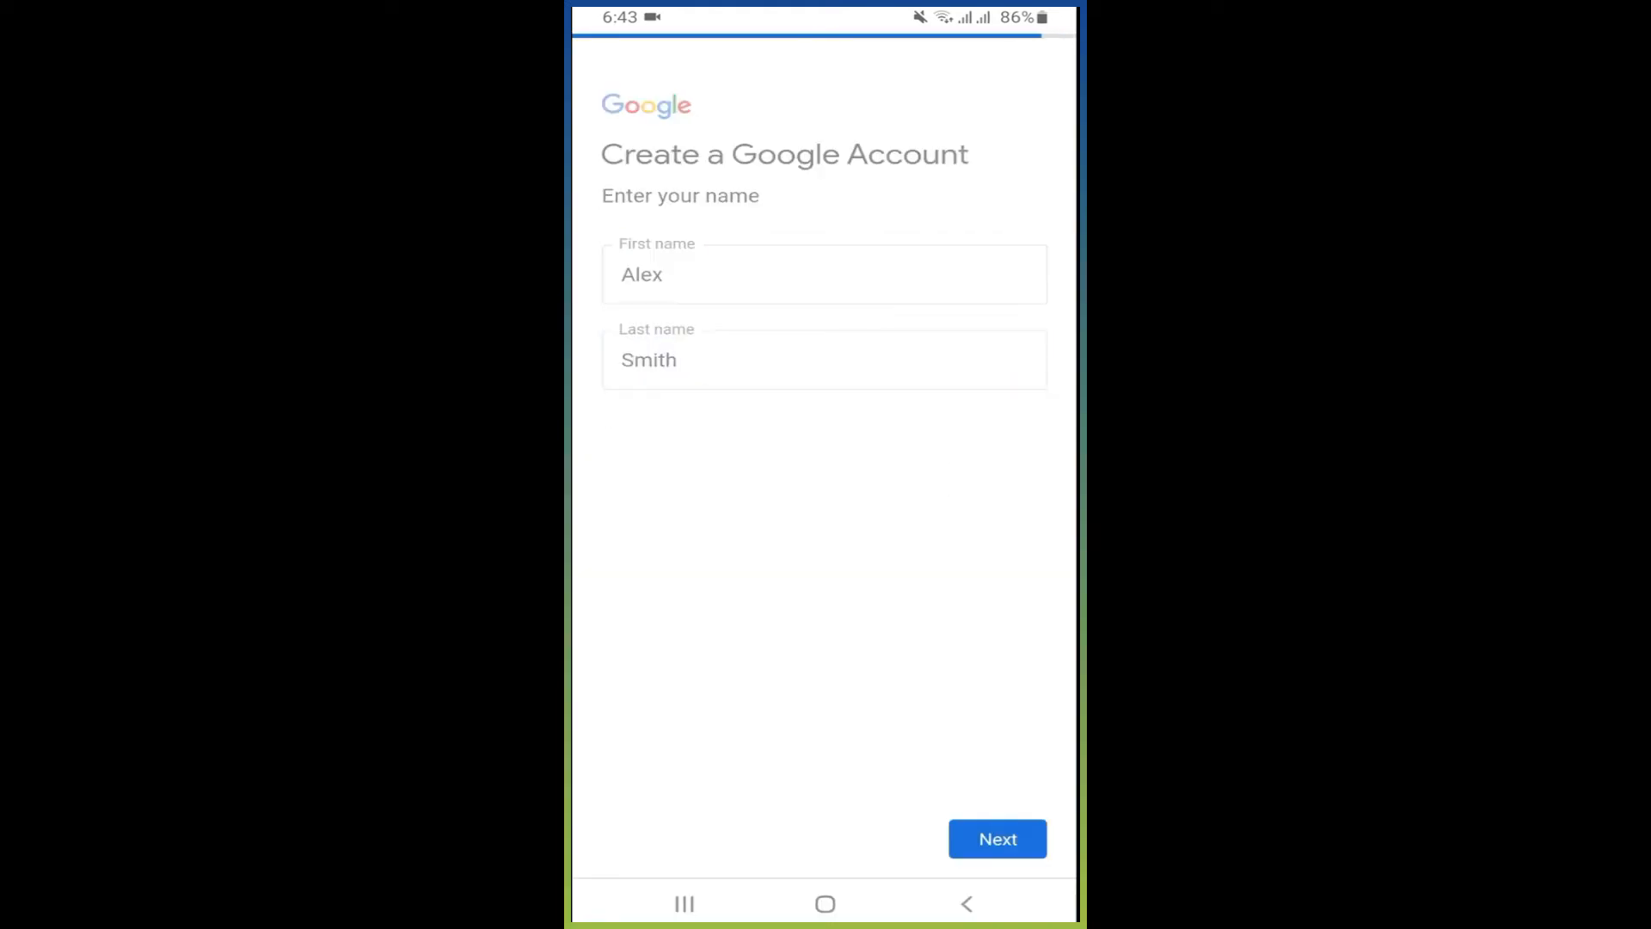
Submit the birth day, month, year and gender, reaching the Gmail username step
left_click(996, 837)
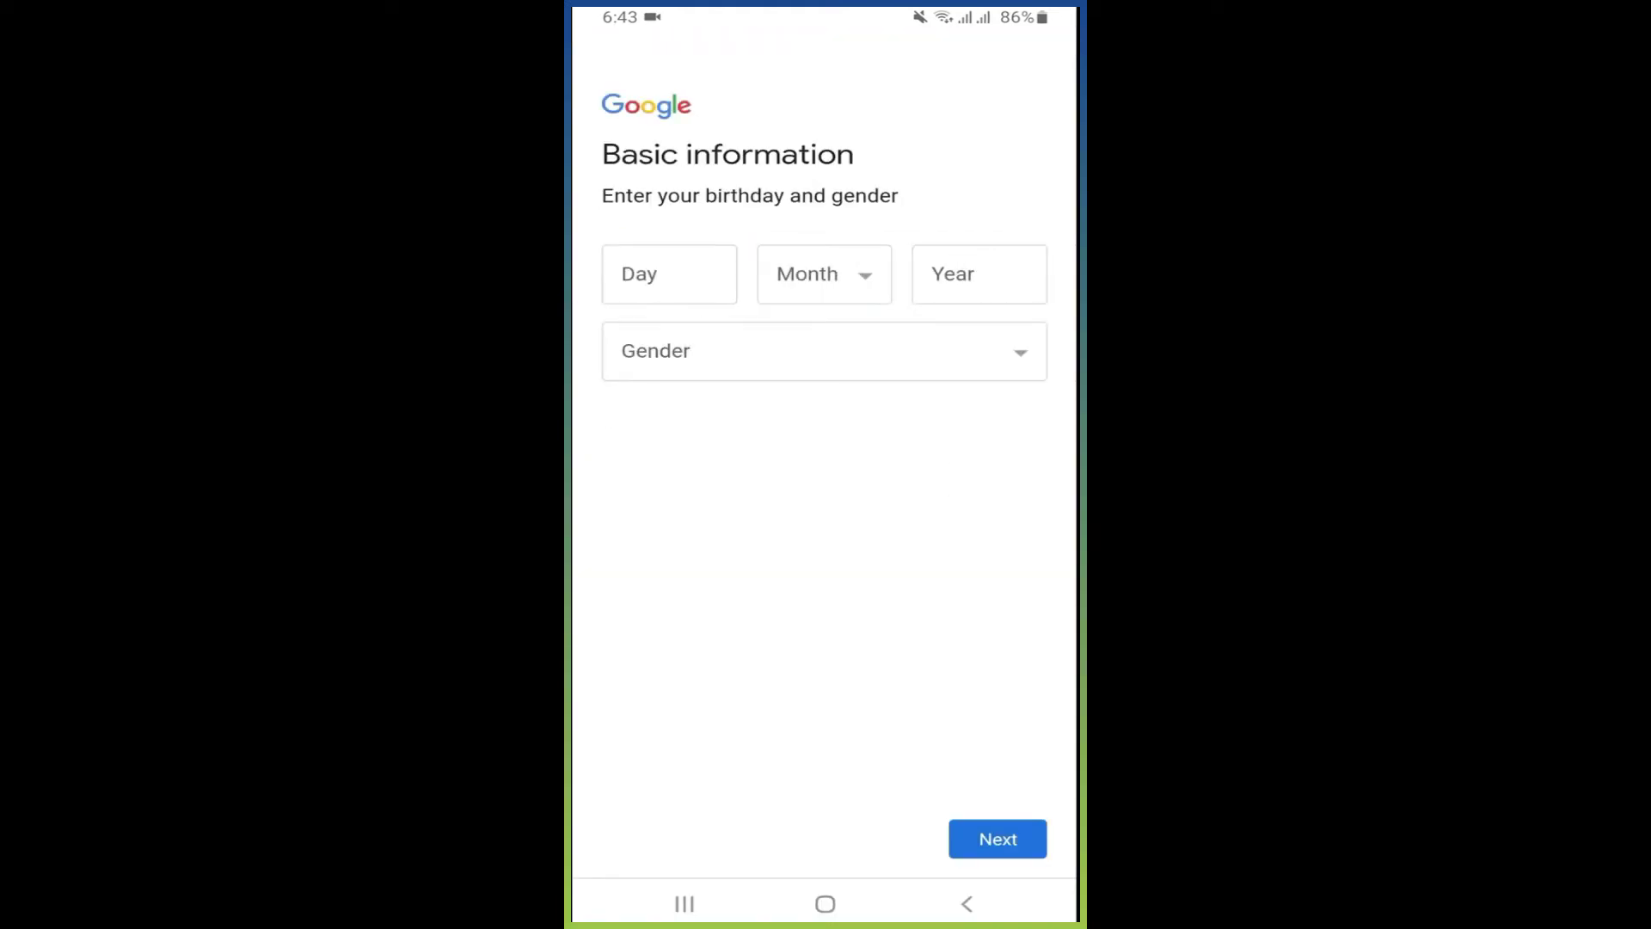
left_click(670, 273)
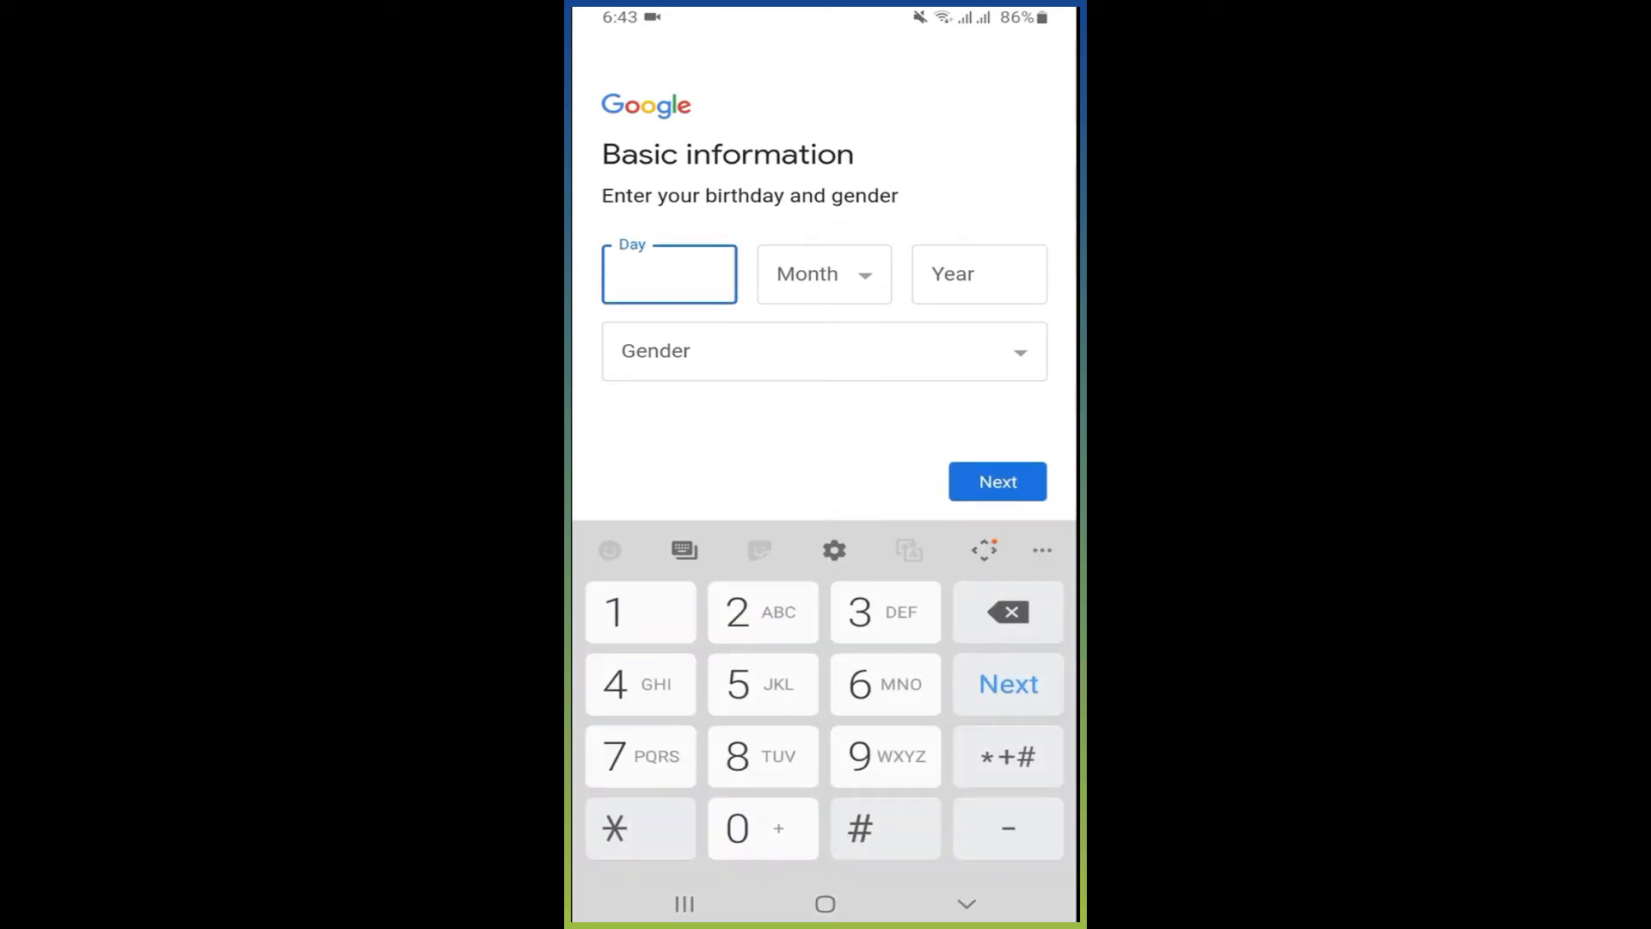
left_click(736, 828)
type("20")
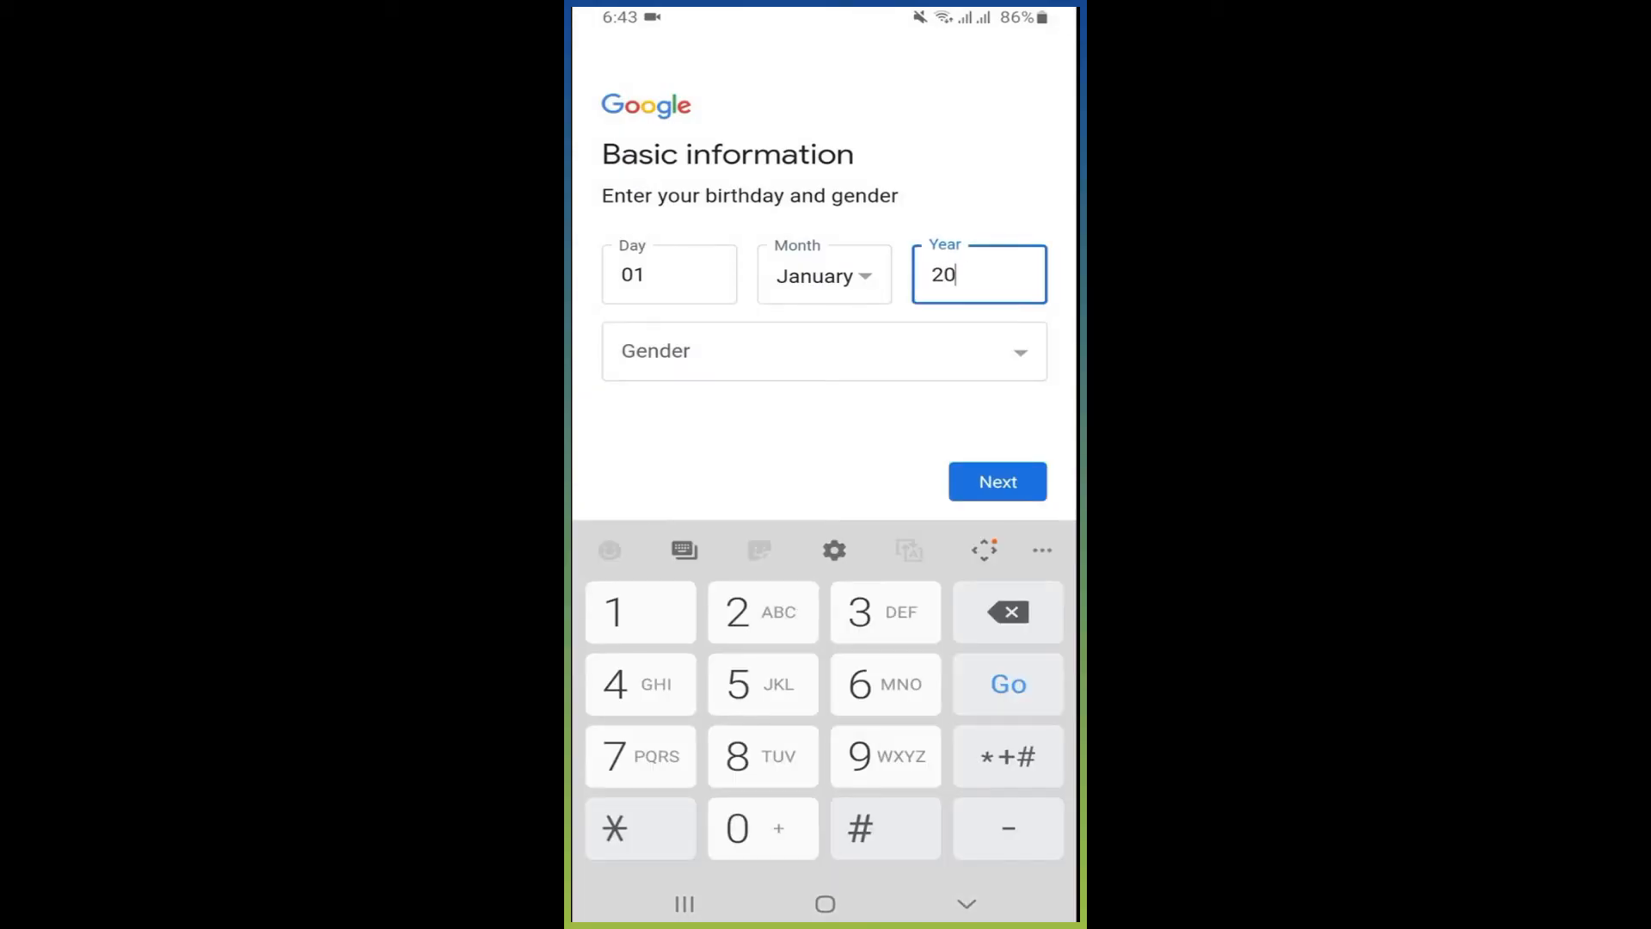
left_click(824, 351)
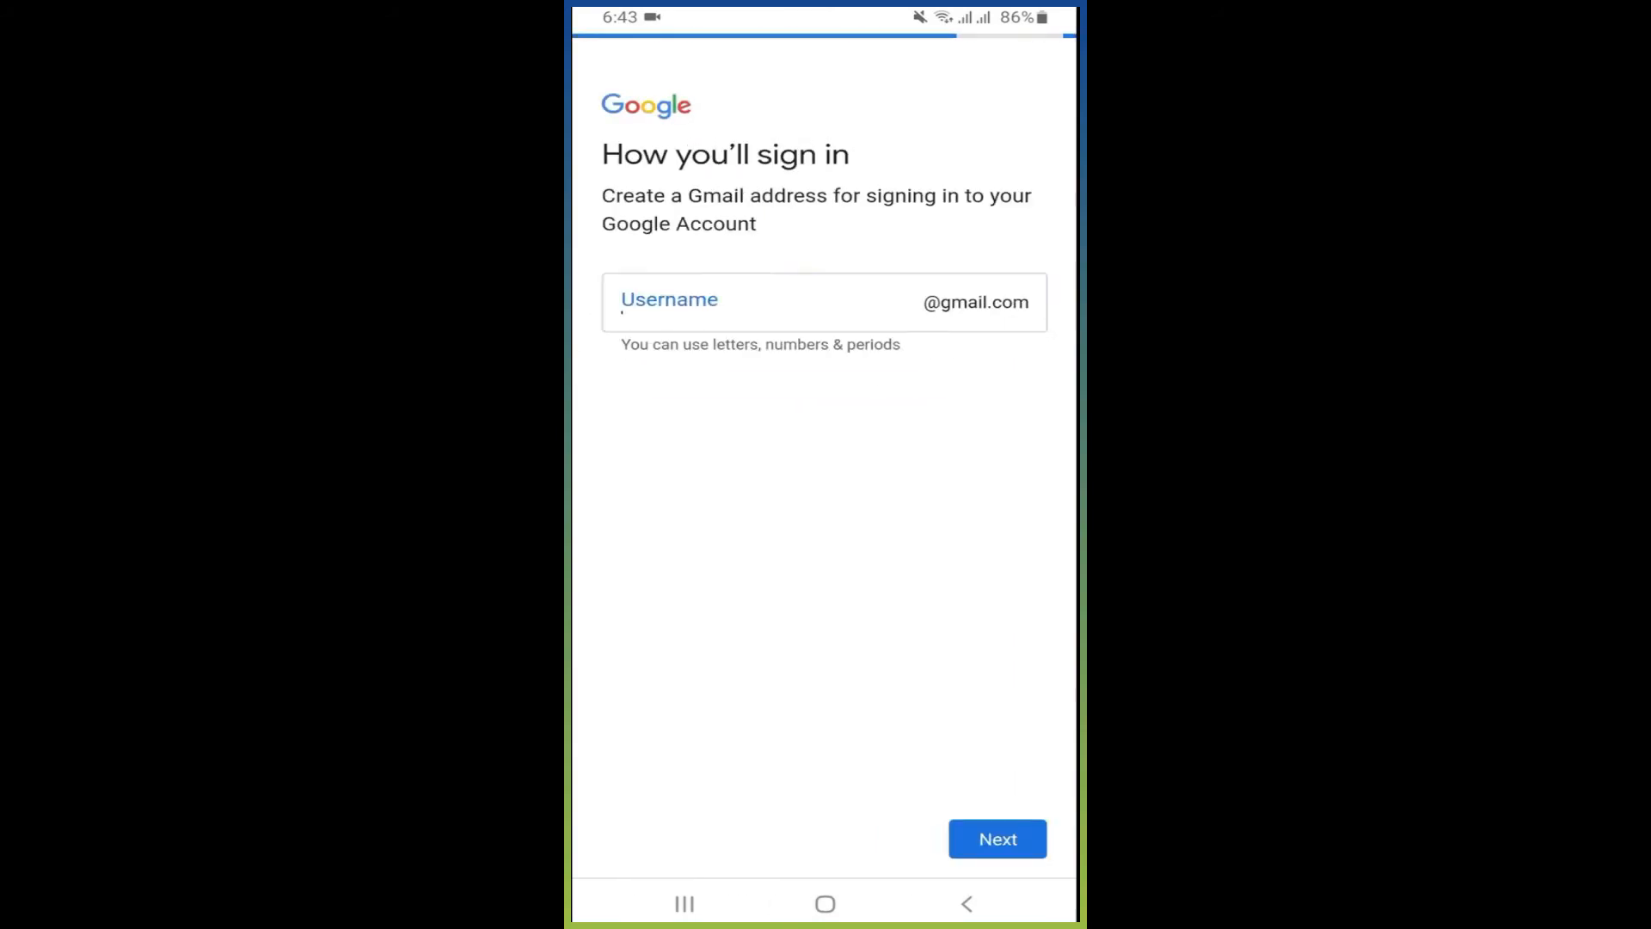
Try username 'ale...101', accept the suggested available one, and continue to the password step
left_click(768, 303)
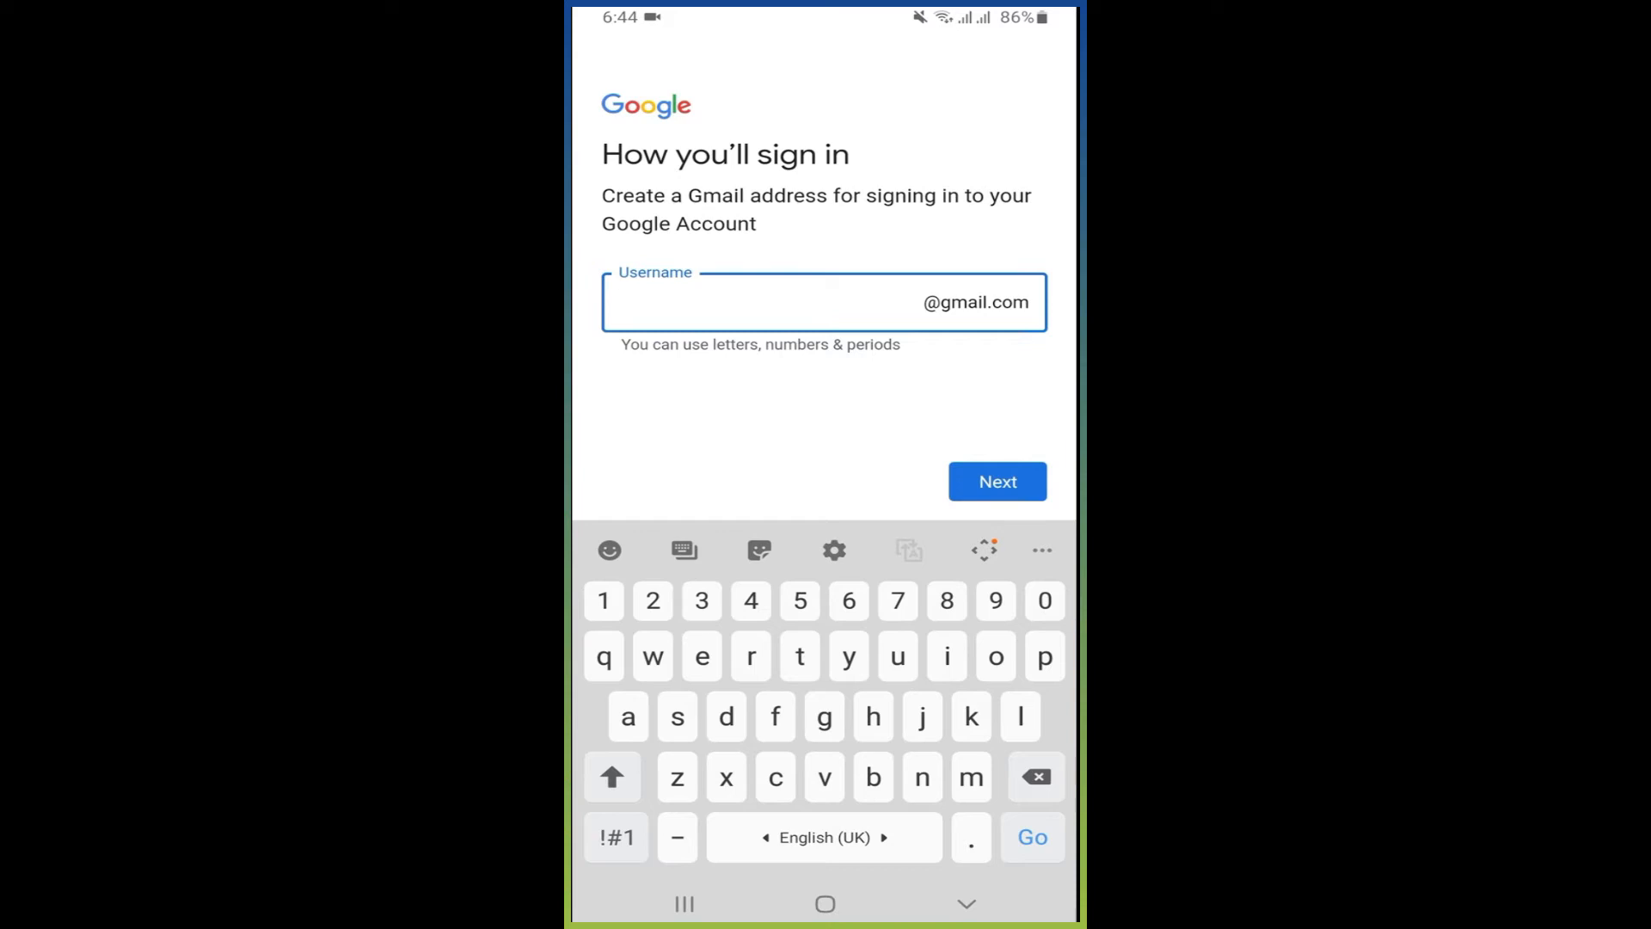
type("alexking")
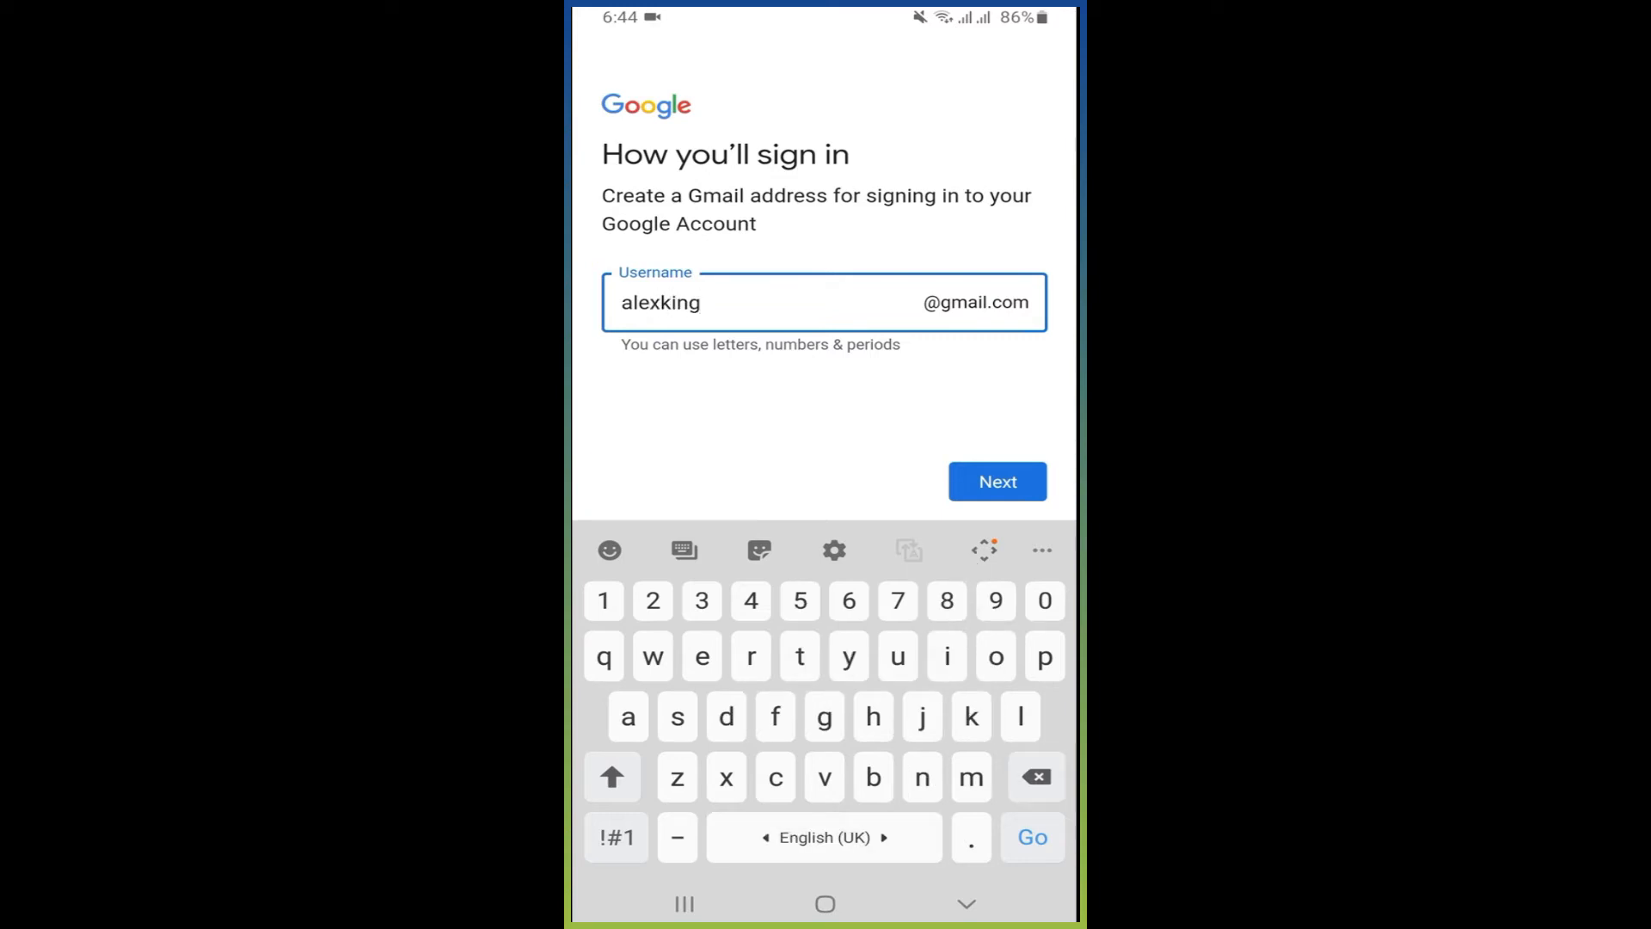
type("101")
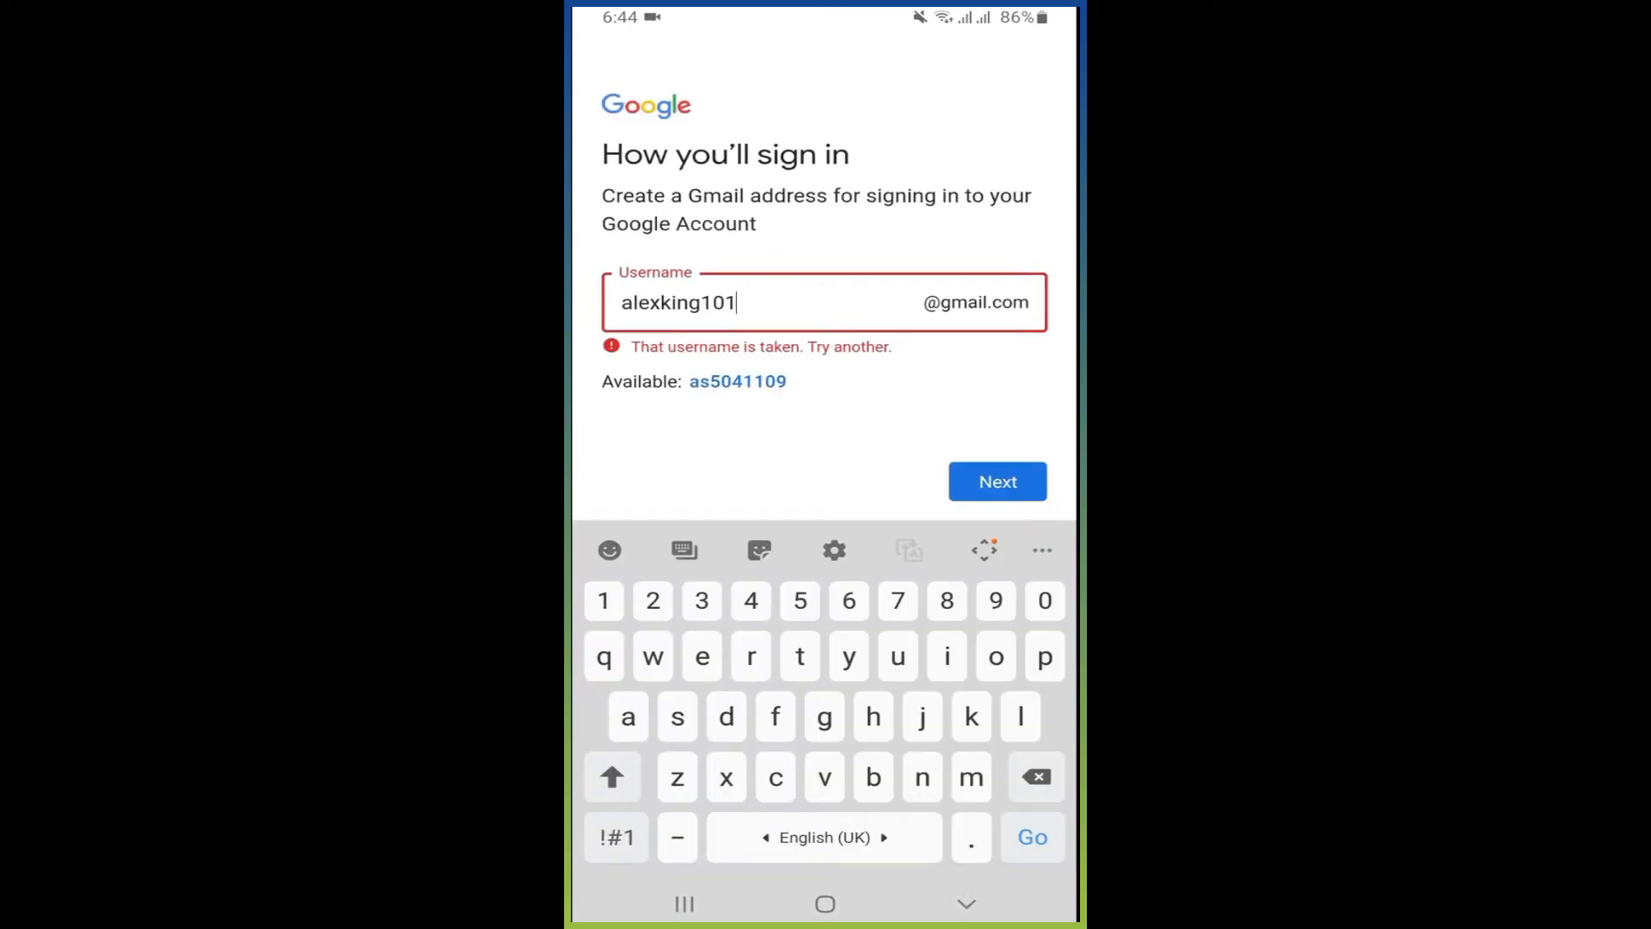
left_click(737, 382)
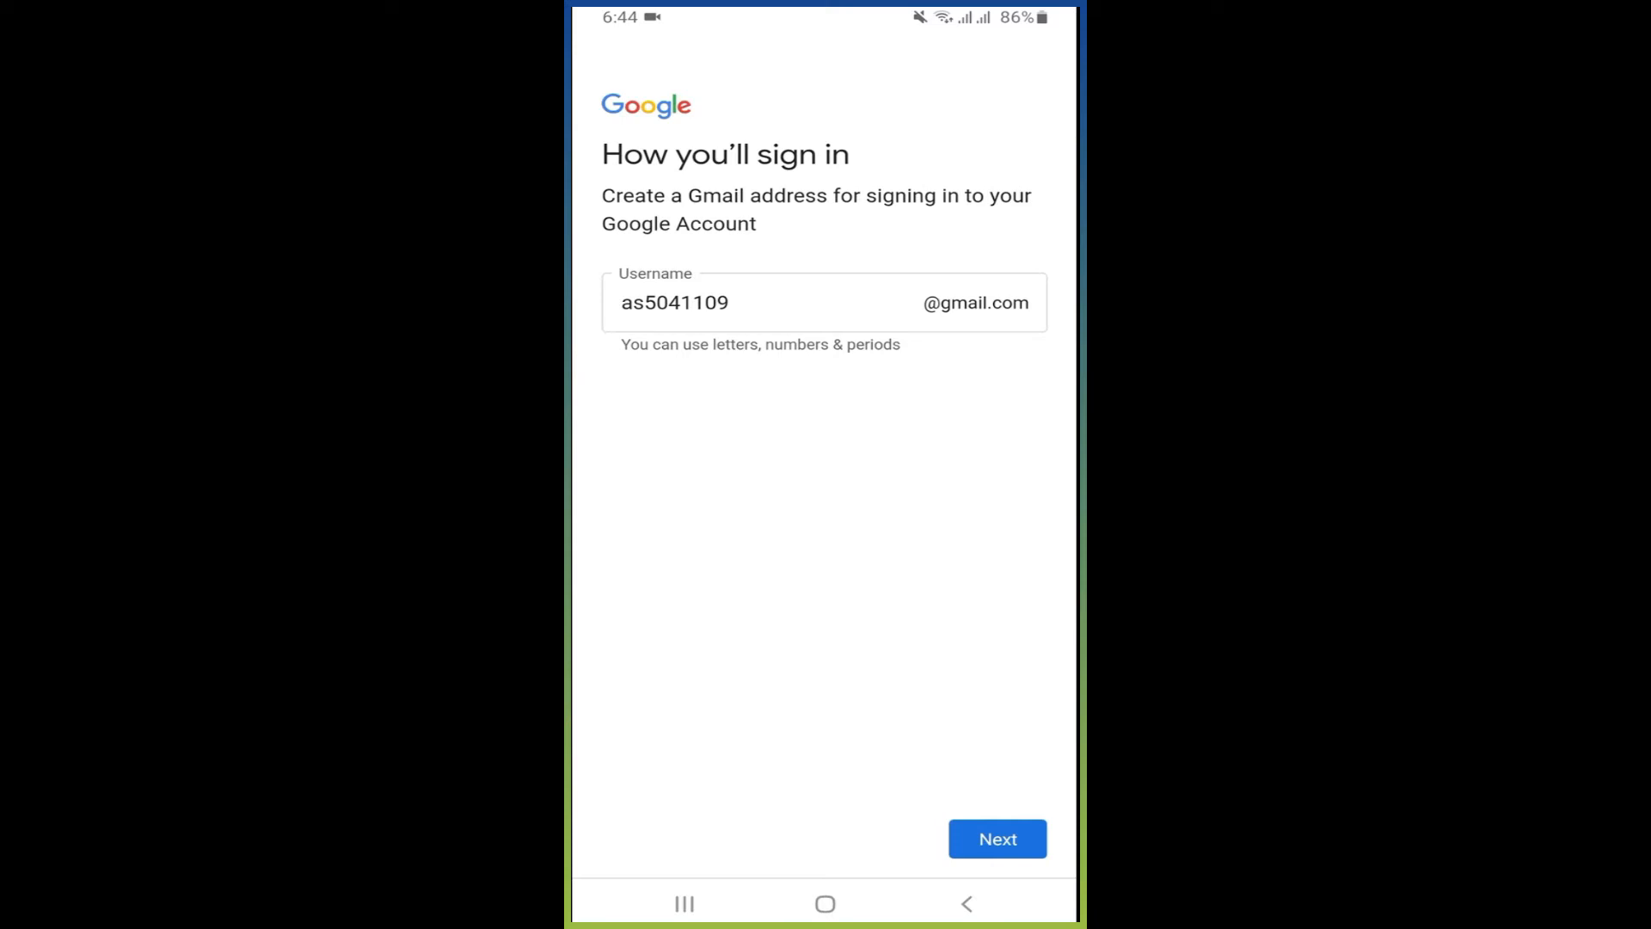
left_click(996, 838)
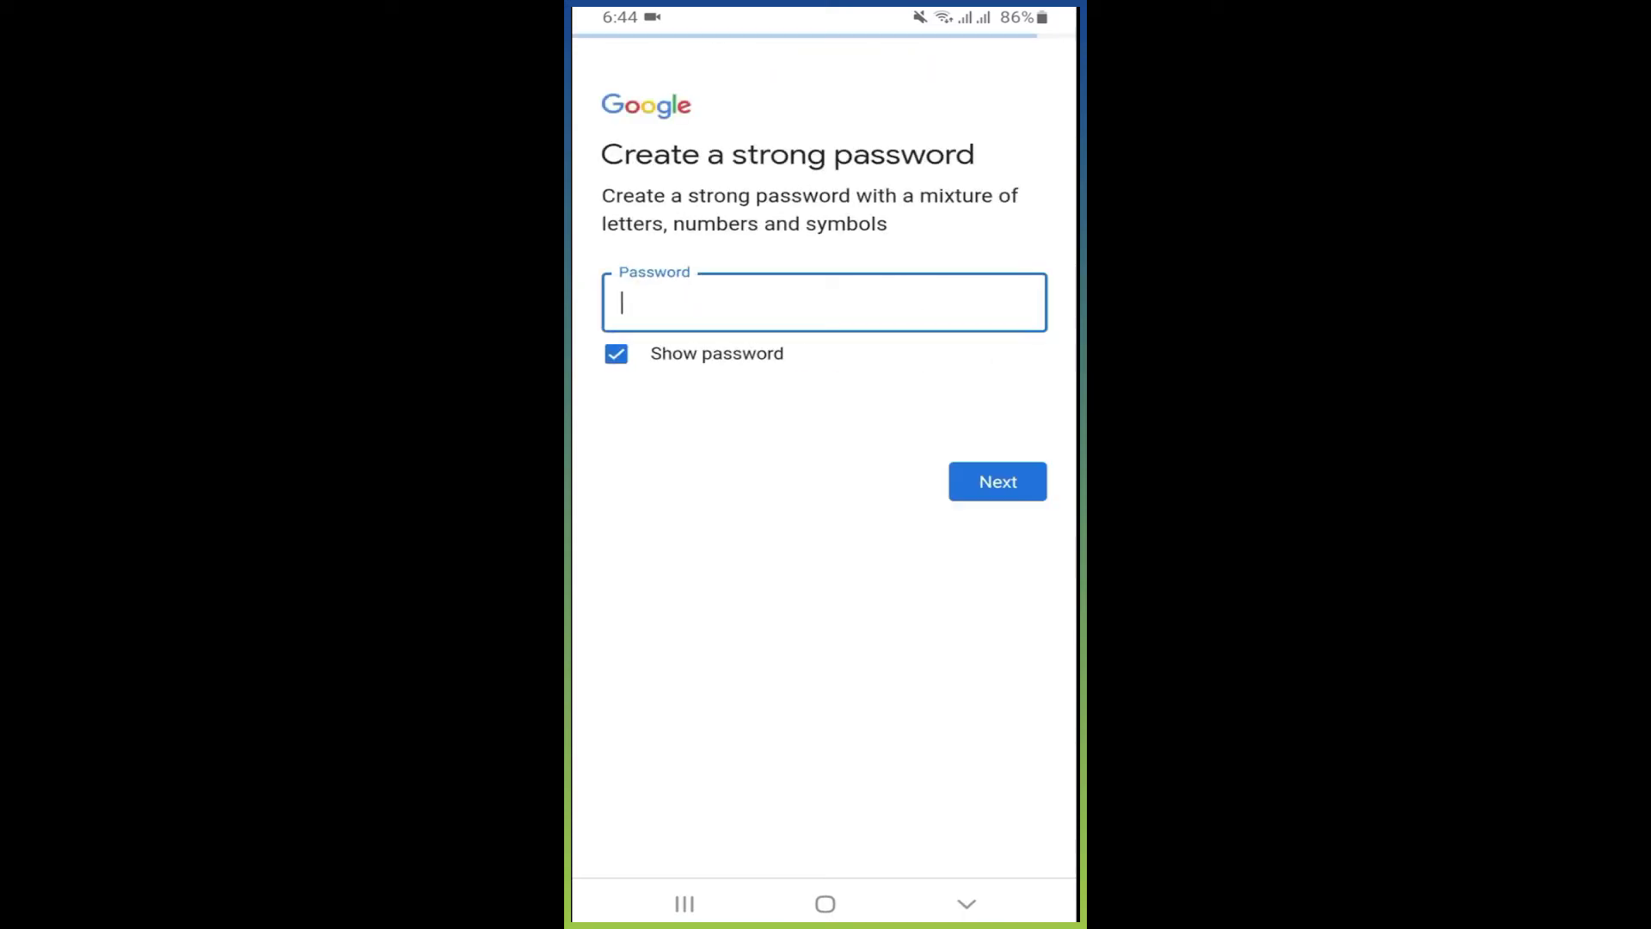
Enter the account password, check it with Show password, and submit it
left_click(824, 303)
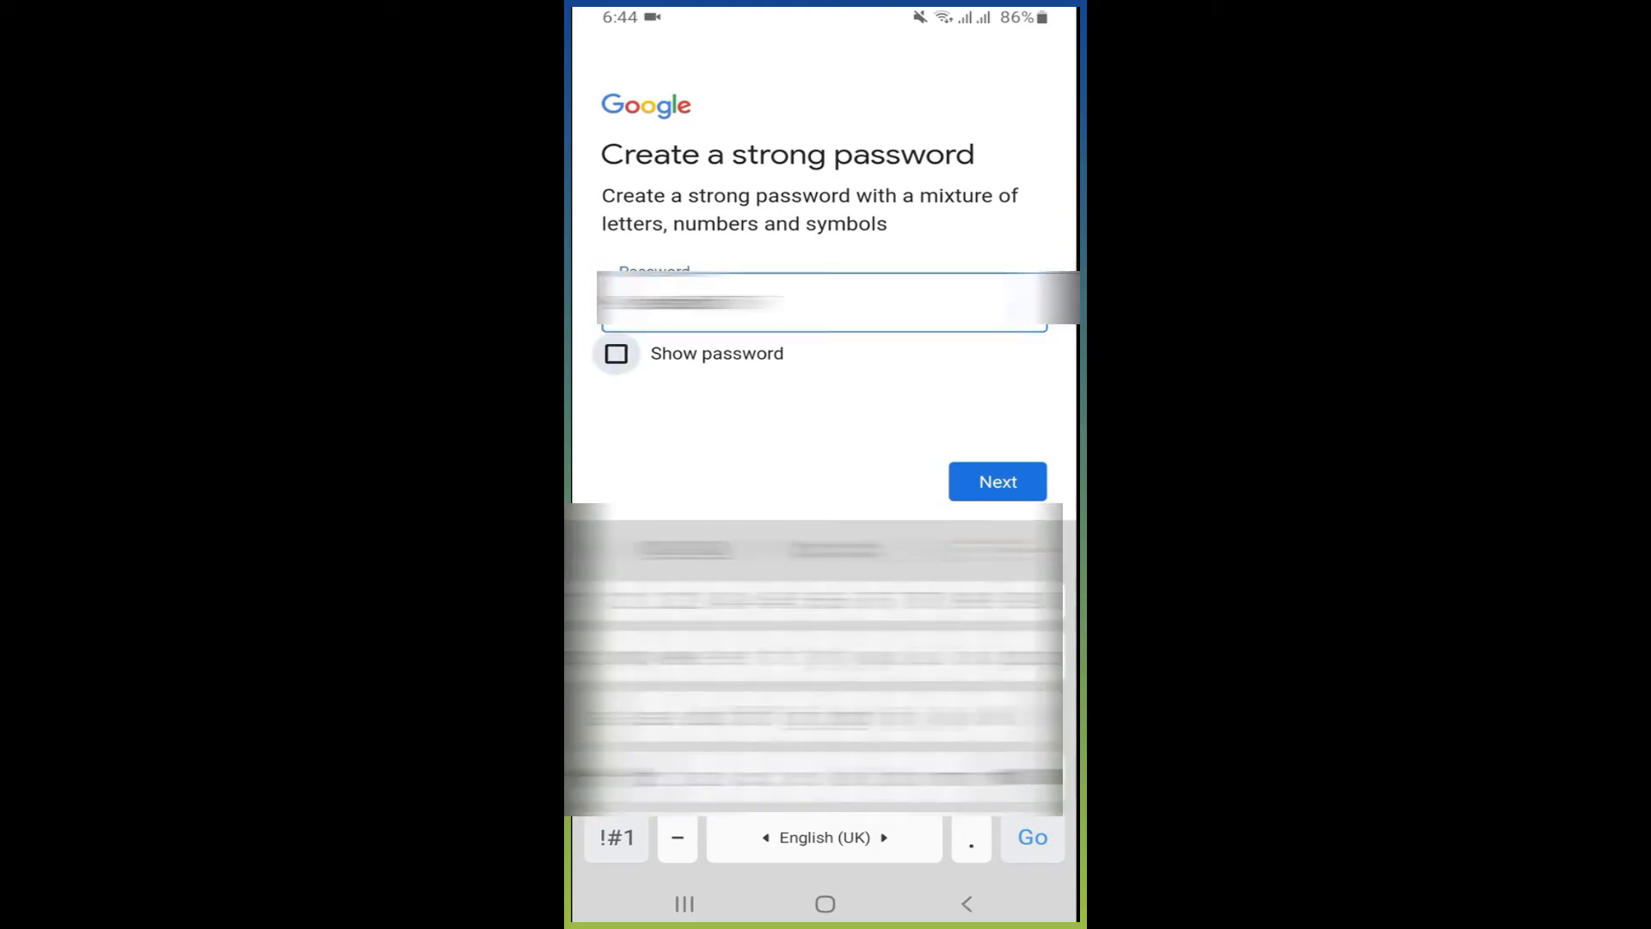
left_click(616, 353)
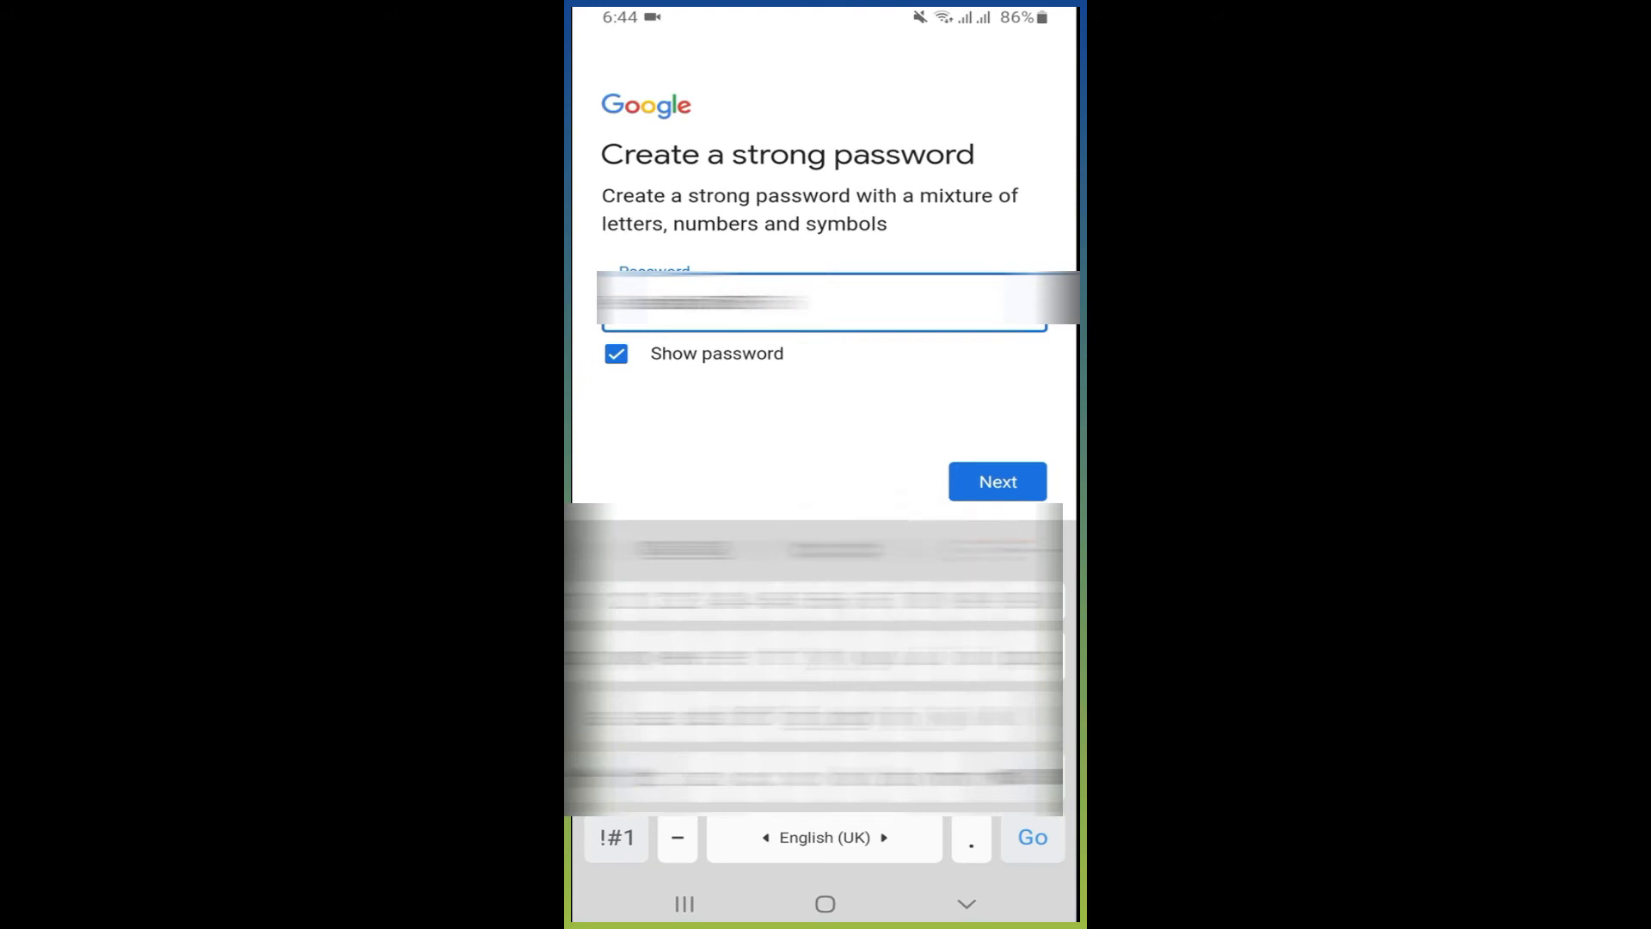
left_click(616, 353)
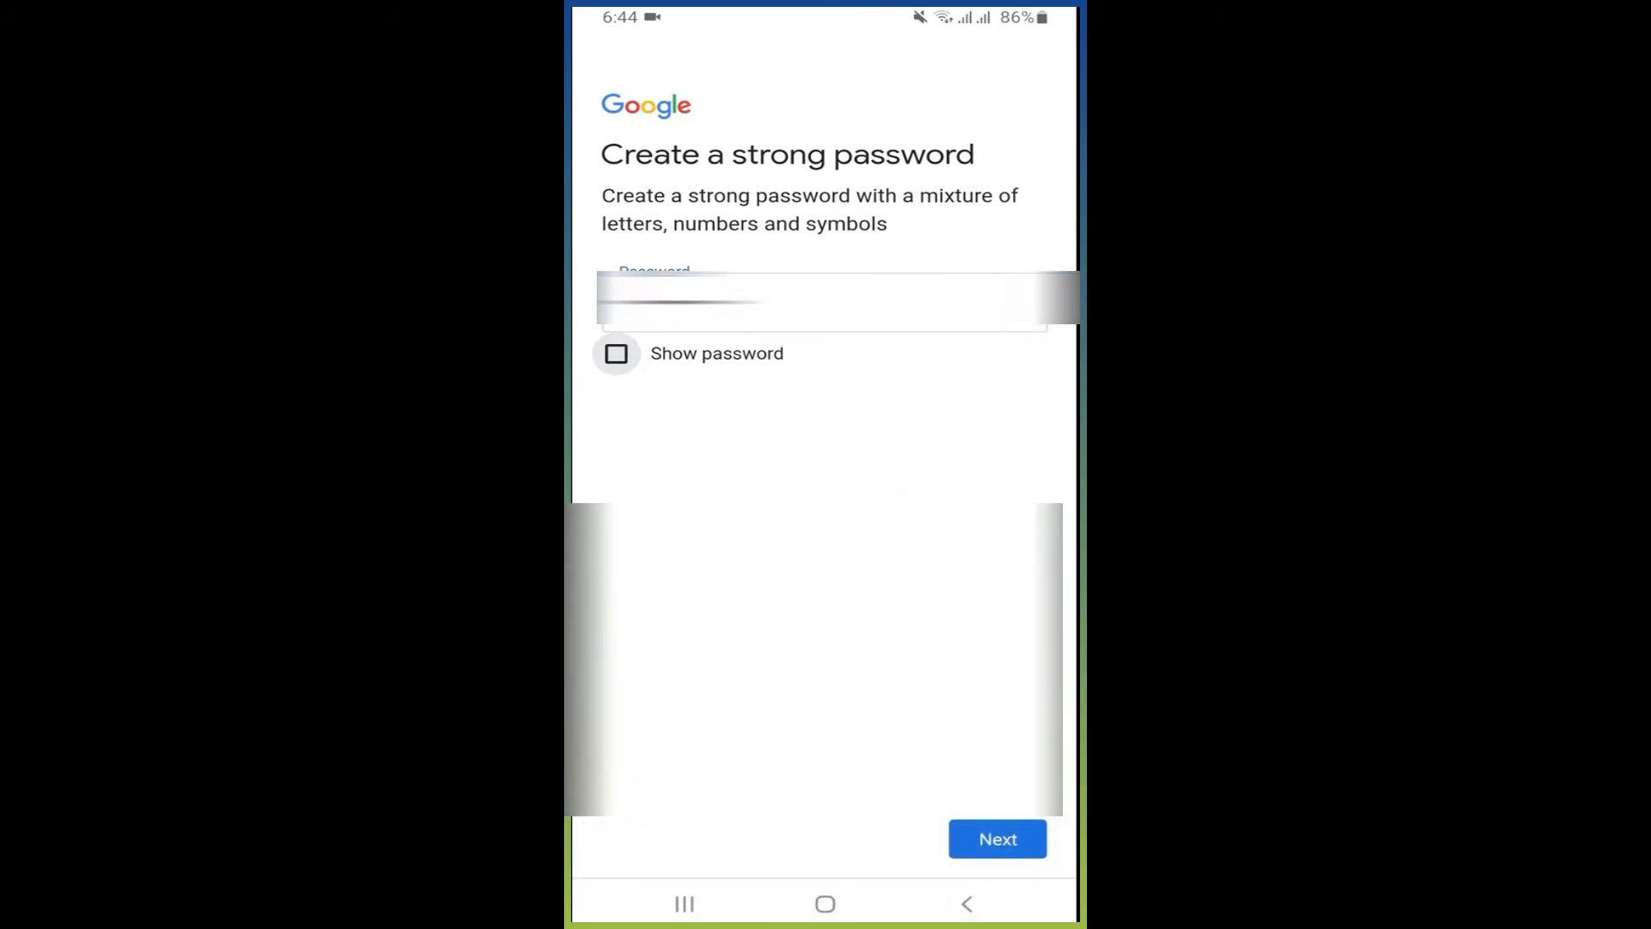
left_click(823, 299)
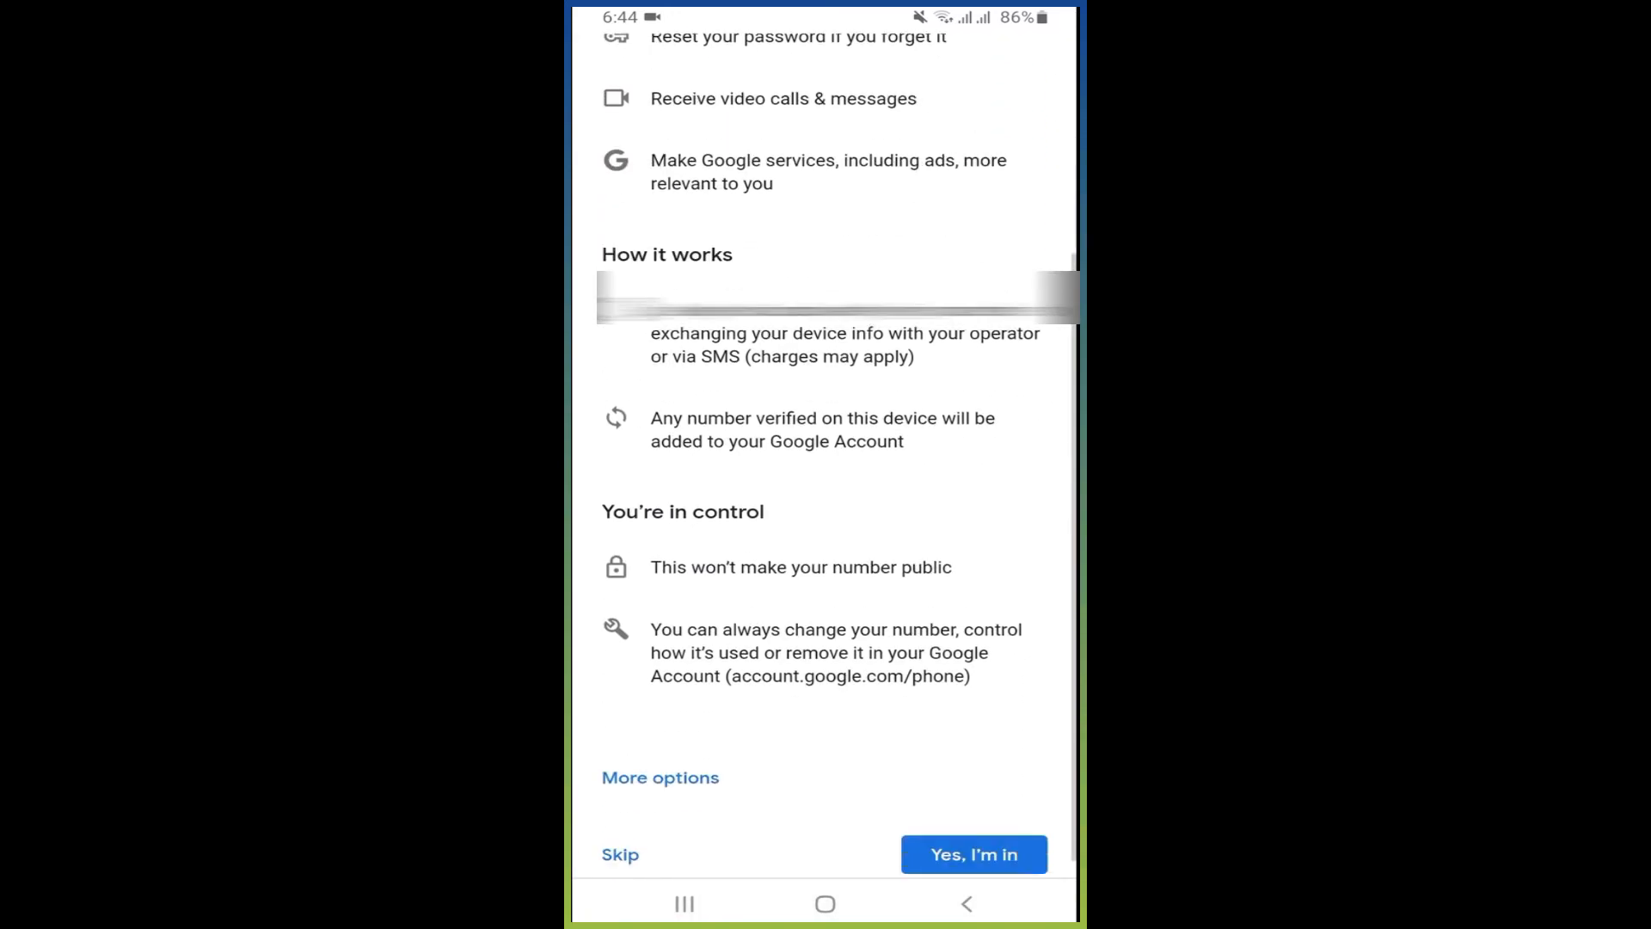
Choose 'Add my number for account security only' under More options and continue
scroll("up", 3)
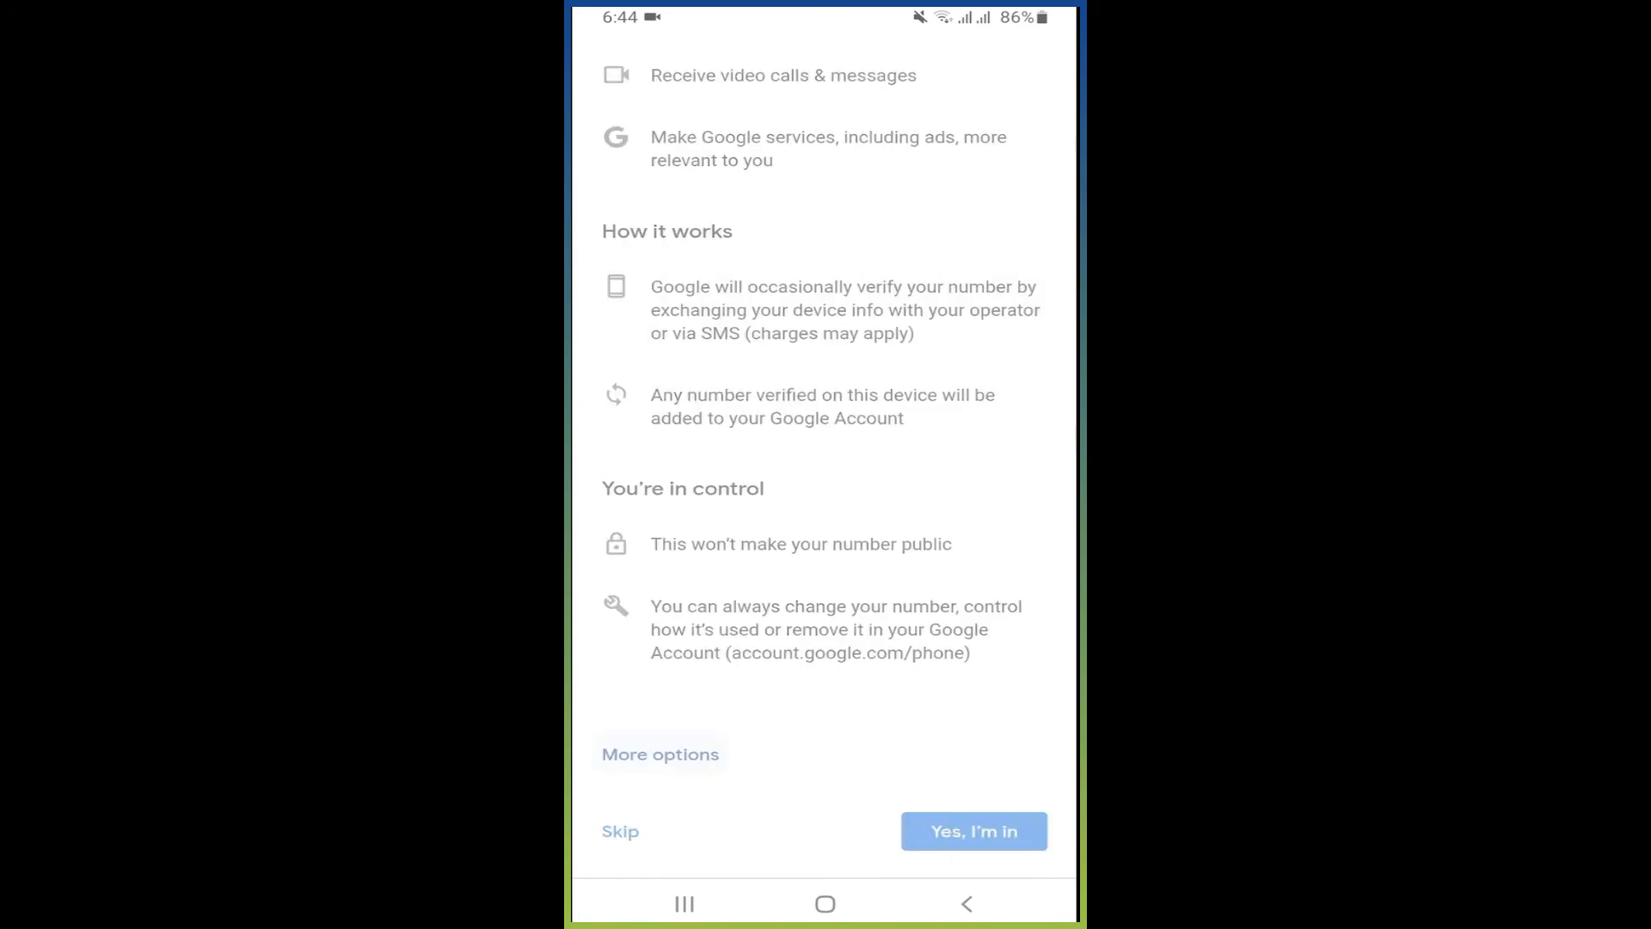
left_click(661, 754)
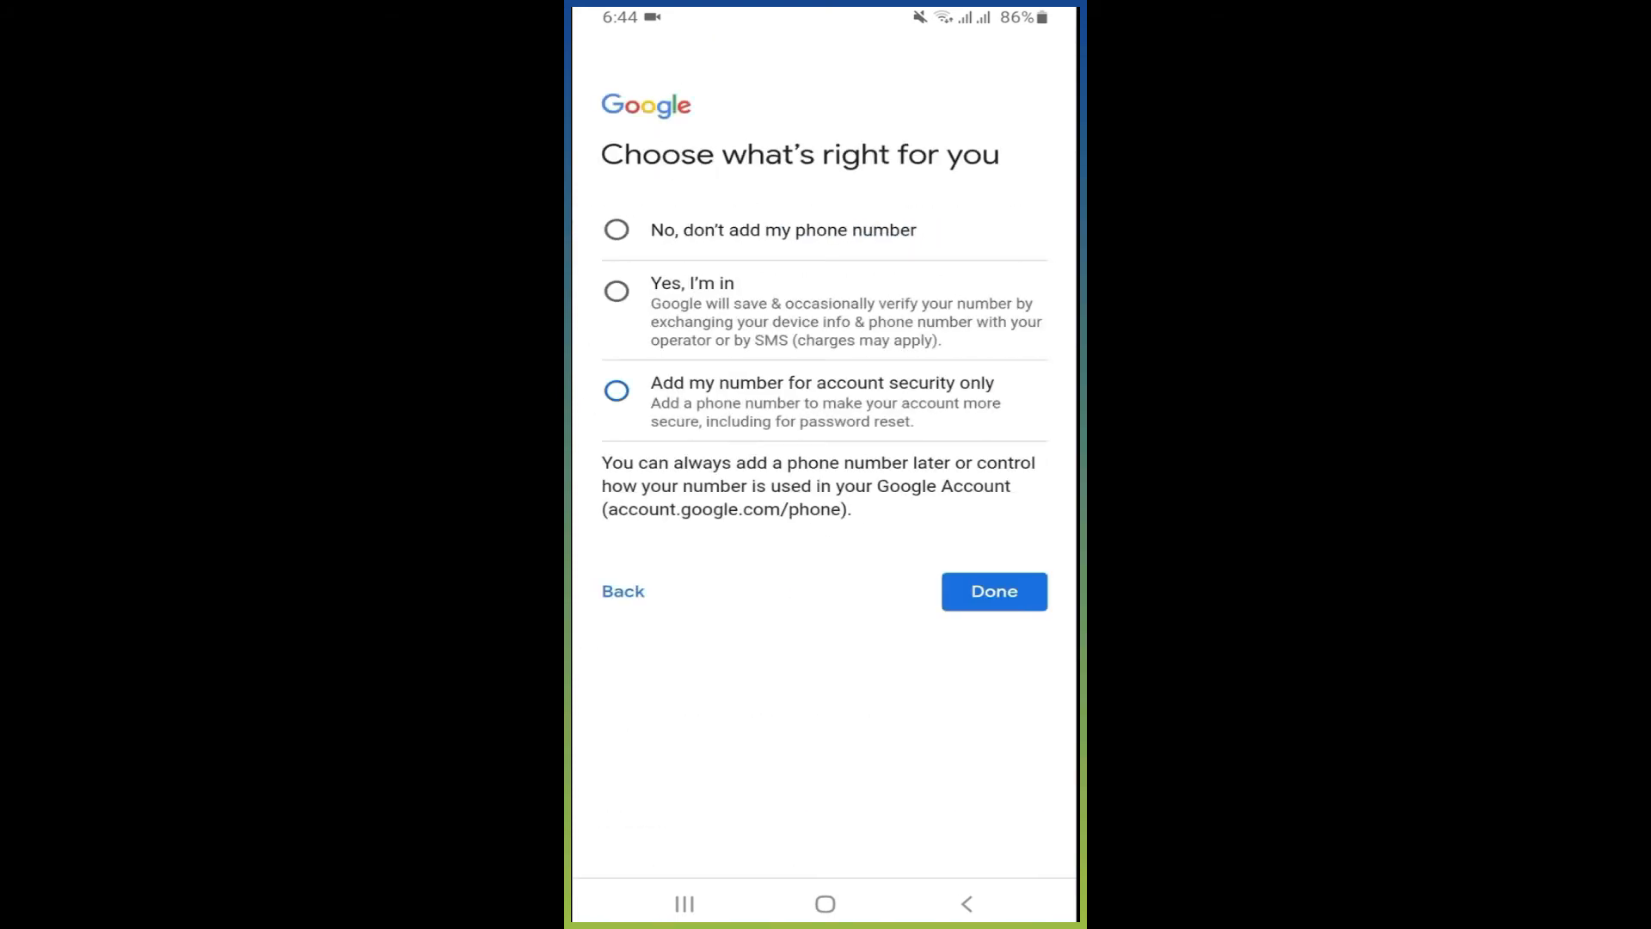
left_click(616, 391)
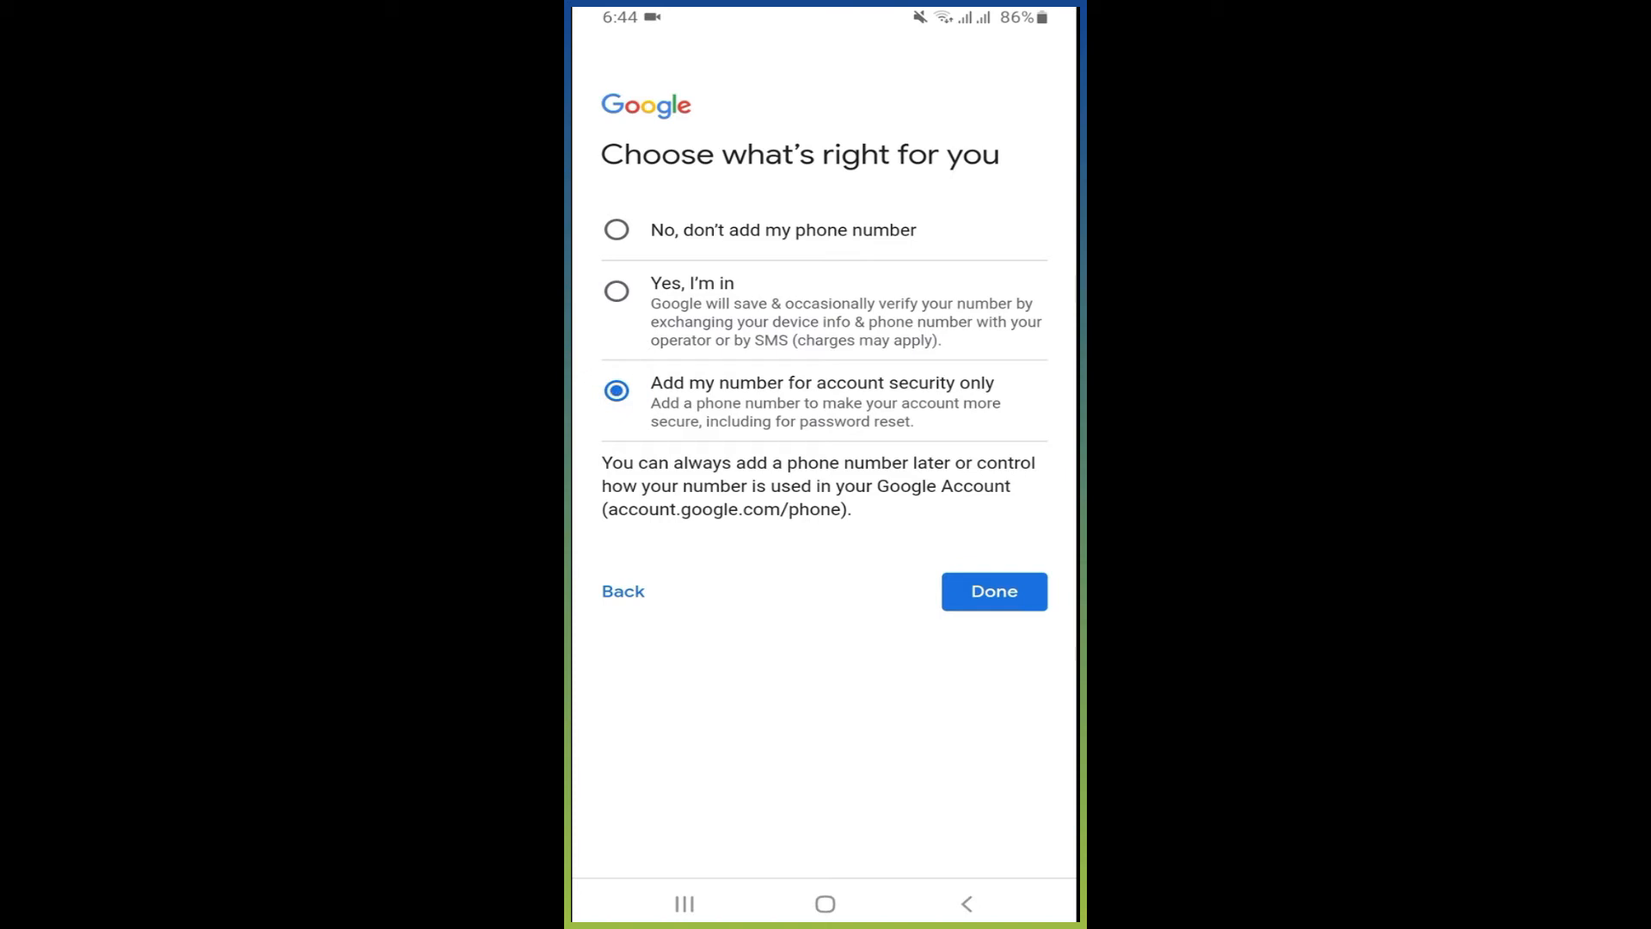
left_click(993, 590)
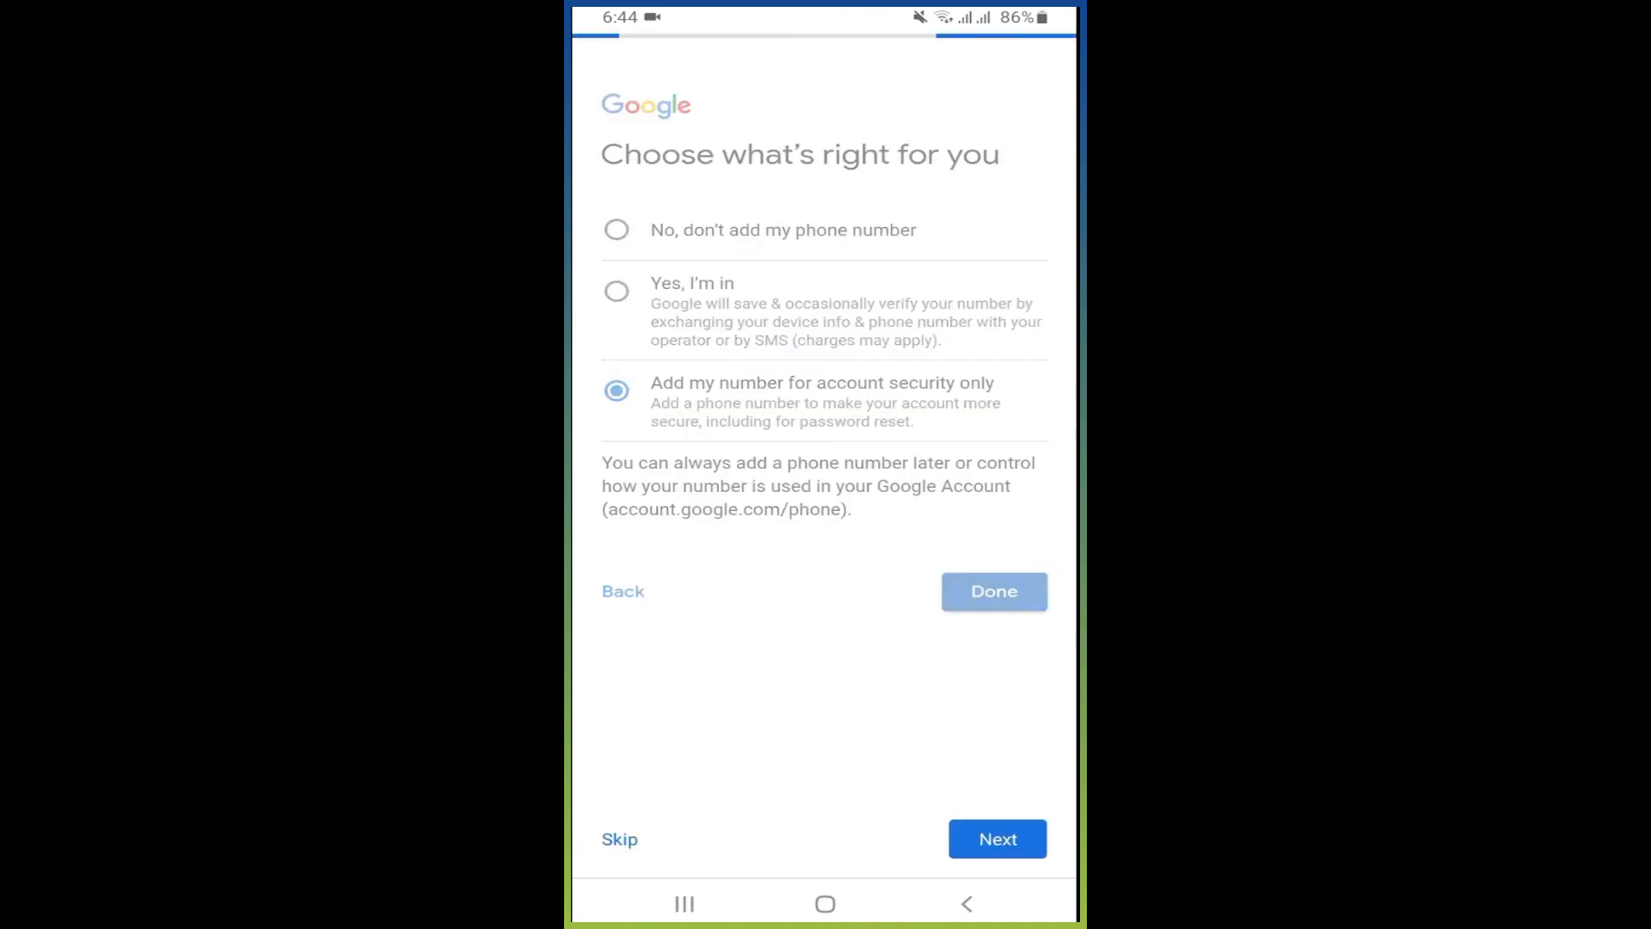
left_click(992, 590)
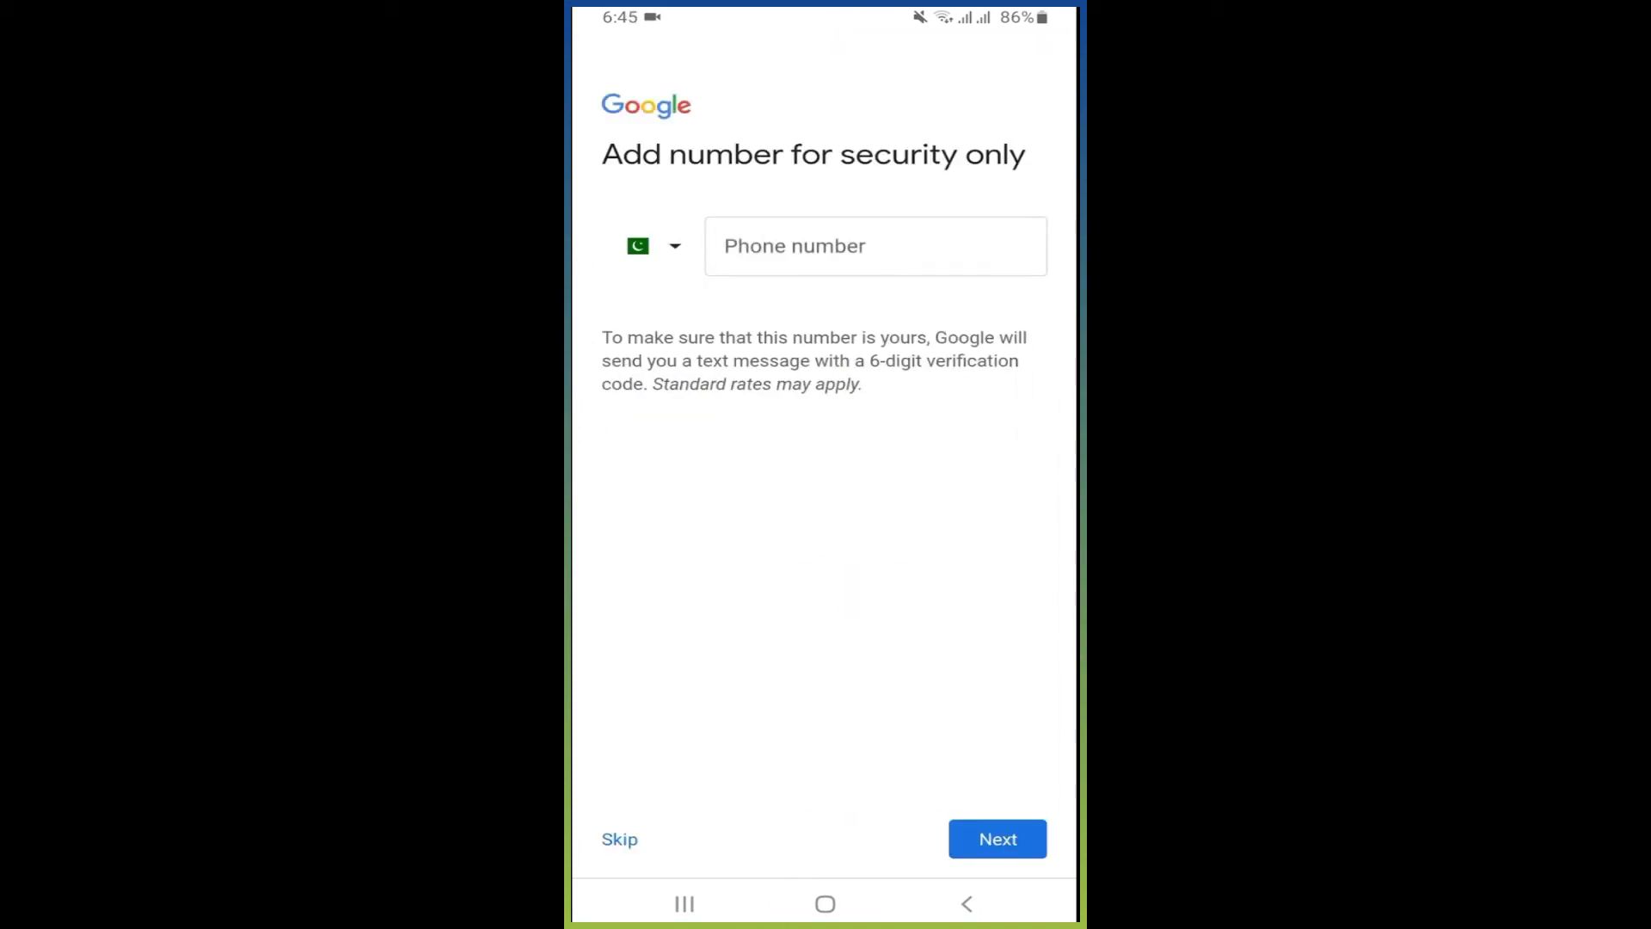
Enter the security phone number with its country code and request a verification code
left_click(654, 246)
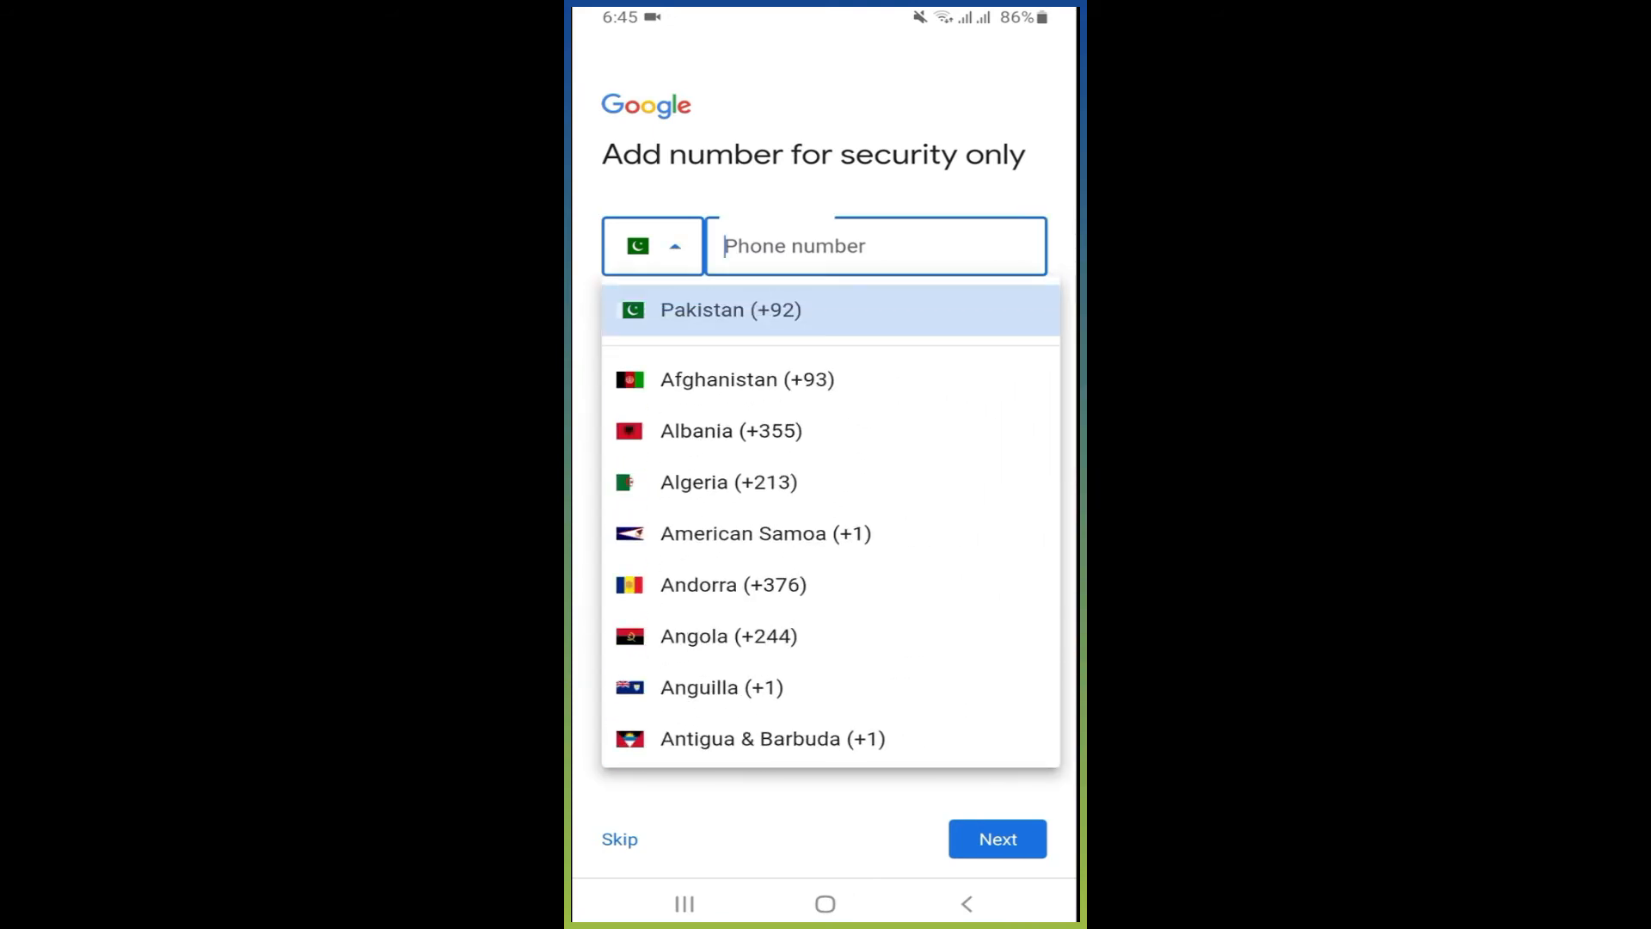
left_click(729, 309)
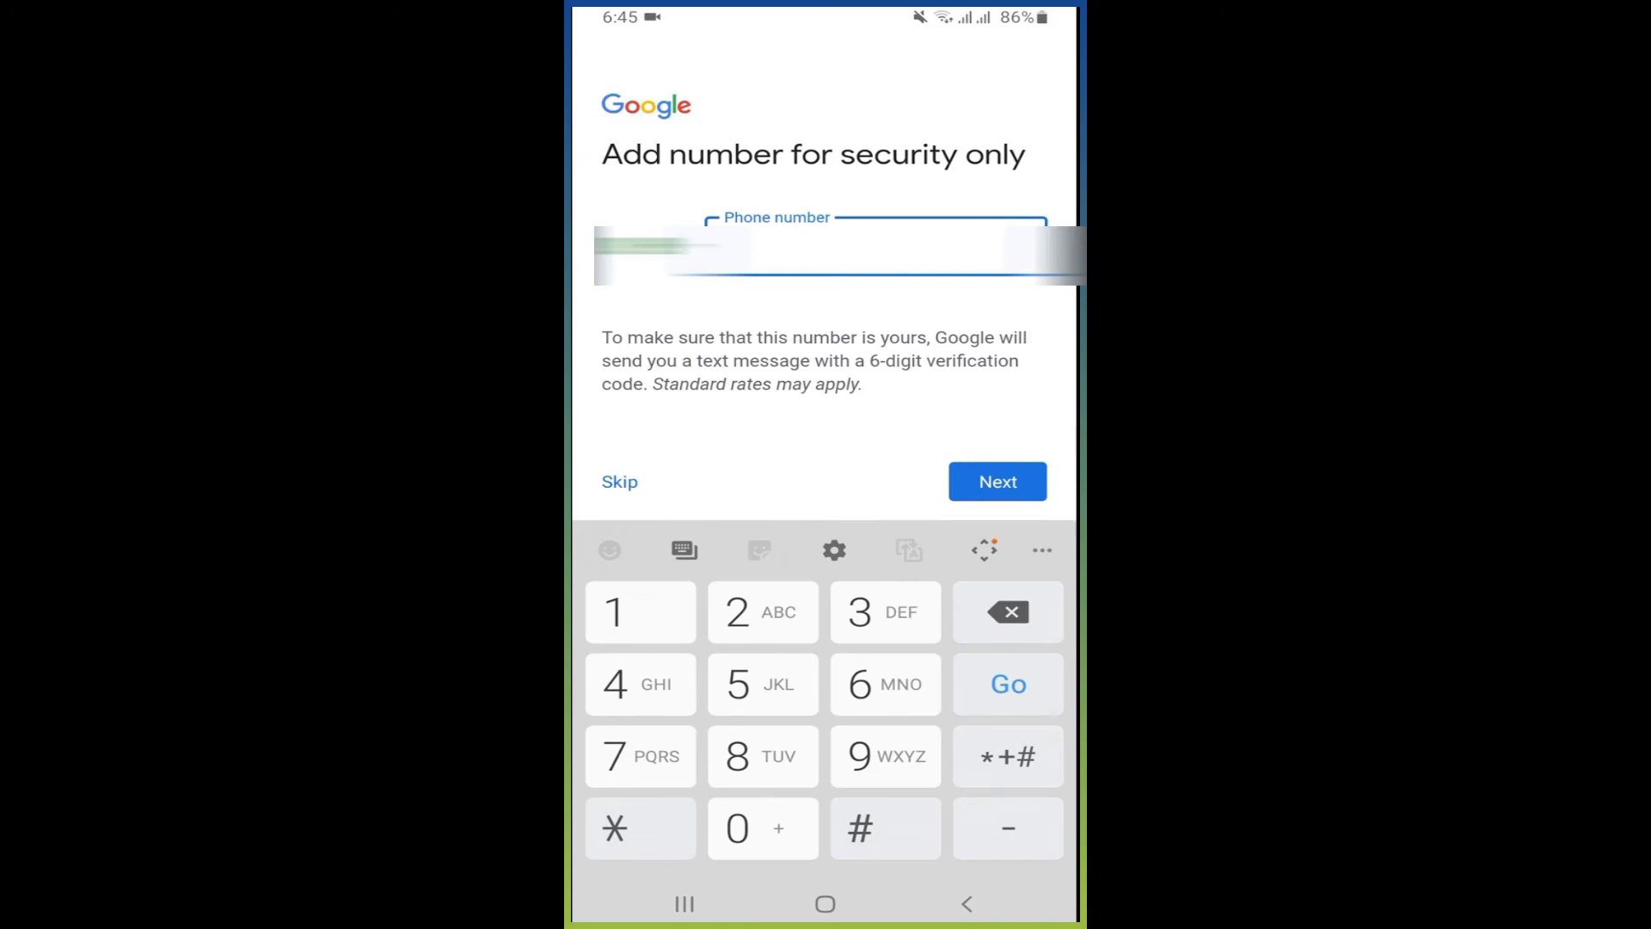
left_click(653, 251)
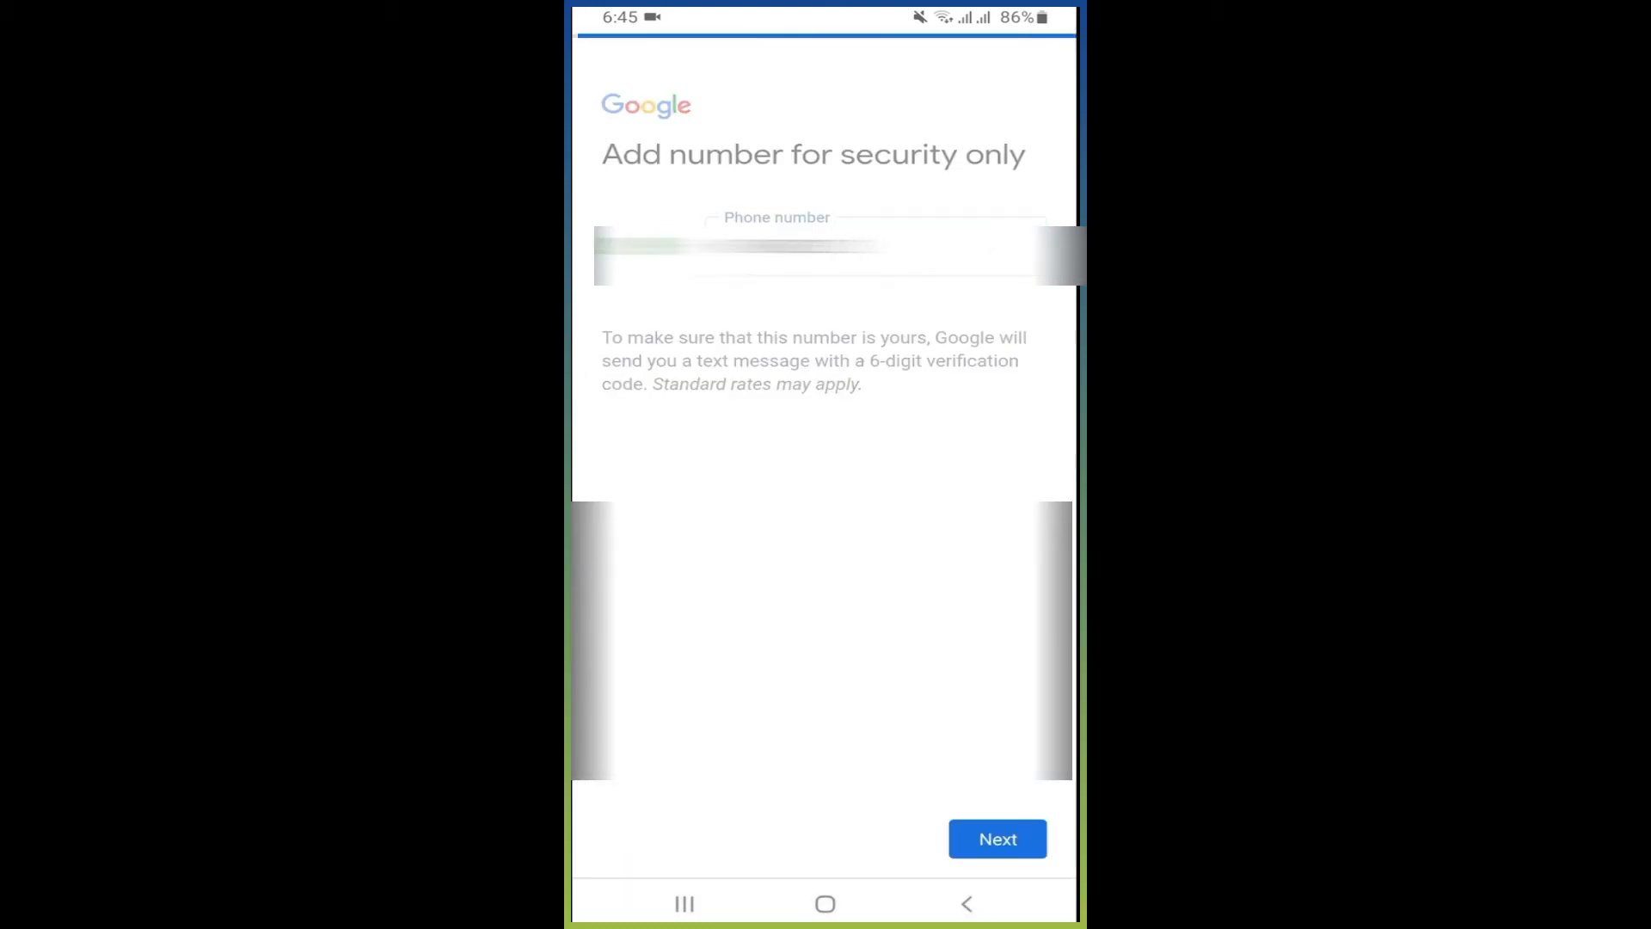
left_click(996, 838)
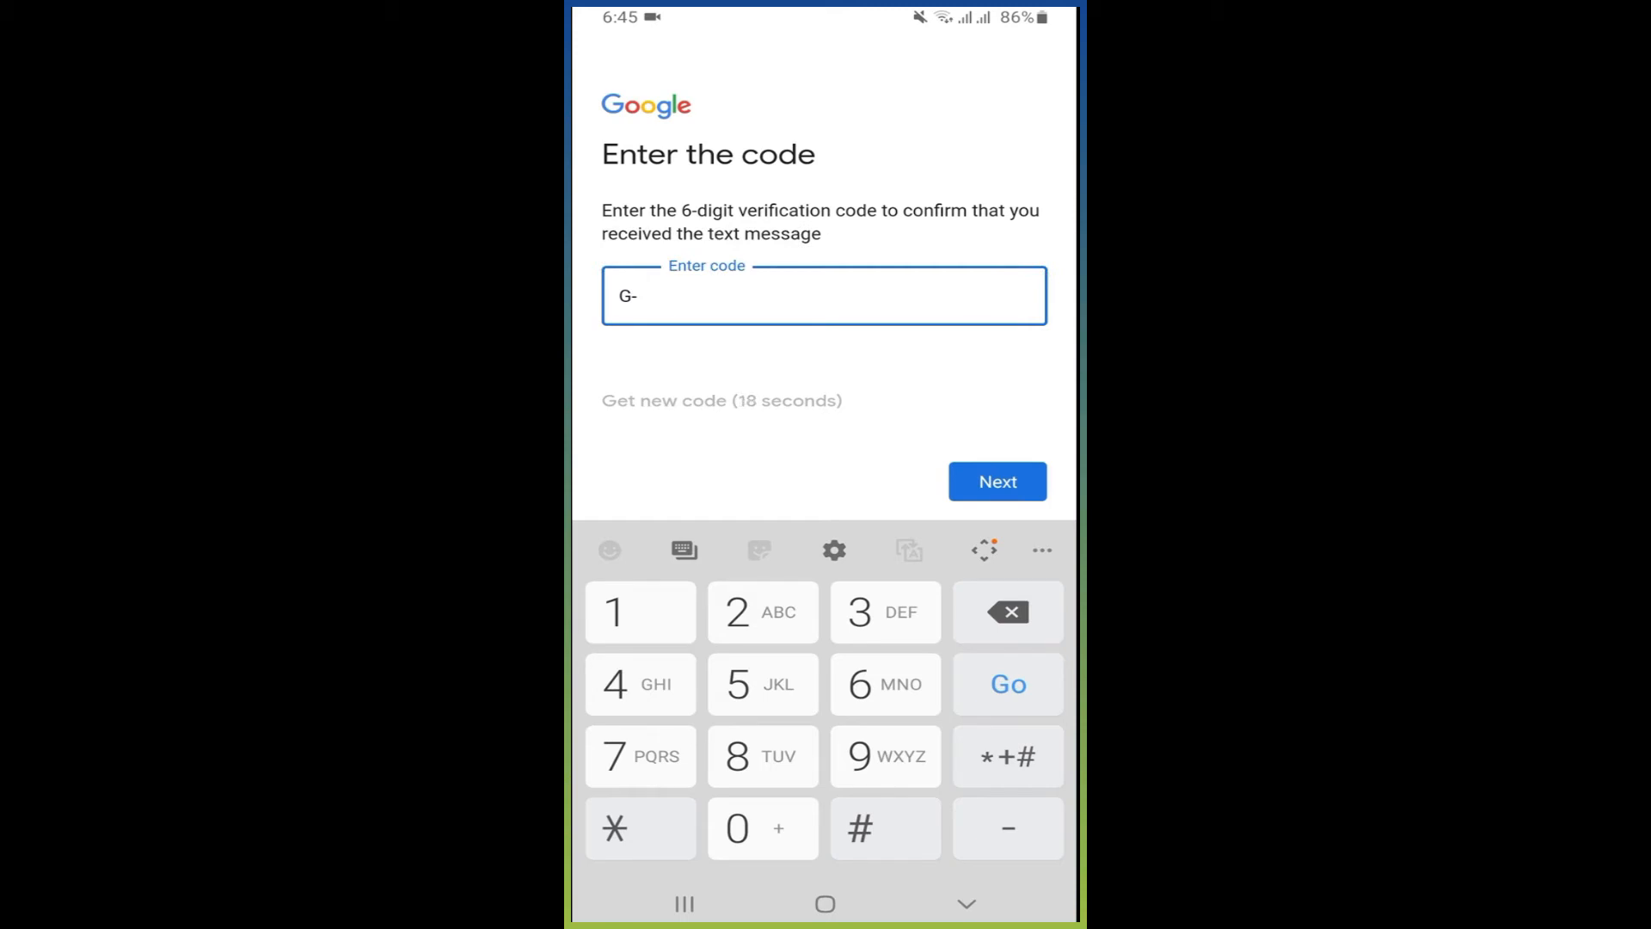
Verify the phone with the texted 6-digit code and accept the reviewed account info
left_click(640, 755)
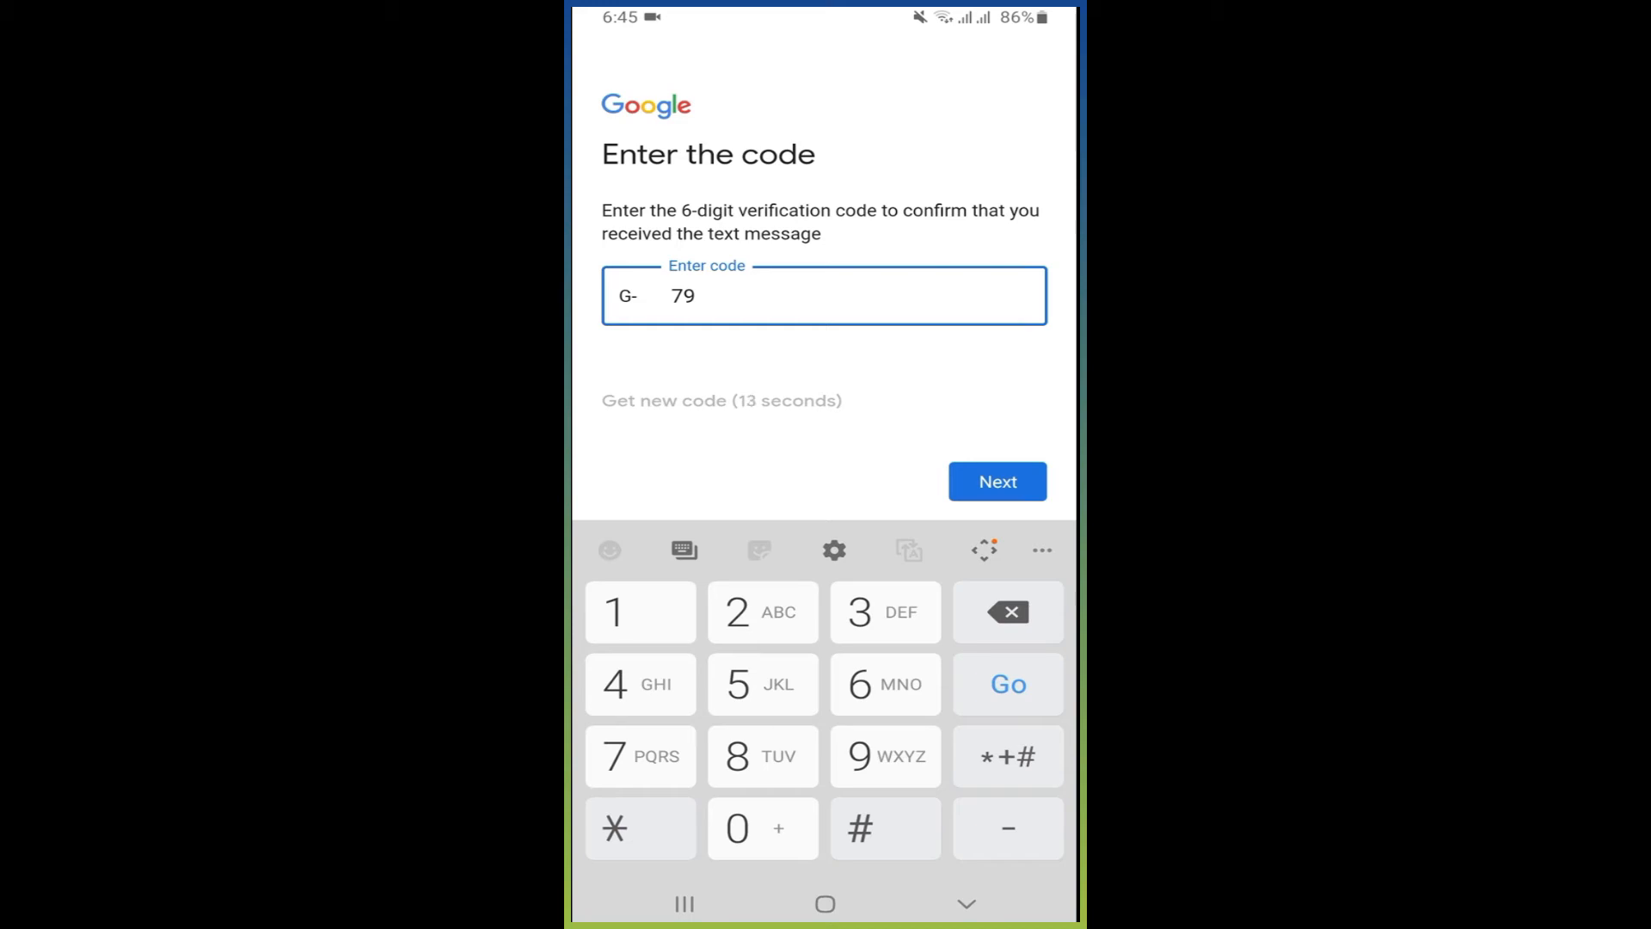
type("5201")
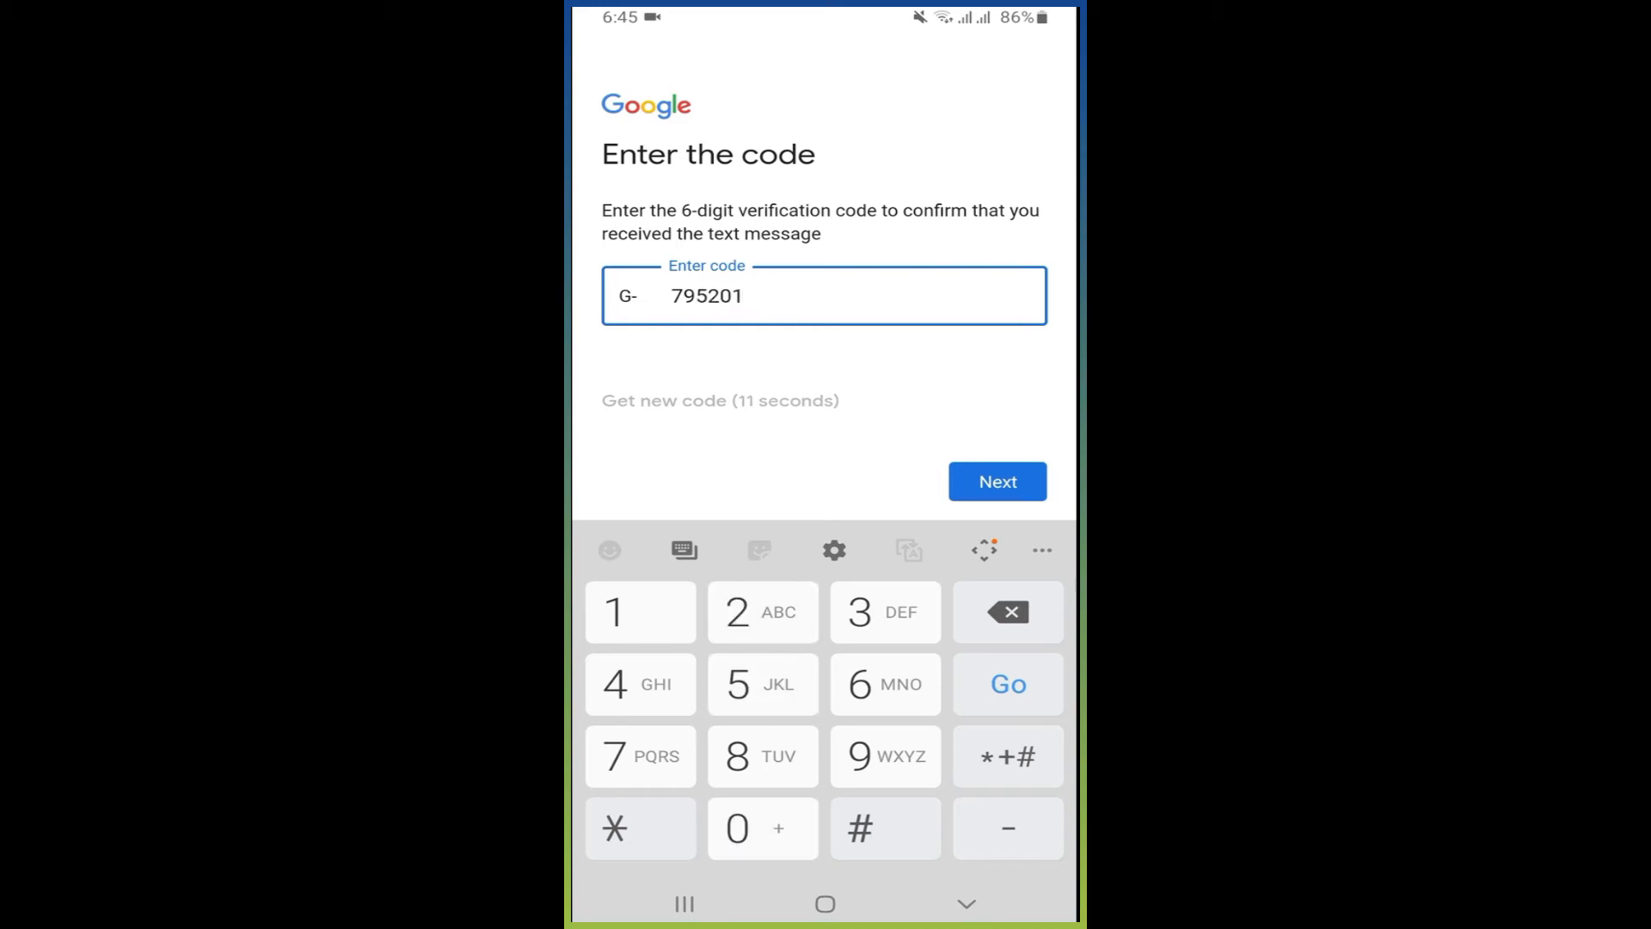
left_click(996, 482)
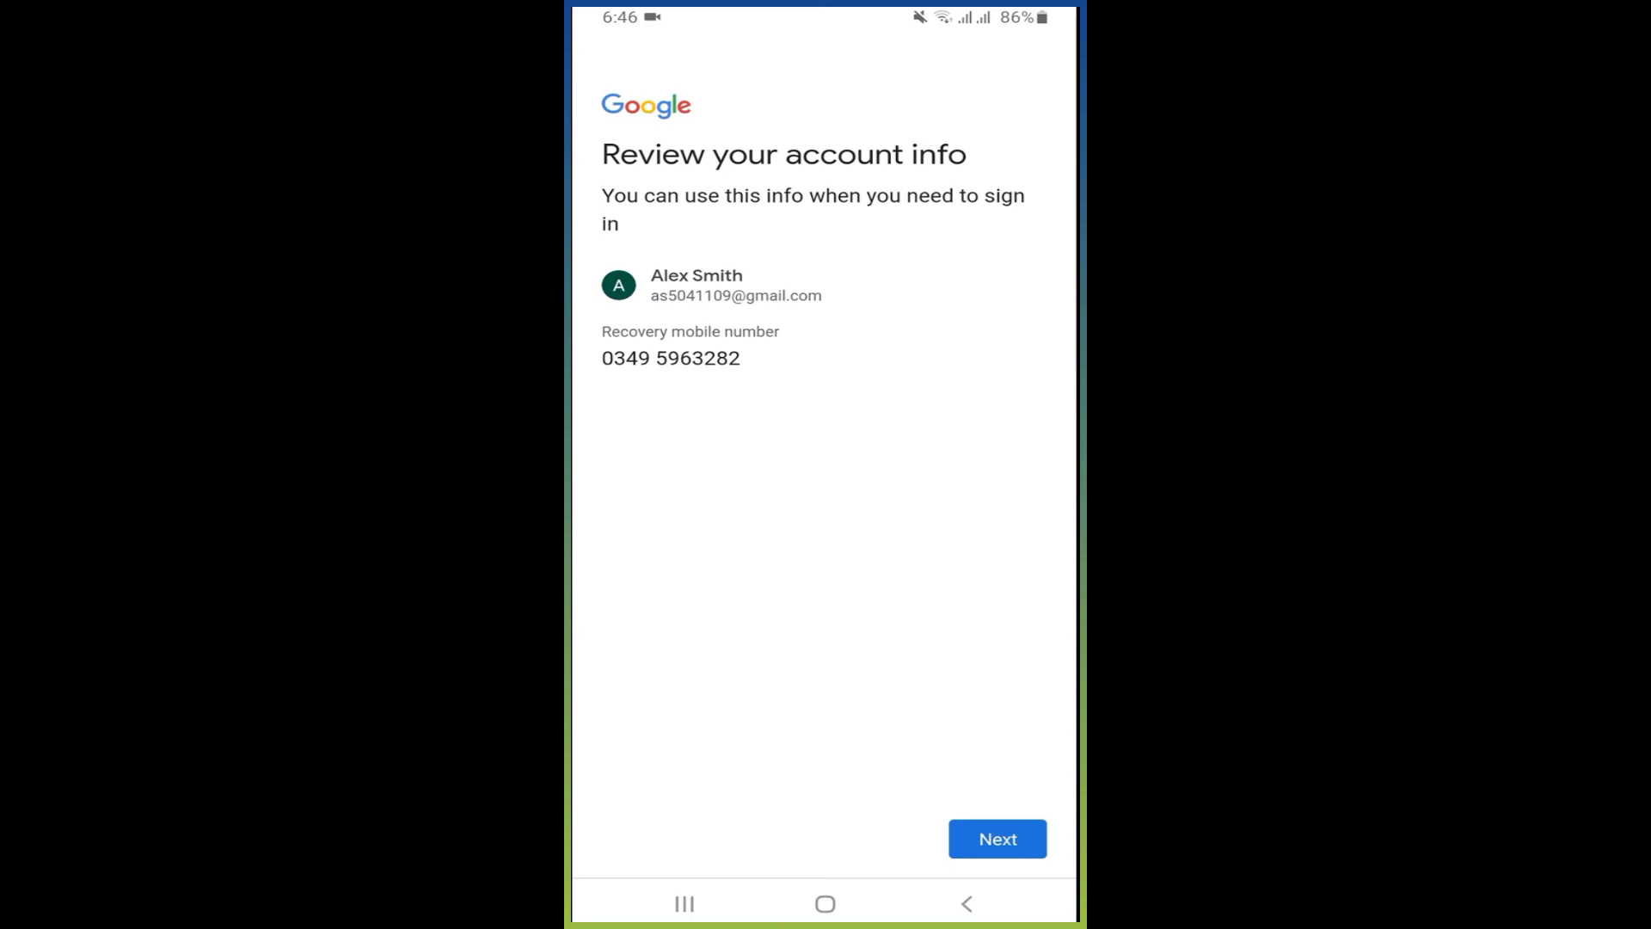
left_click(996, 838)
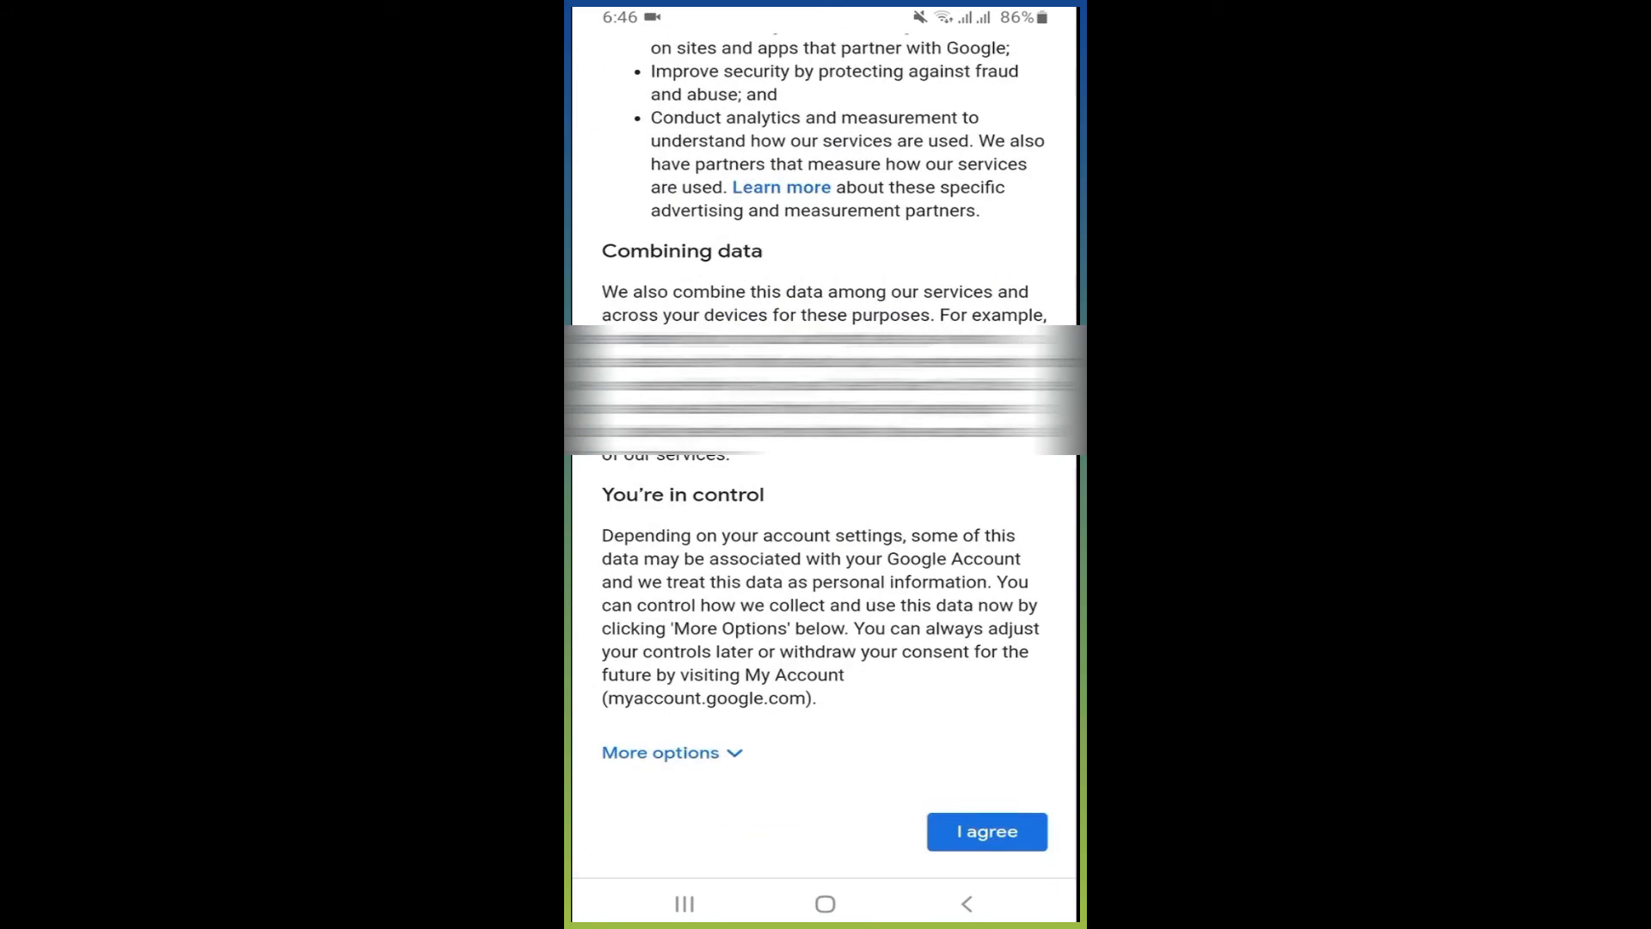
Agree to Google's privacy terms so YouTube signs in with the new account
left_click(986, 831)
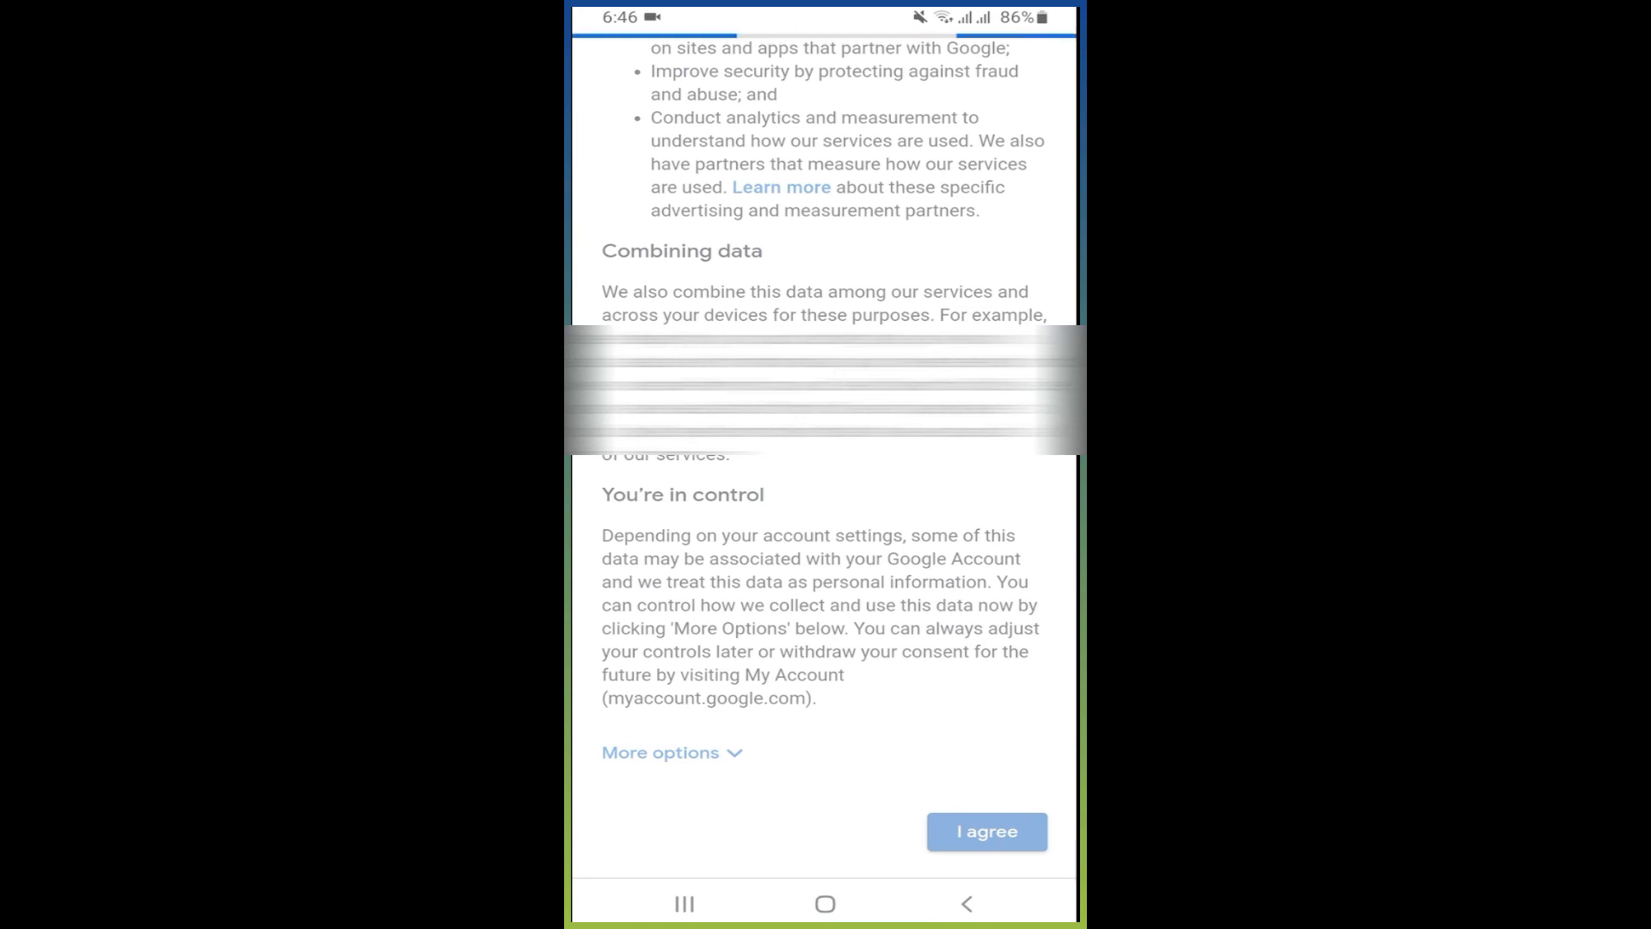
left_click(984, 831)
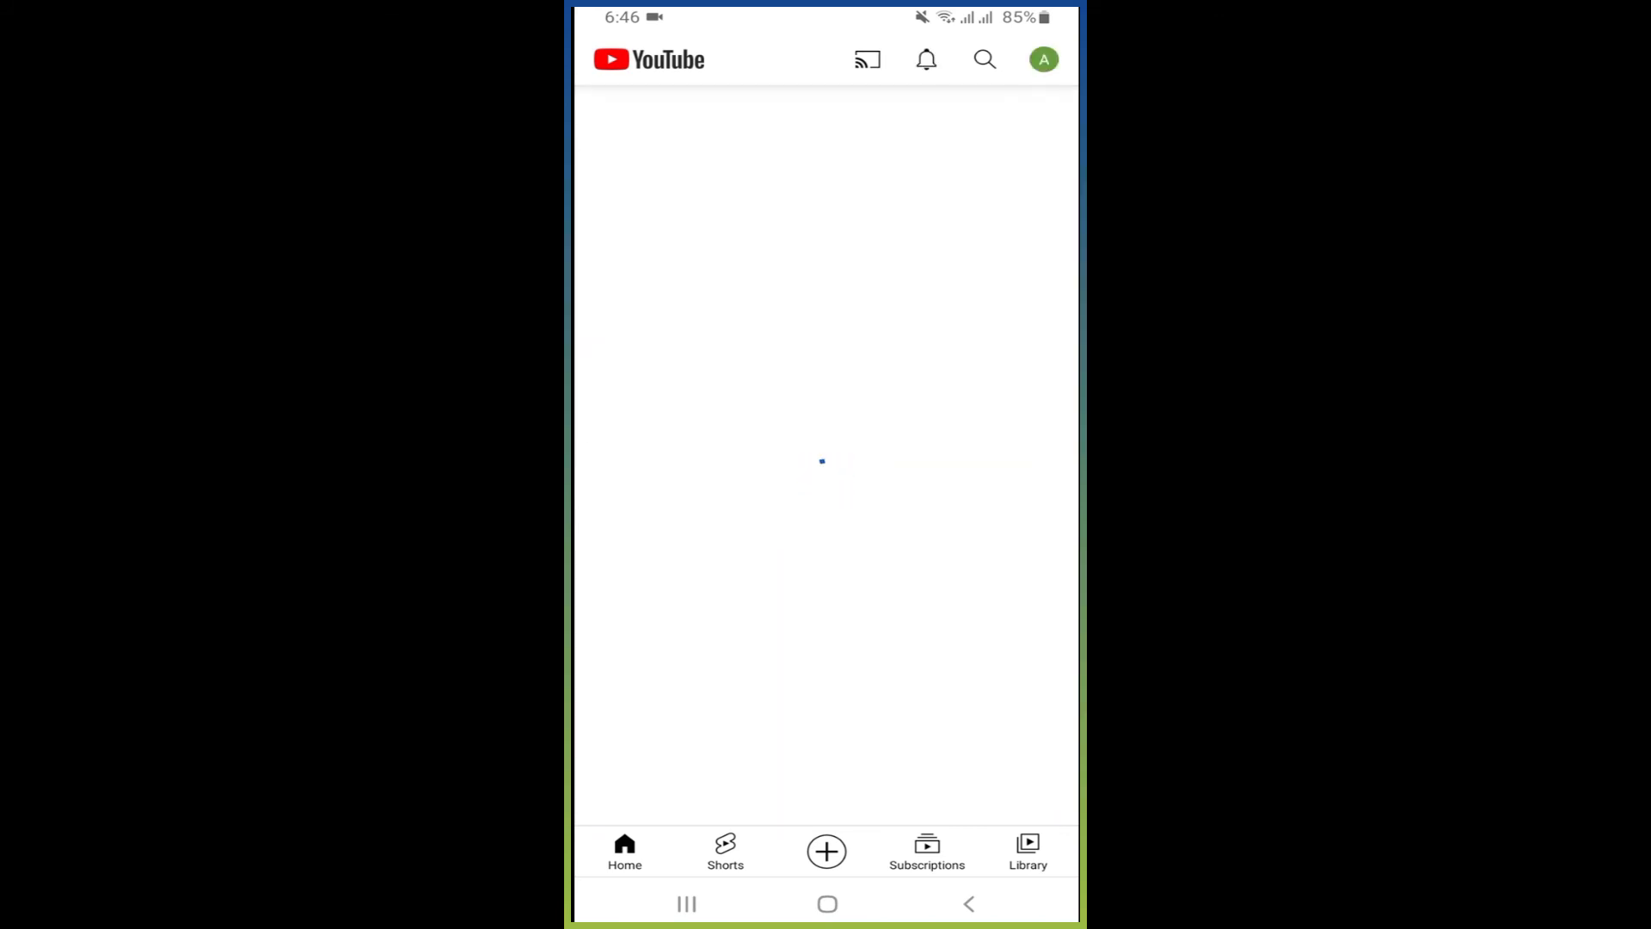
left_click(1043, 58)
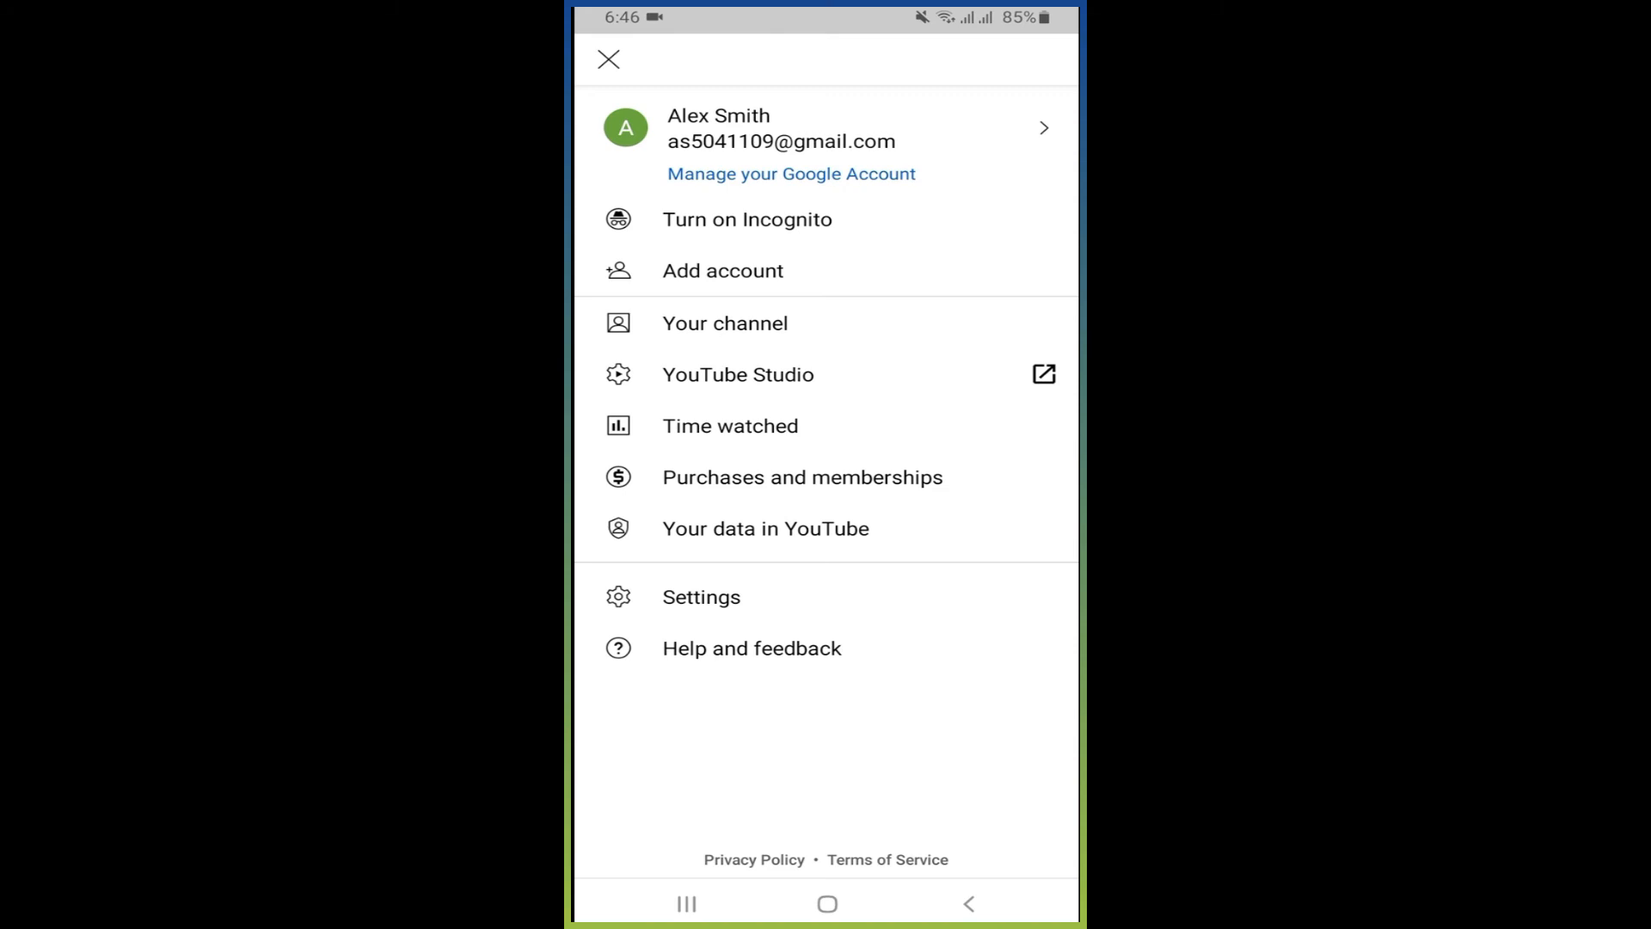
Name the channel 'Alex TecH Solution', save it and create the channel
left_click(725, 323)
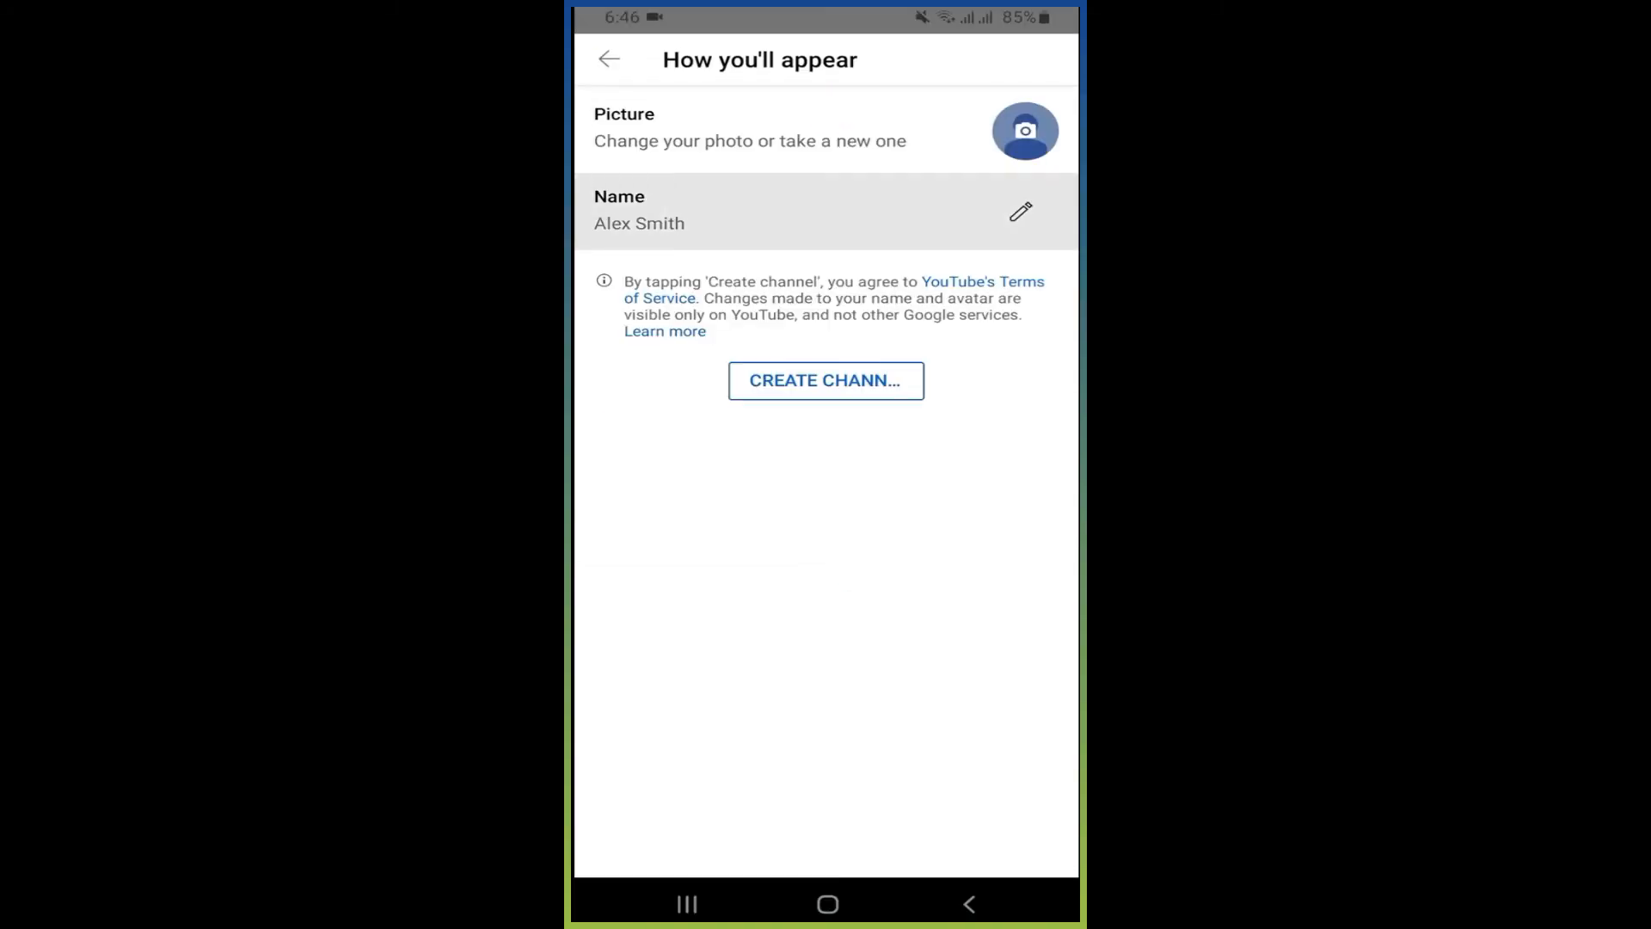
left_click(1020, 210)
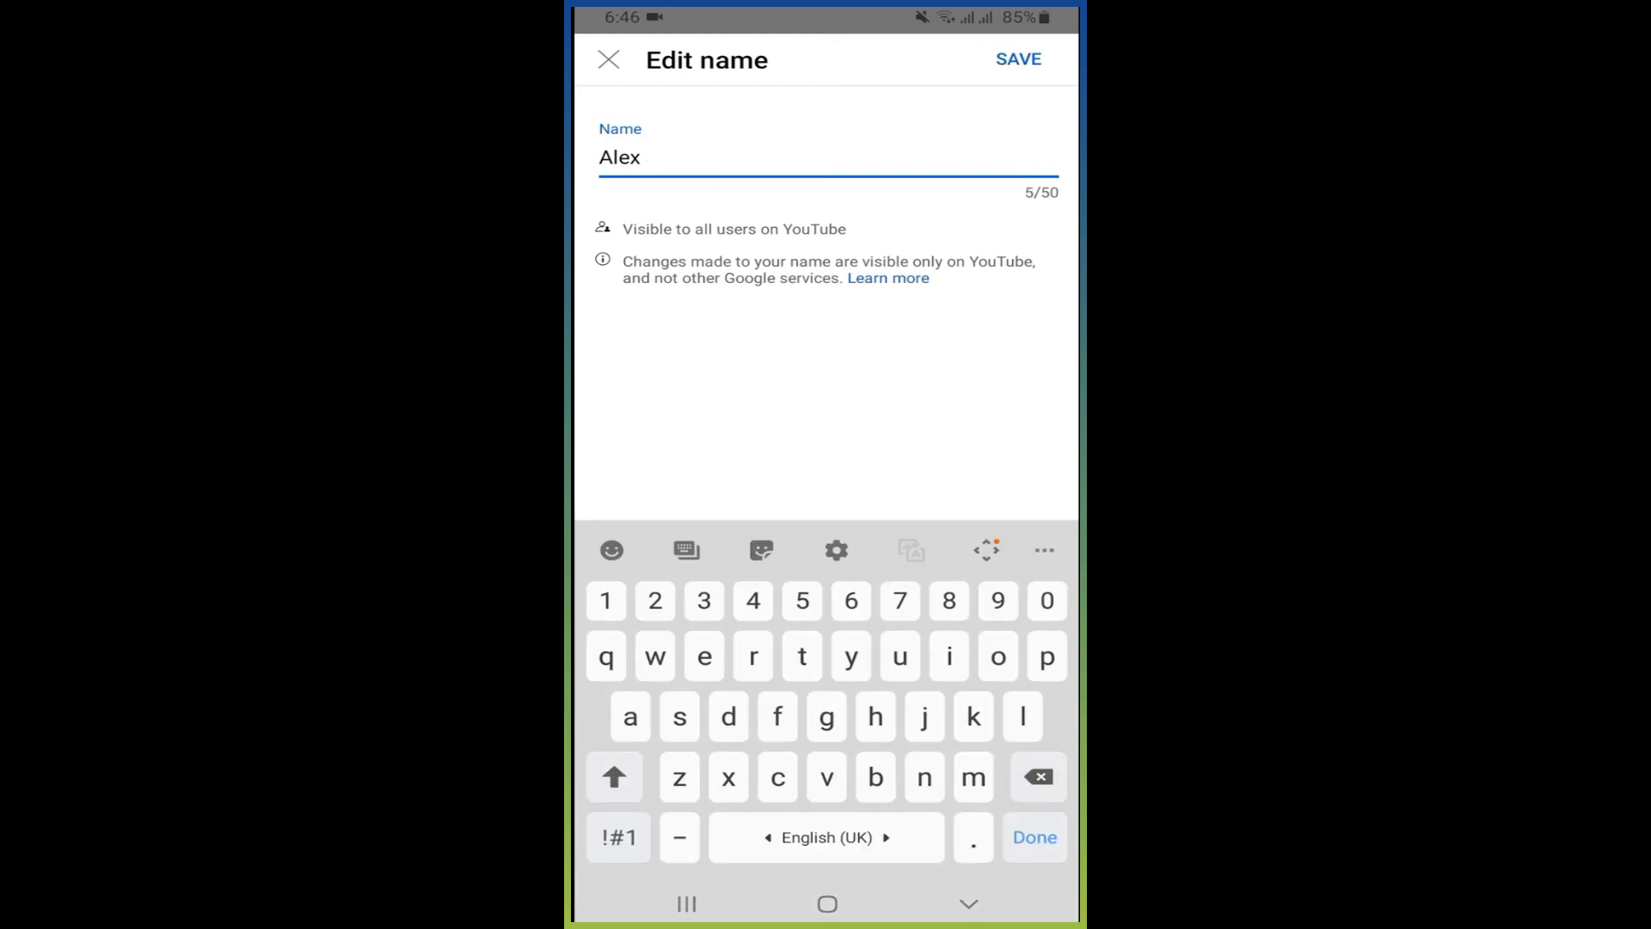
type("TecH Solution")
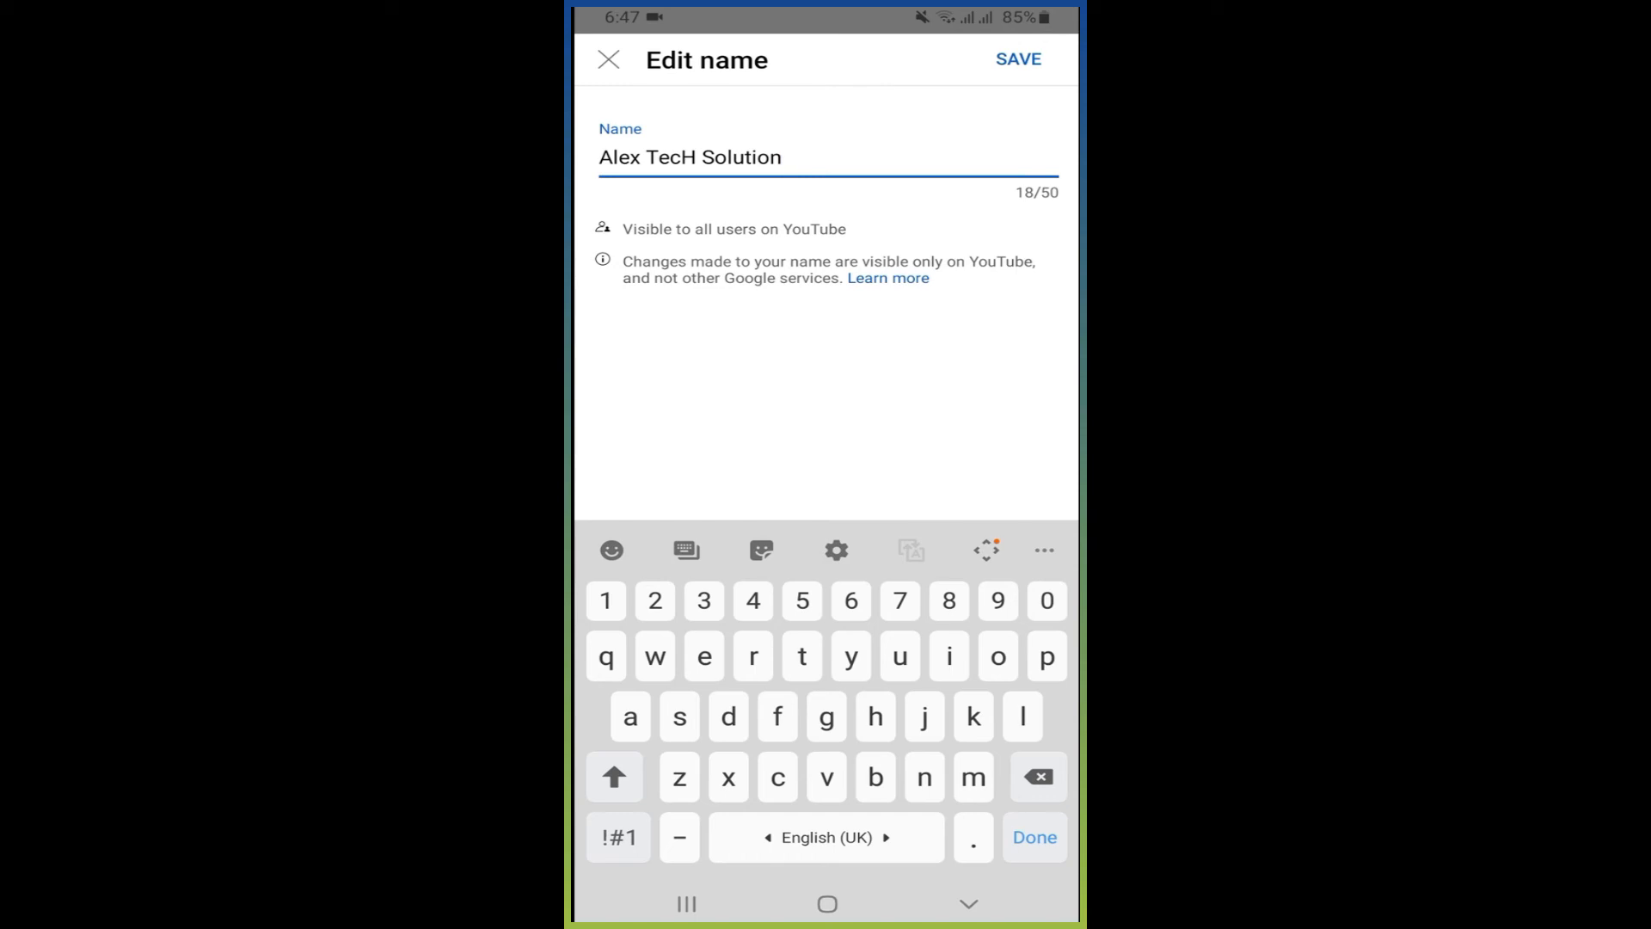
left_click(1015, 58)
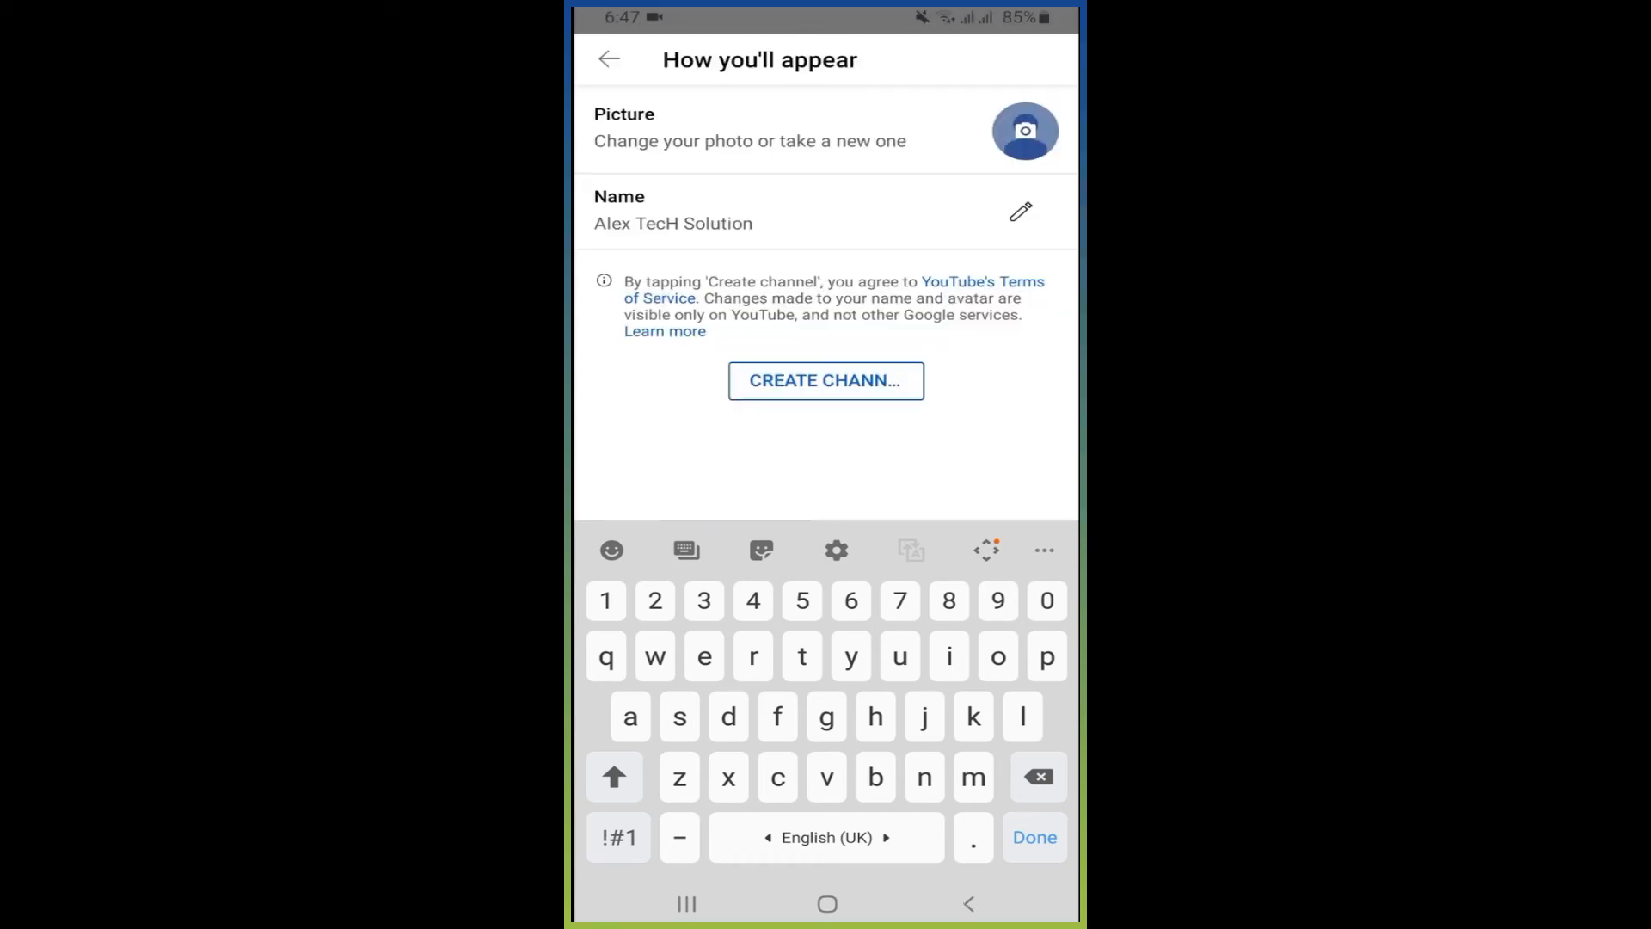
left_click(1034, 838)
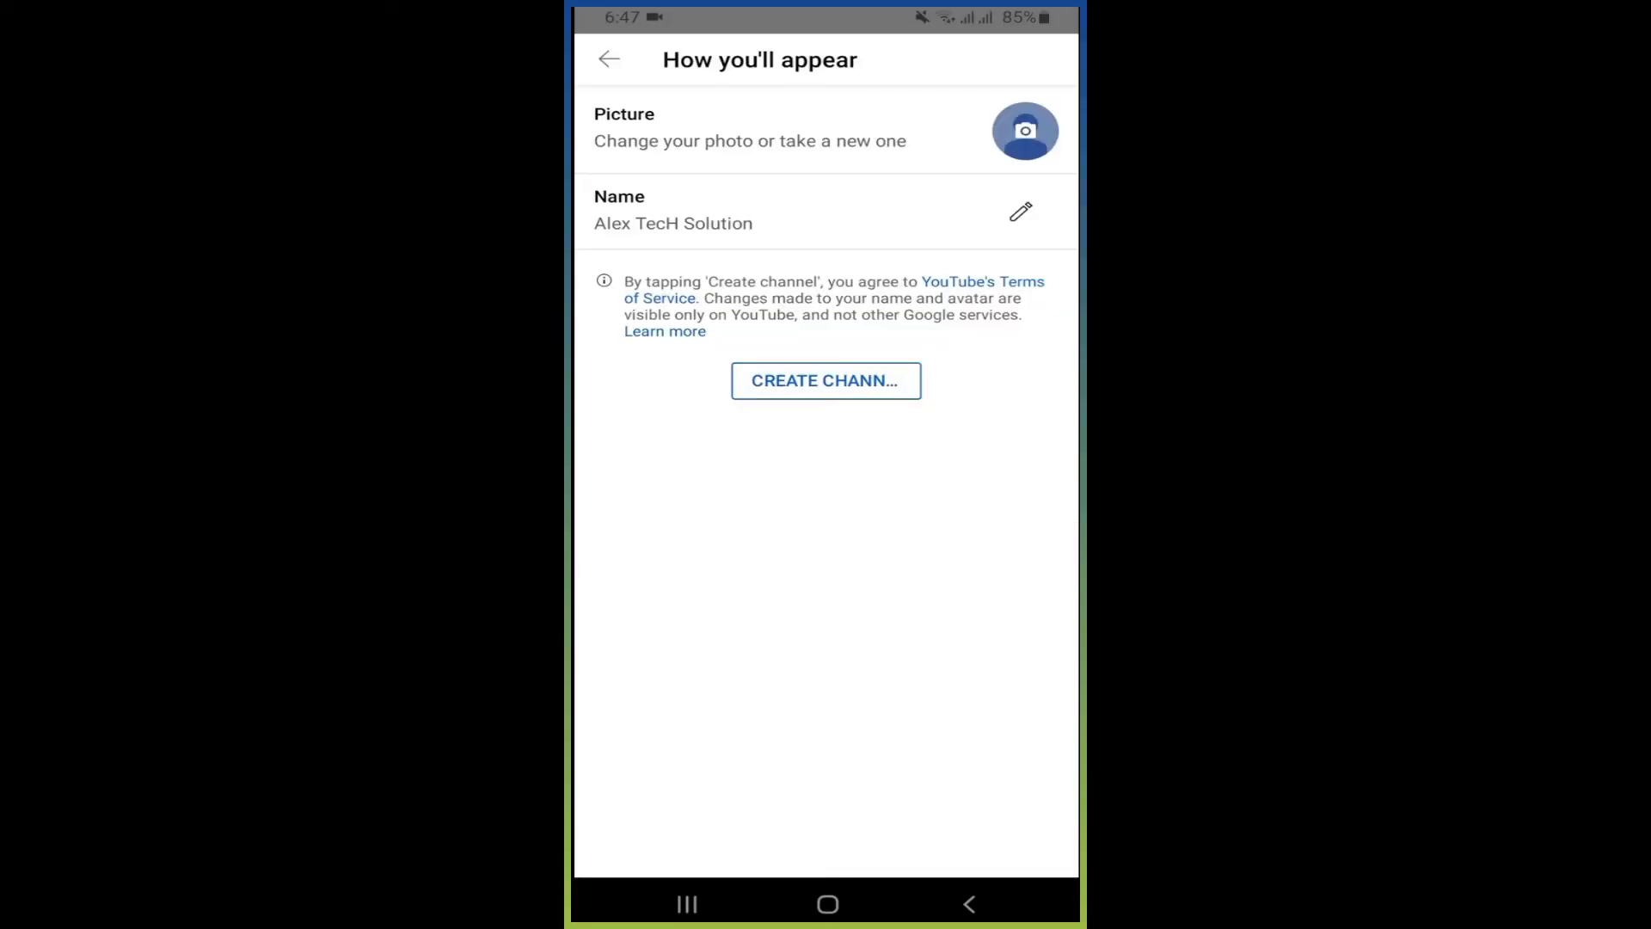
left_click(826, 380)
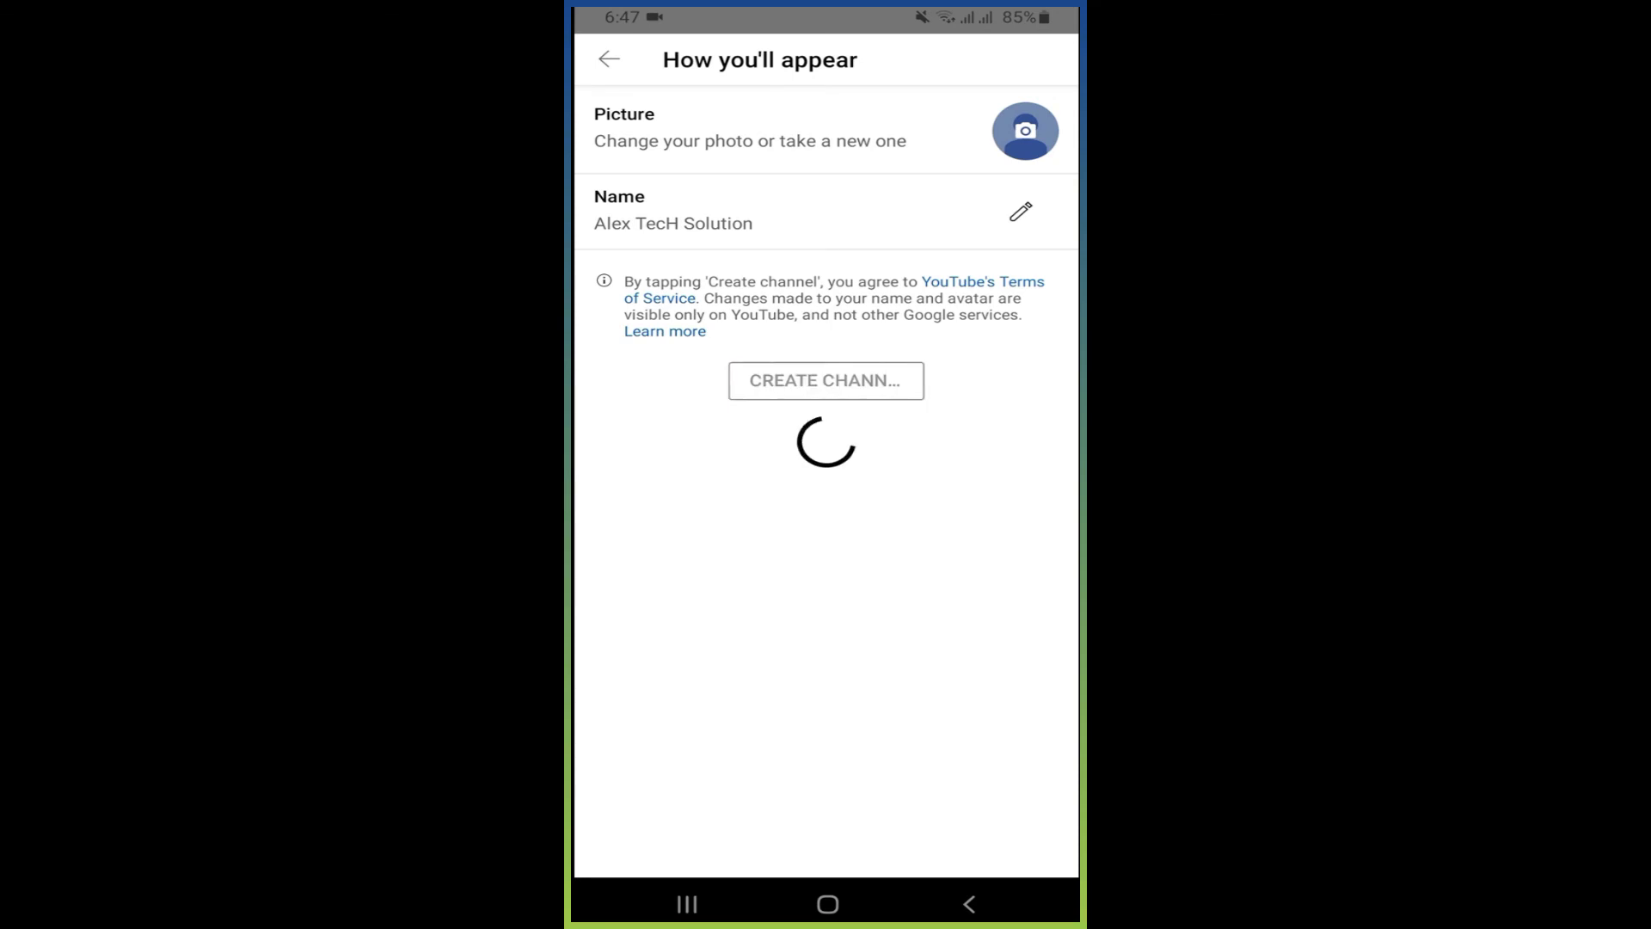
Complete the Alex TecH Solution channel setup and launch YouTube Studio showing its empty dashboard
left_click(826, 380)
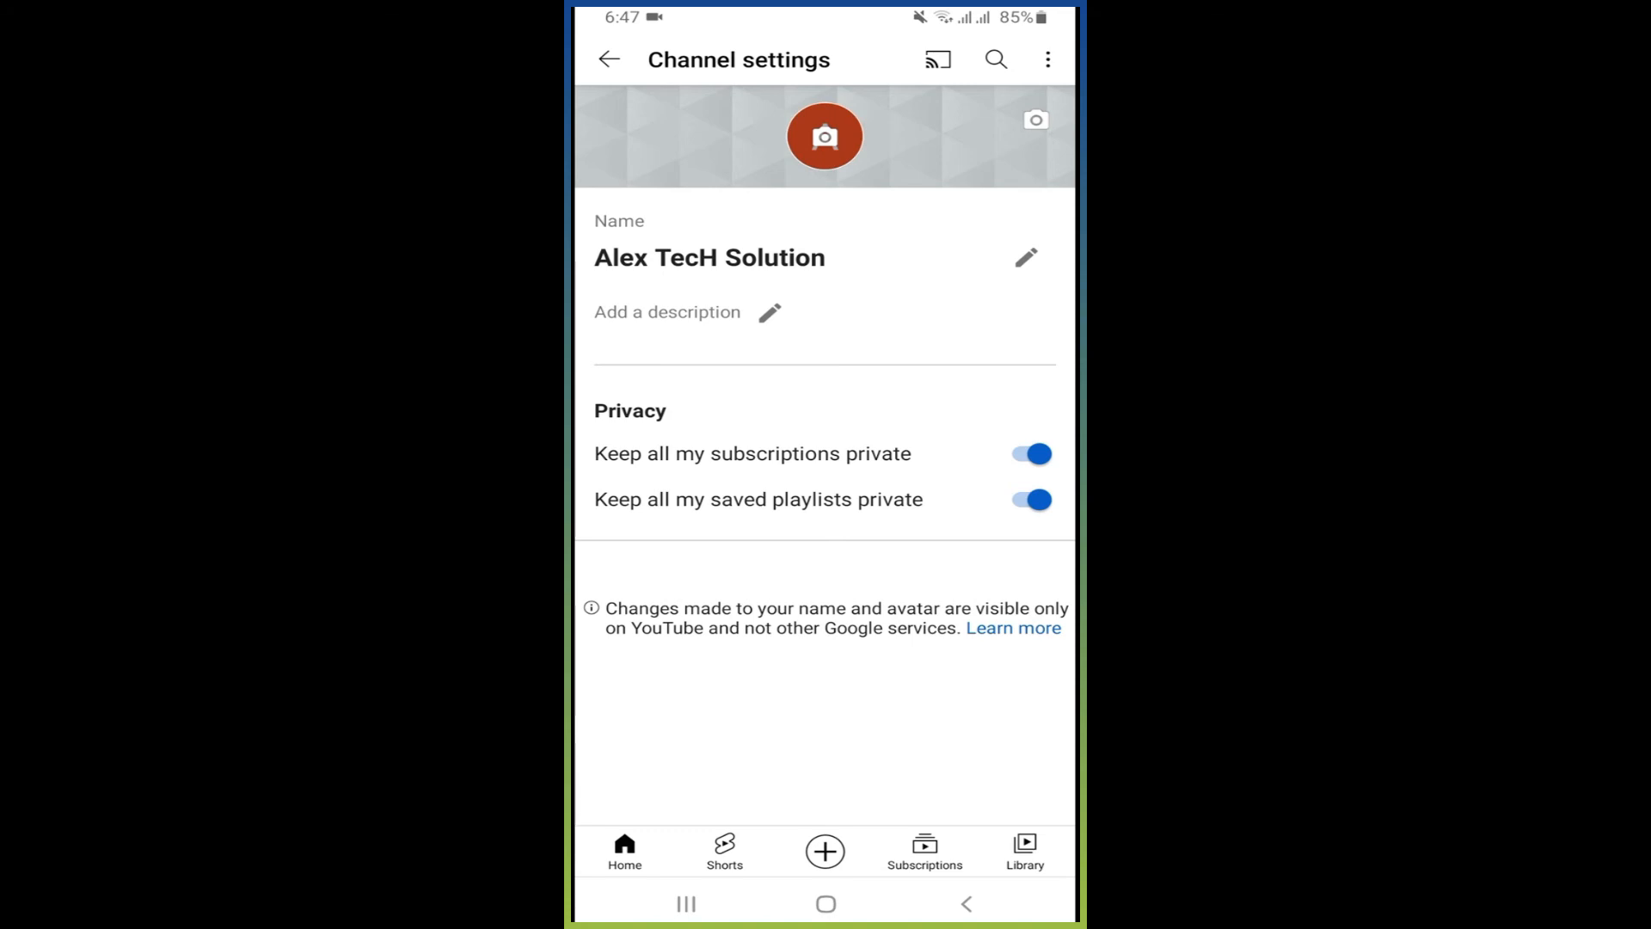
left_click(824, 136)
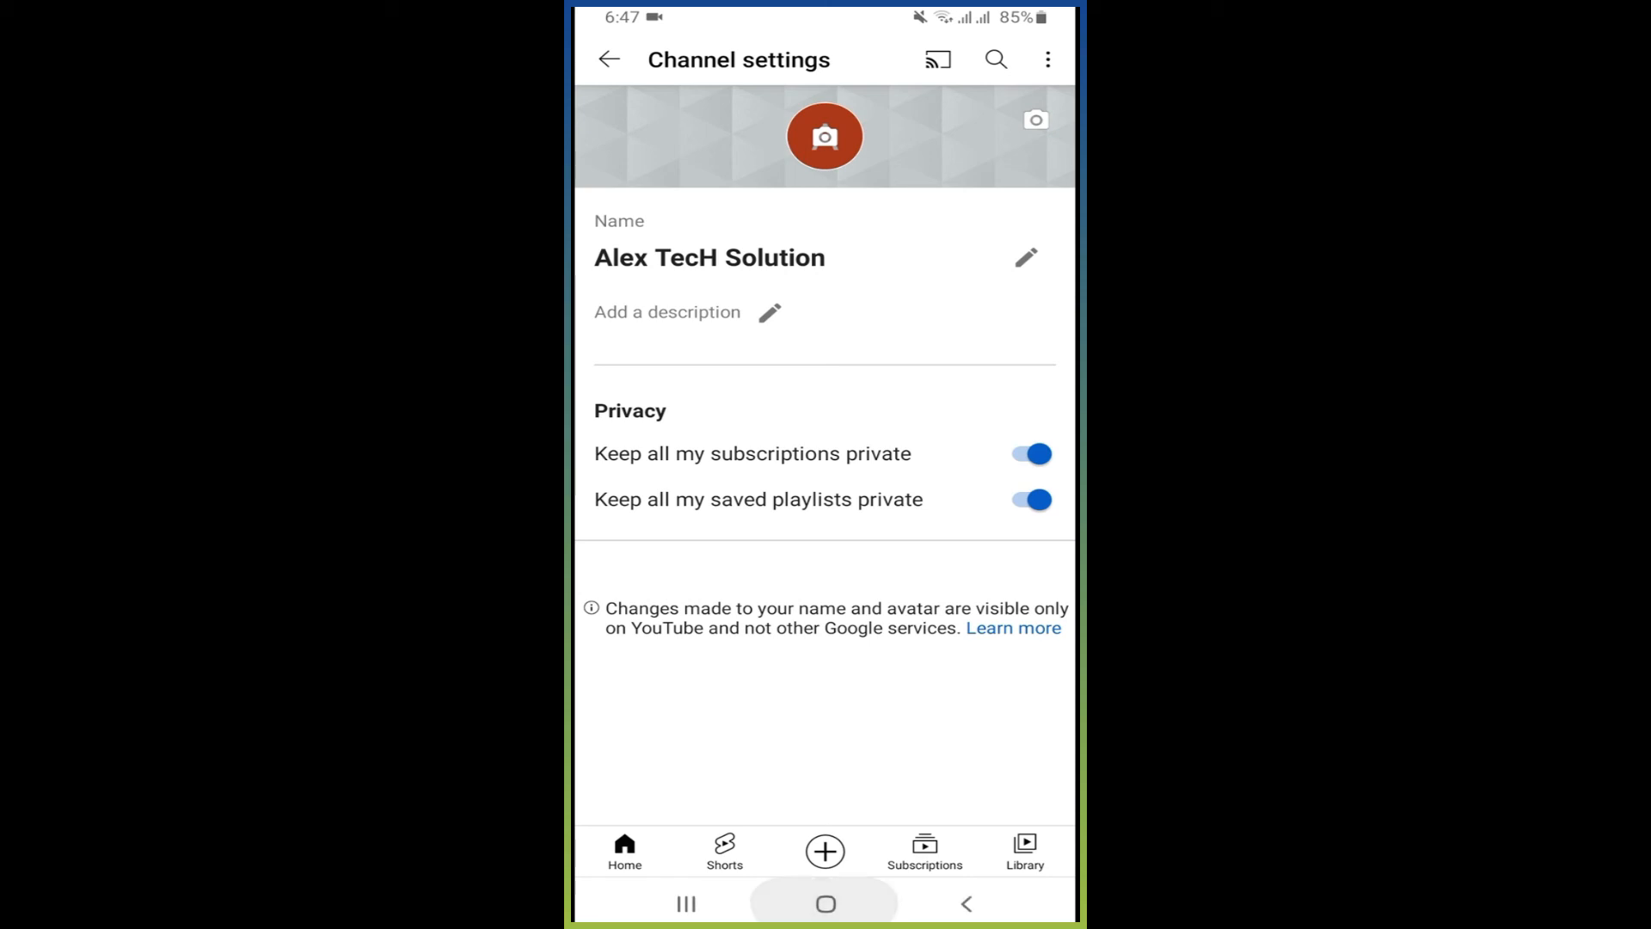
left_click(609, 58)
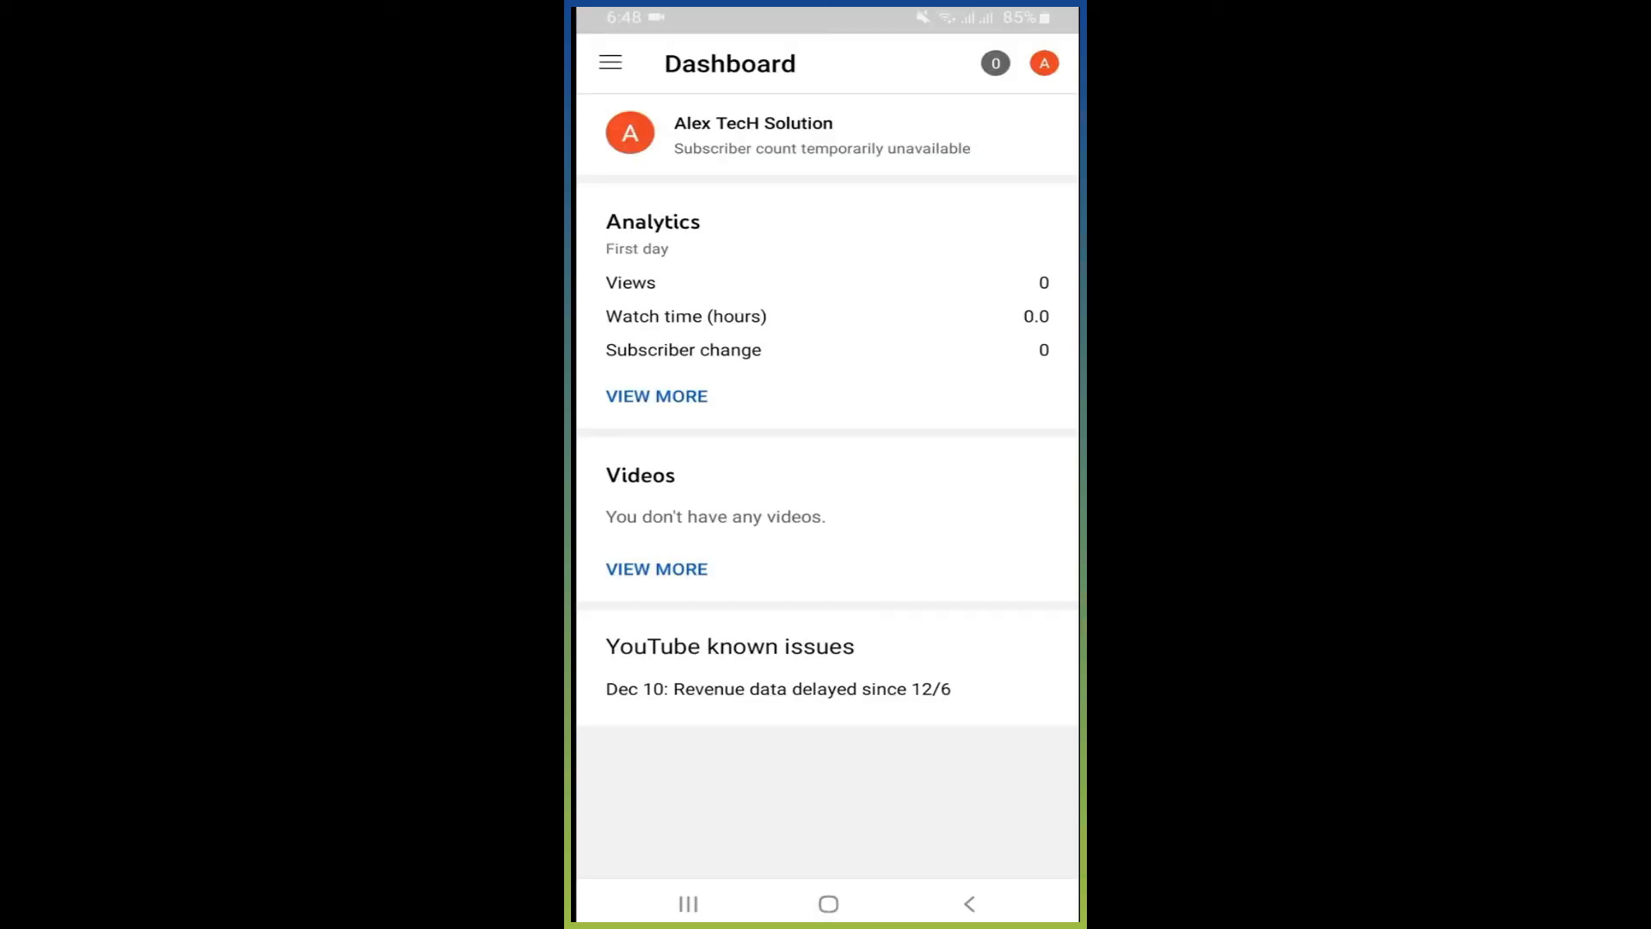
View the 28-day analytics overview with zero views, watch time and subscribers
left_click(609, 62)
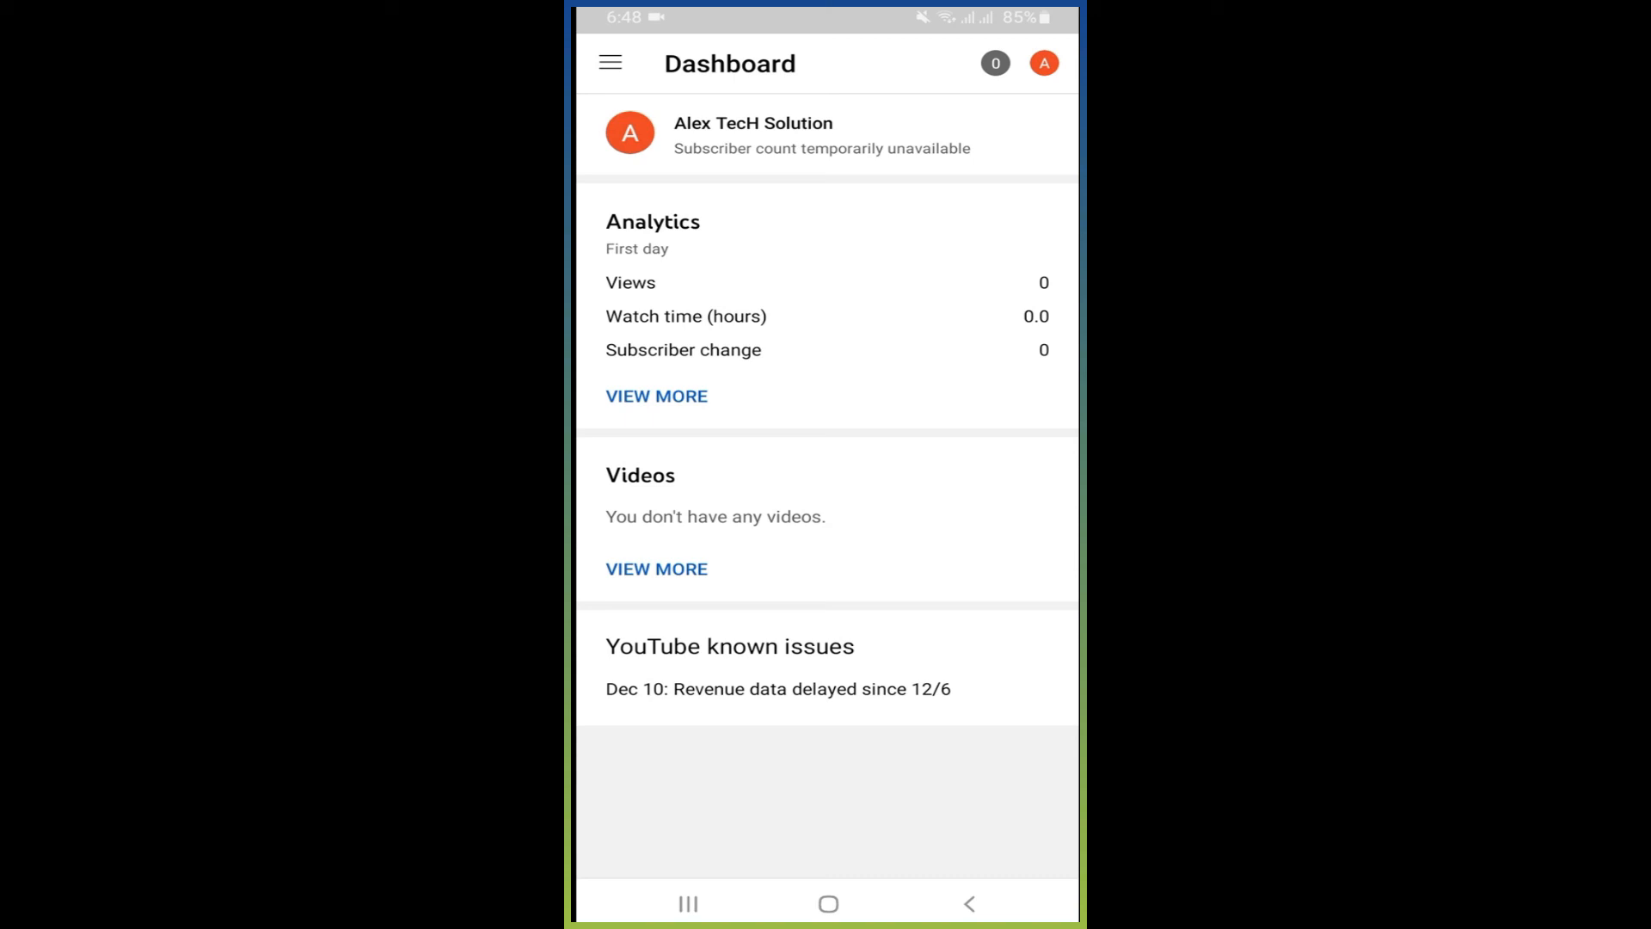
left_click(609, 62)
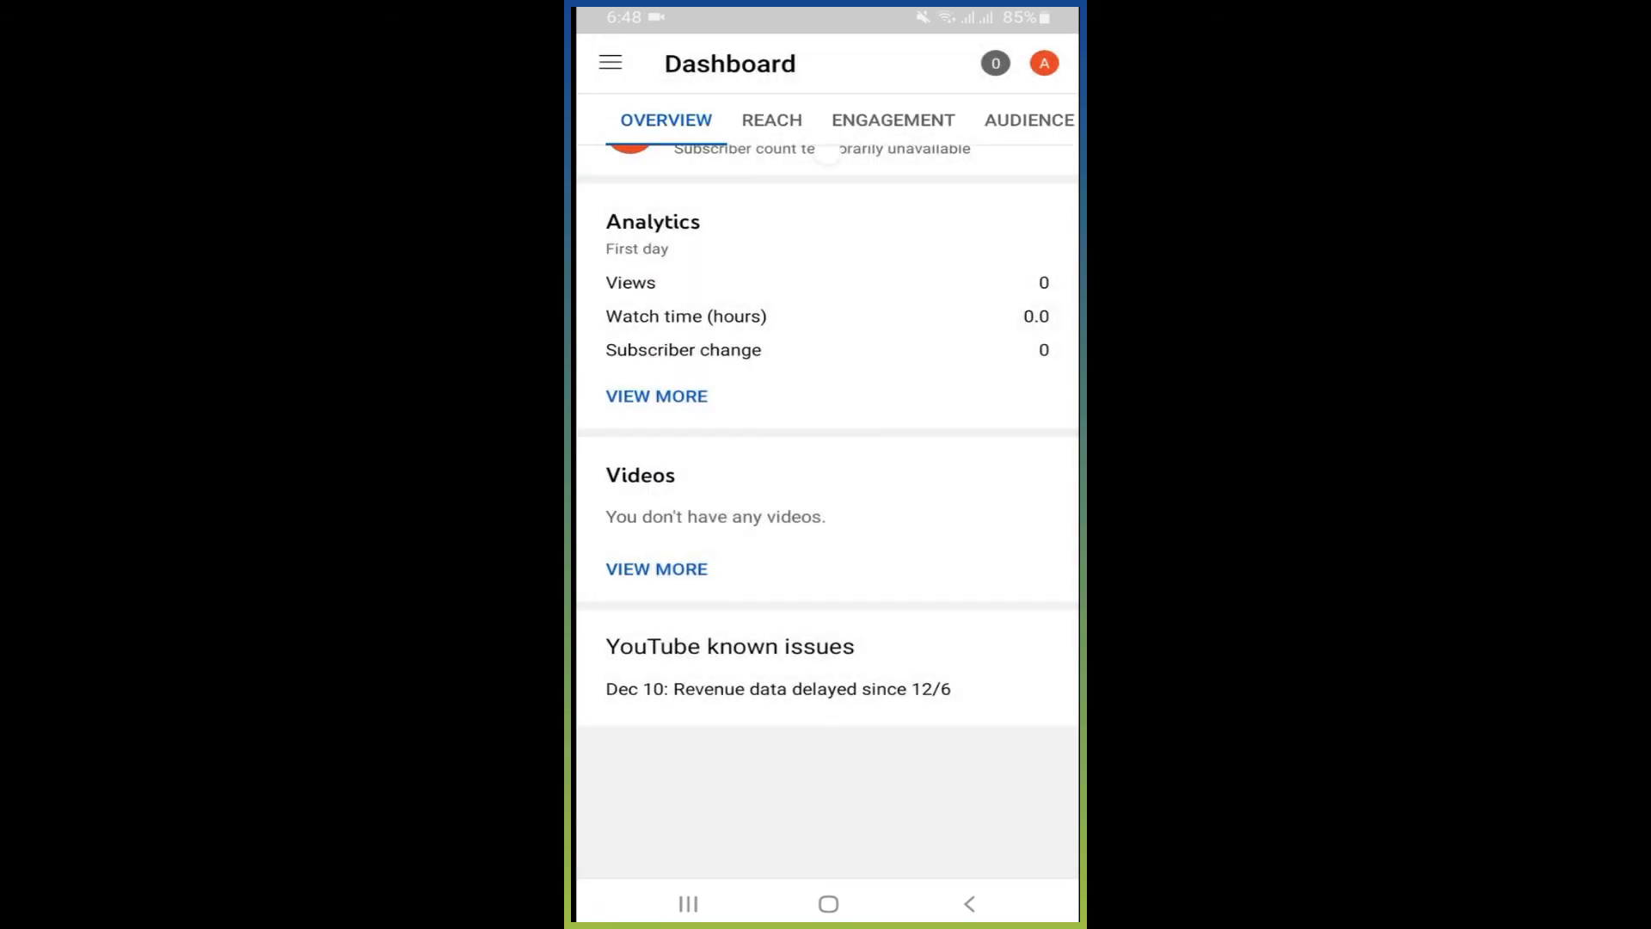
left_click(656, 396)
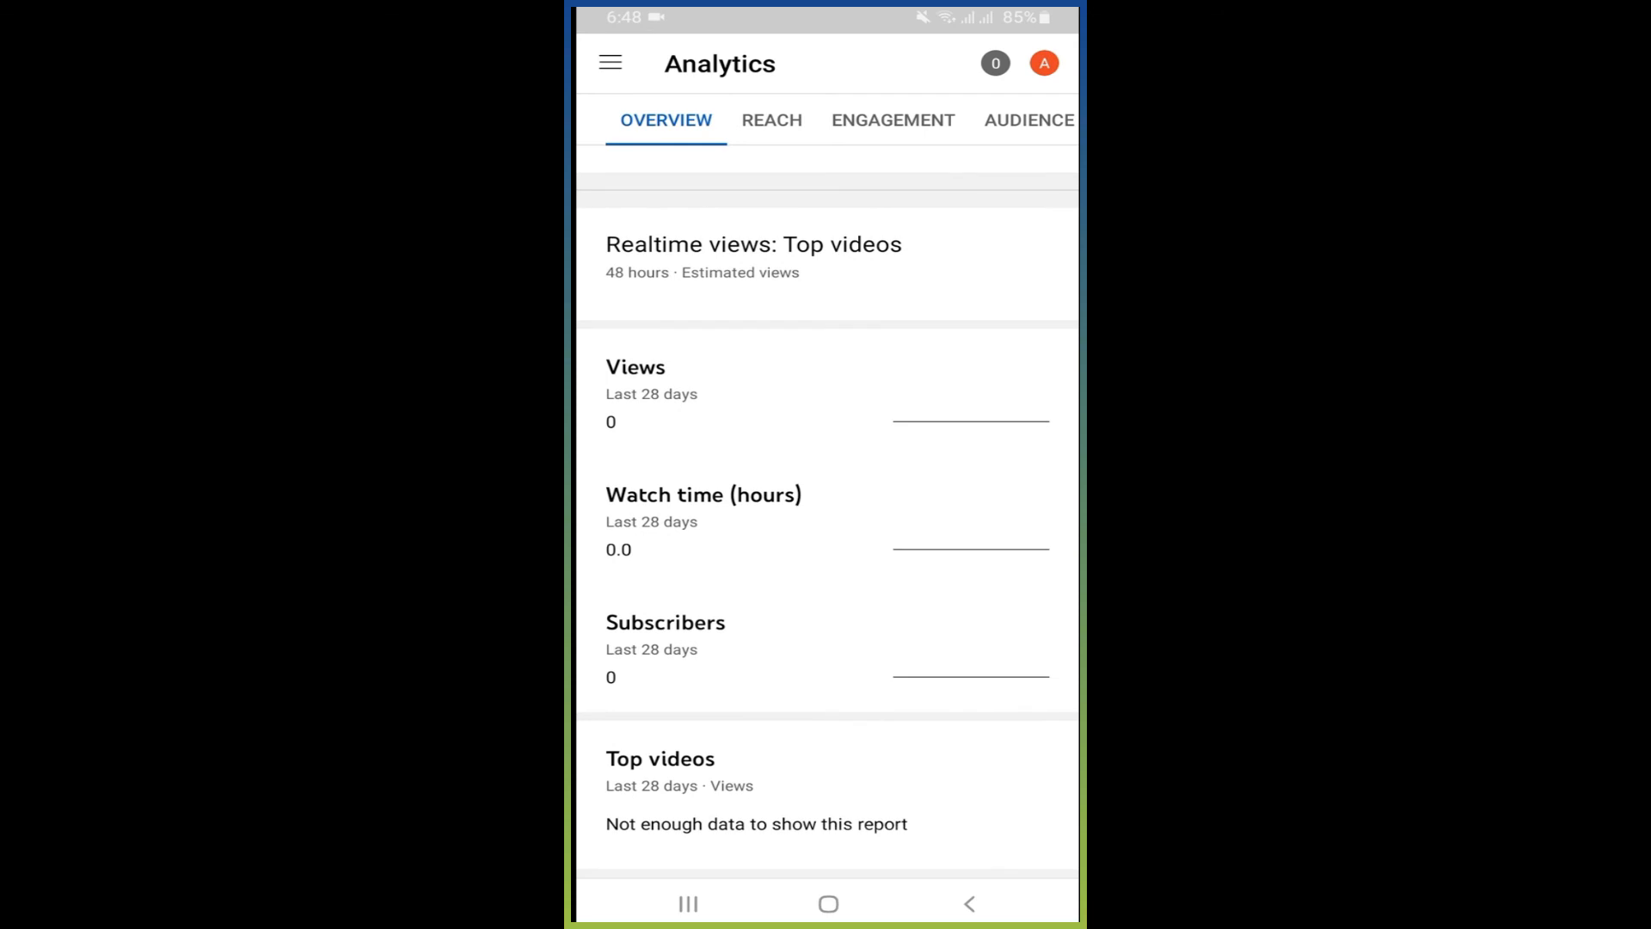
Browse the Reach and Audience reports, both showing no data for the new channel
left_click(771, 121)
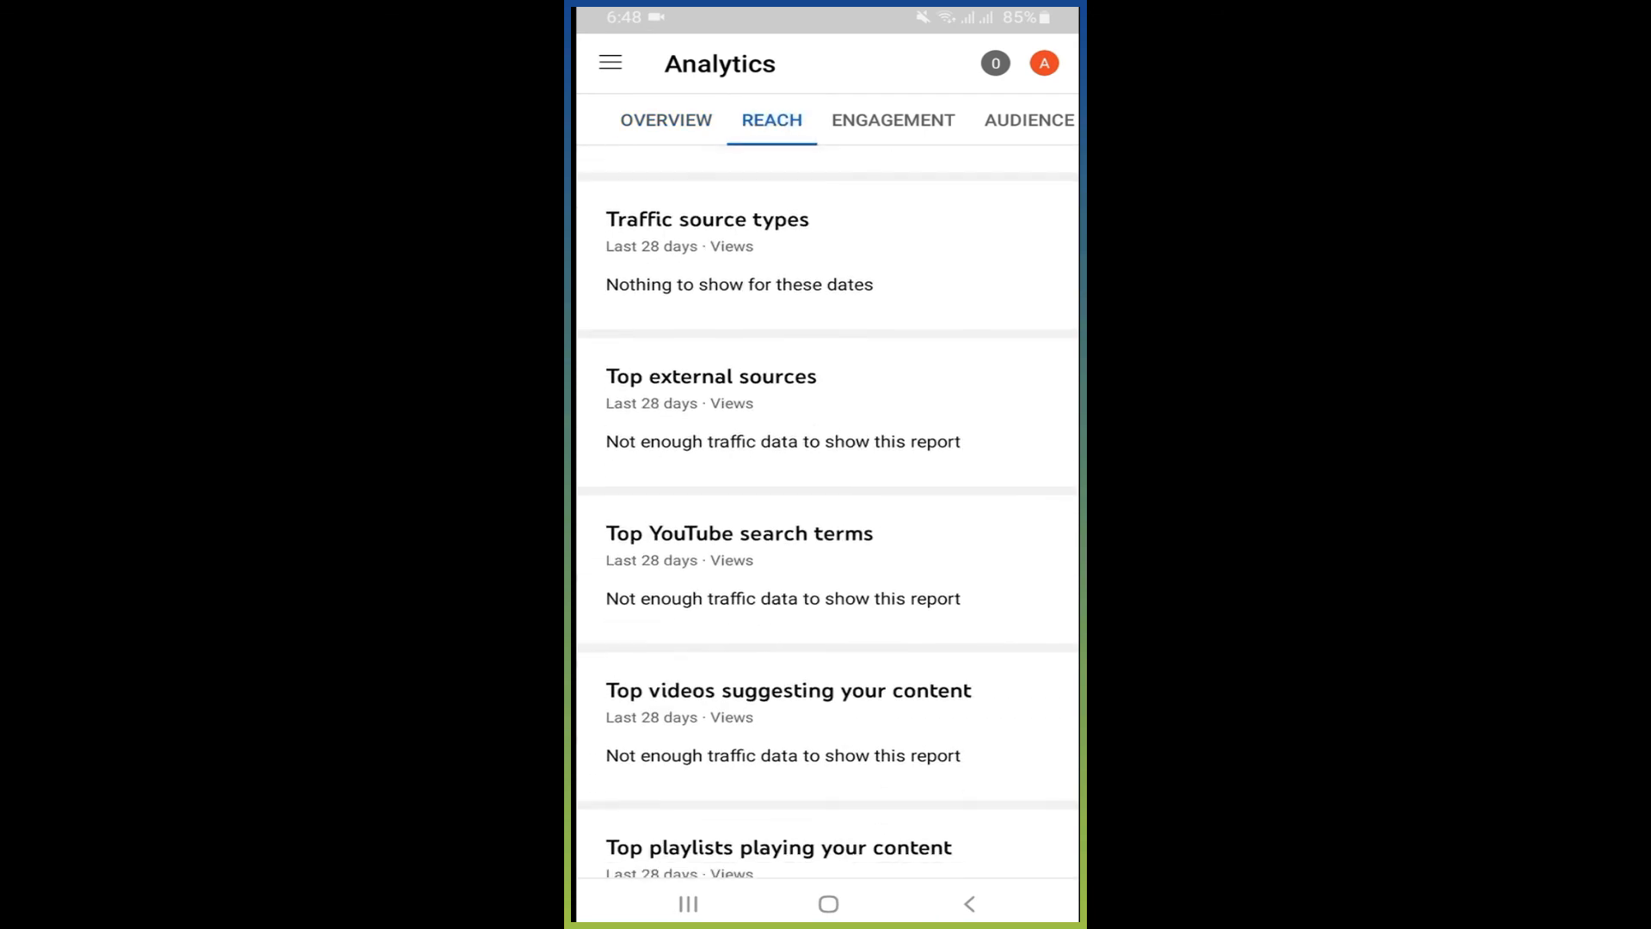
scroll("up", 3)
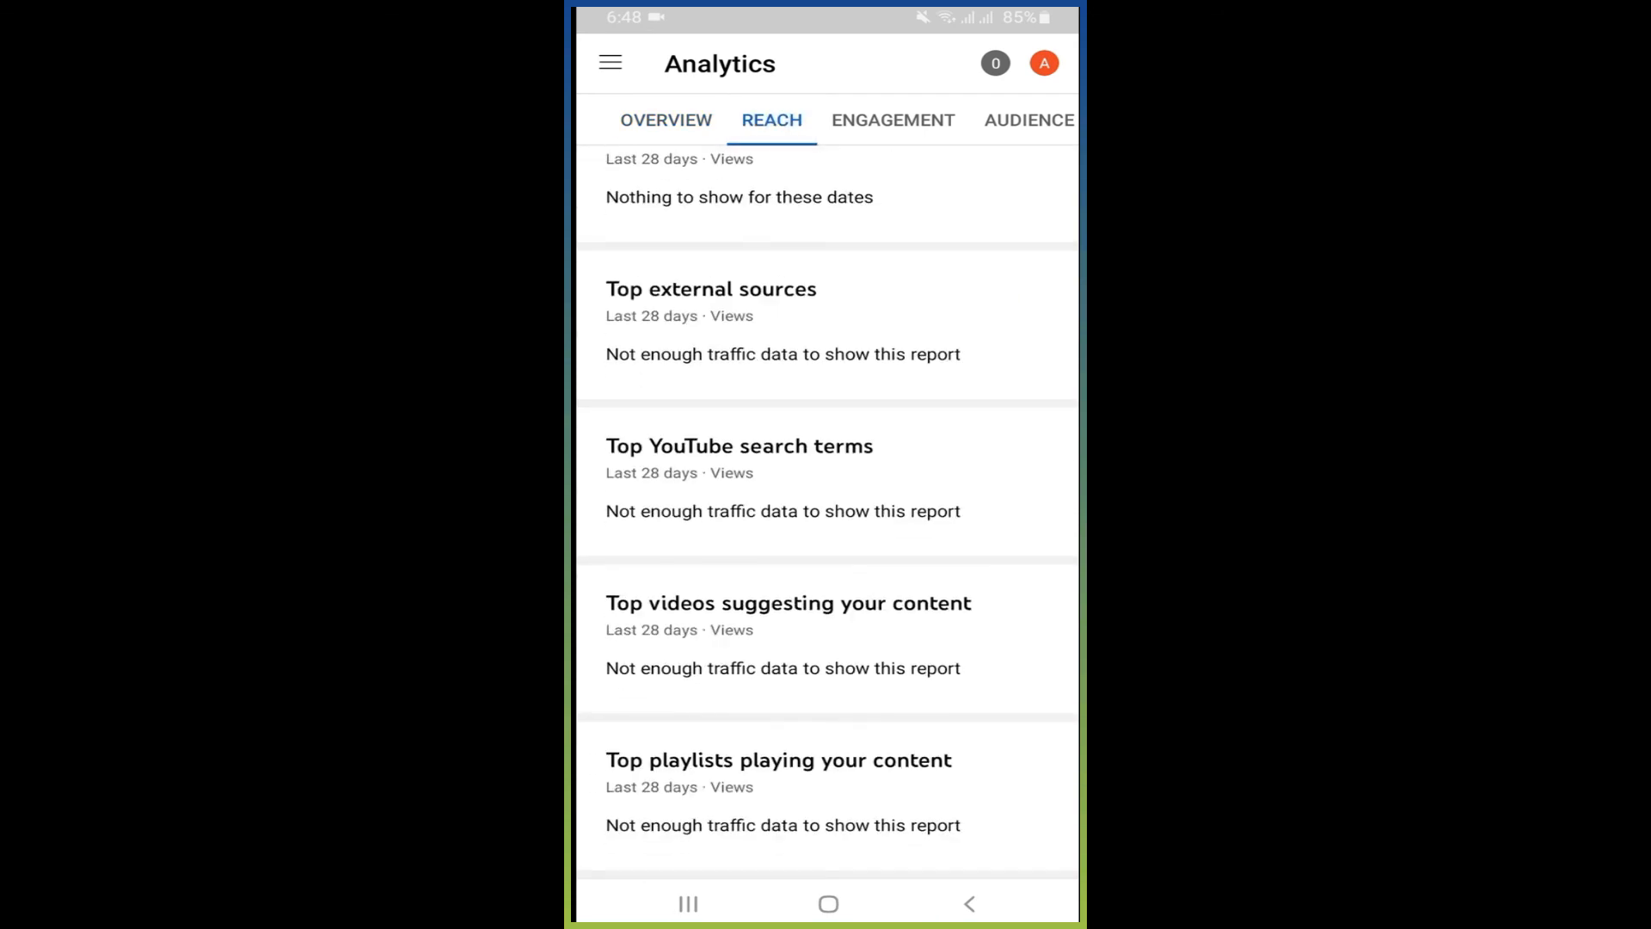
left_click(1018, 120)
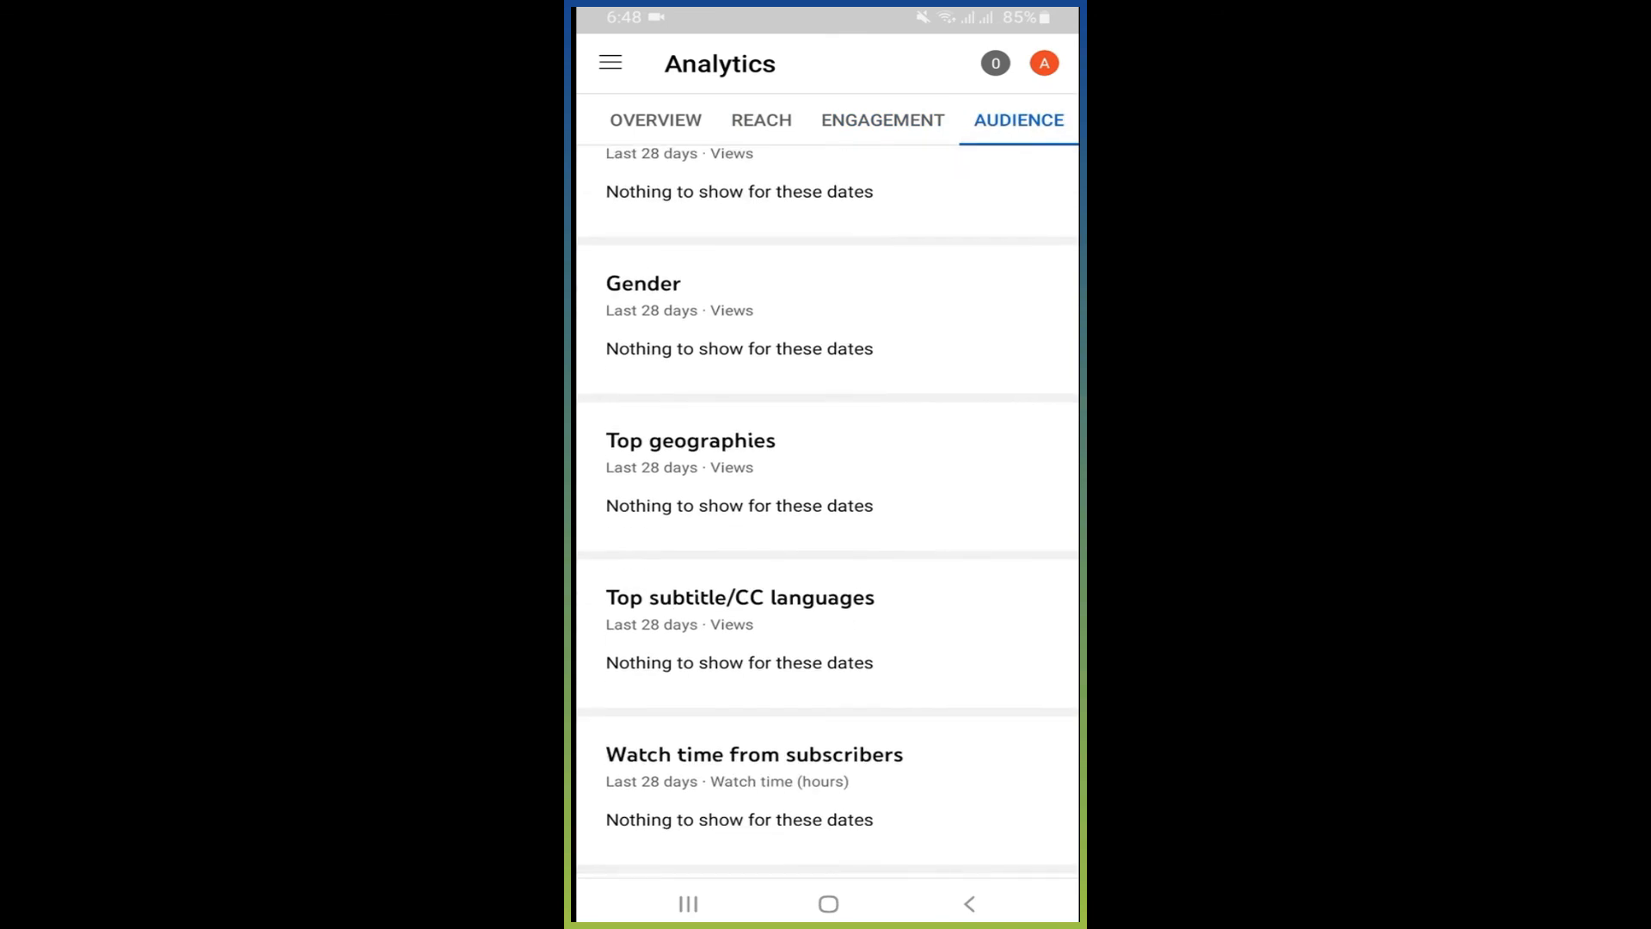
scroll("down", 3)
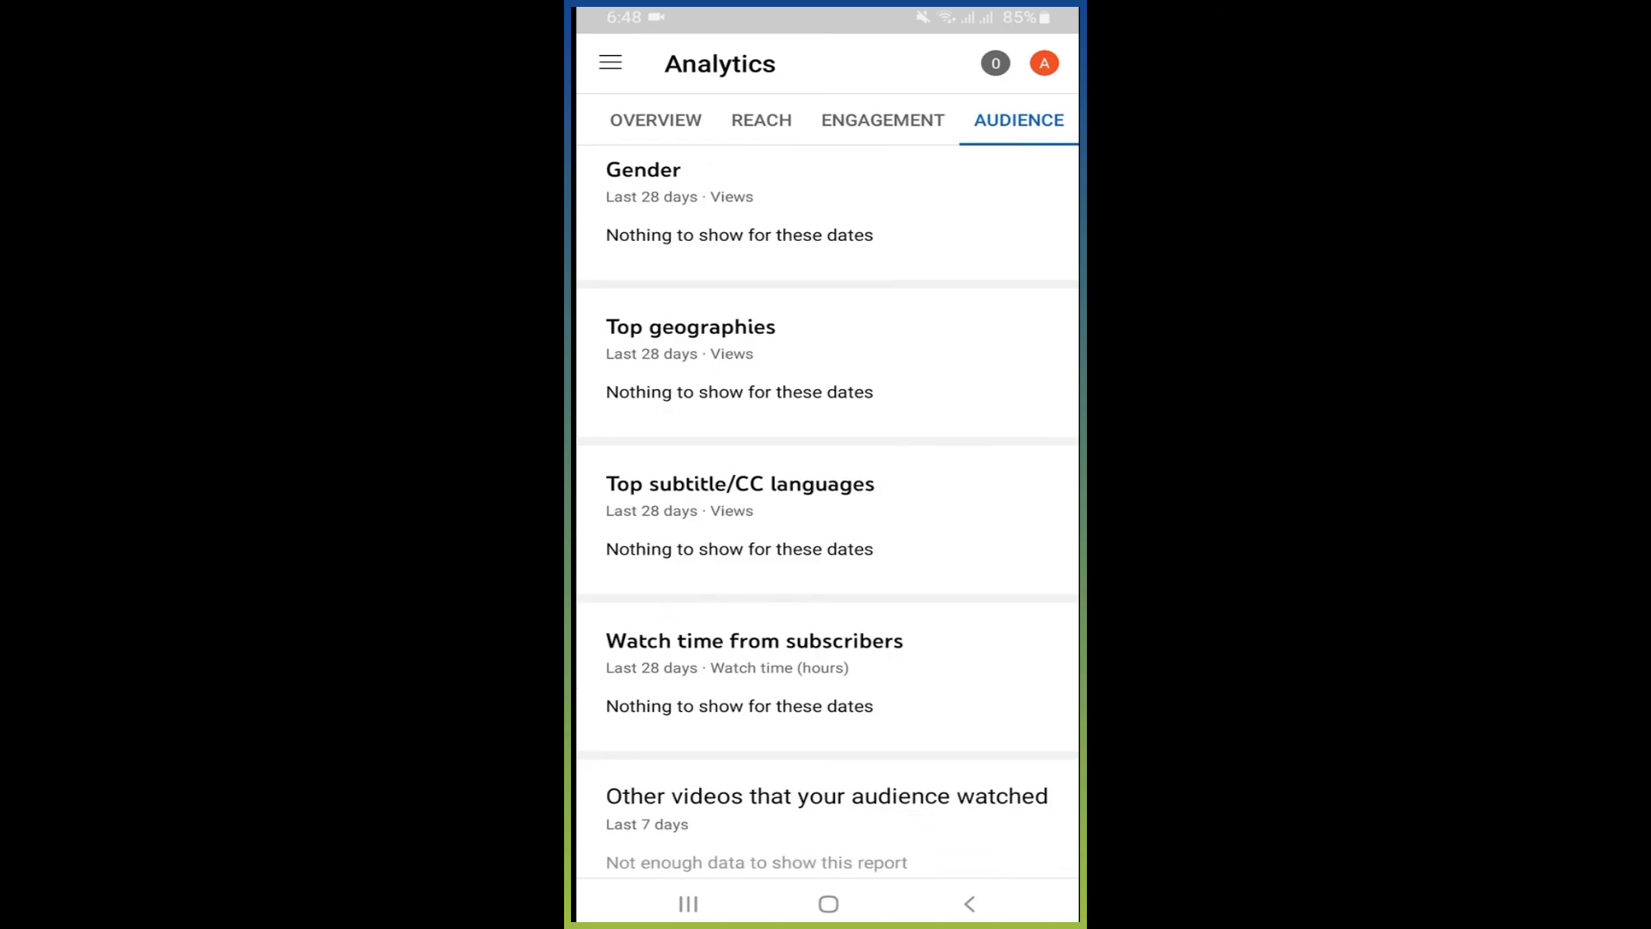
scroll("up", 3)
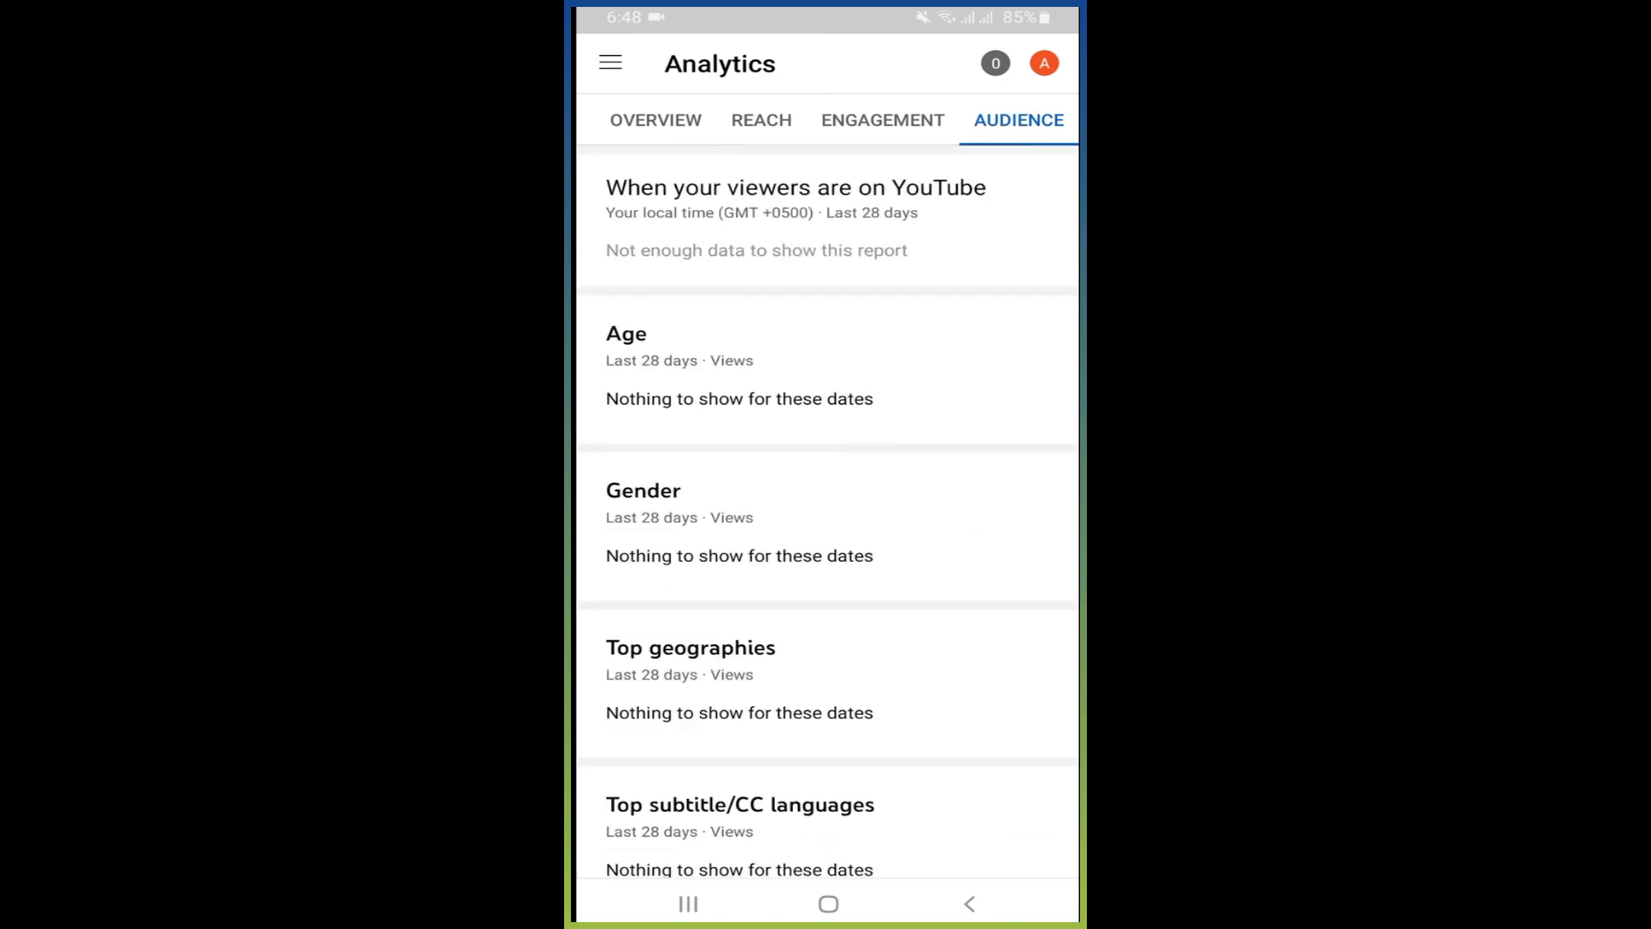